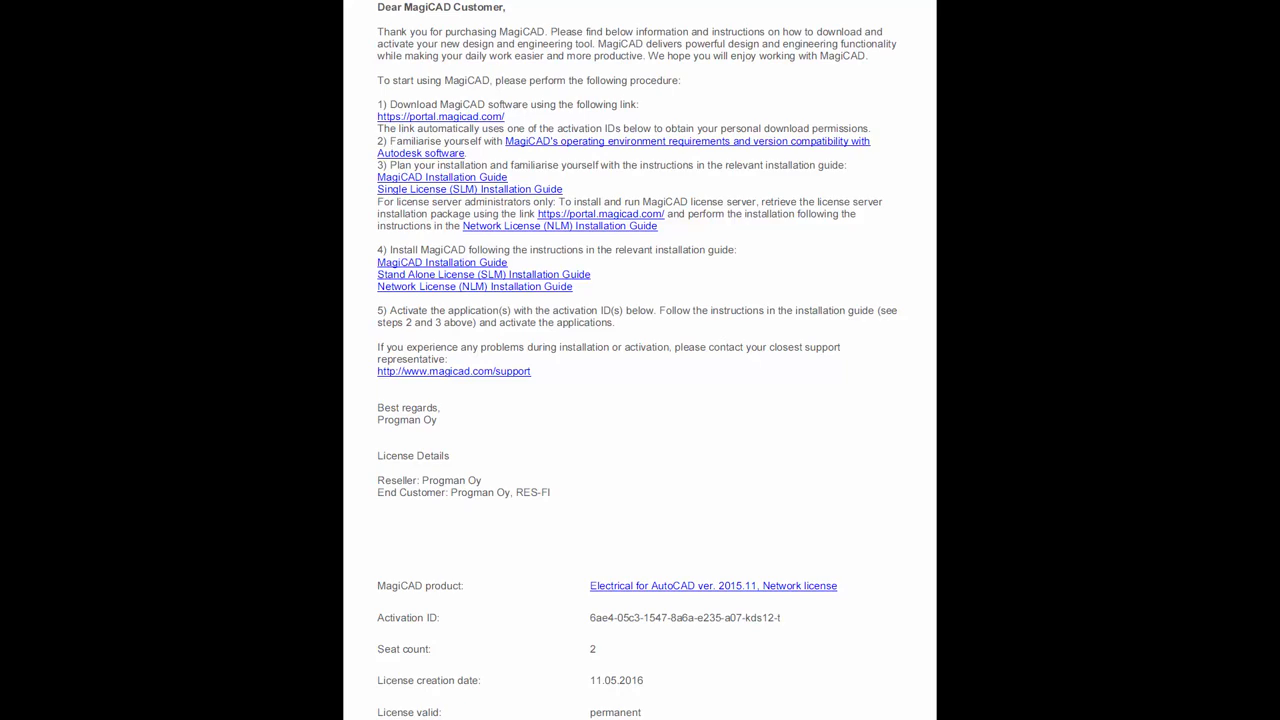
Step: Scroll down the delivery letter to reach the portal.magicad.com link
{"action": "scroll", "scroll_direction": "down", "scroll_amount": 3}
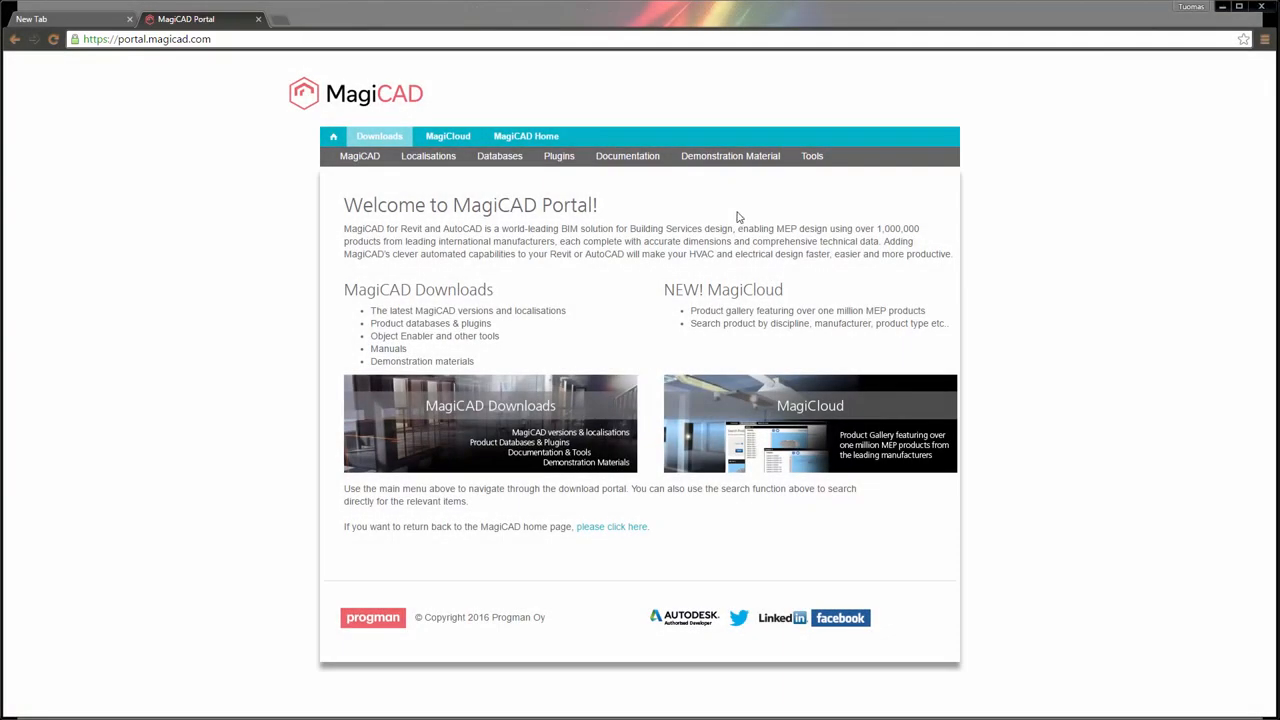
Step: Search the Tools downloads for 'server utilities' and choose Sign in to download for Network License Server Utilities
{"action": "left_click", "coordinate": [812, 156]}
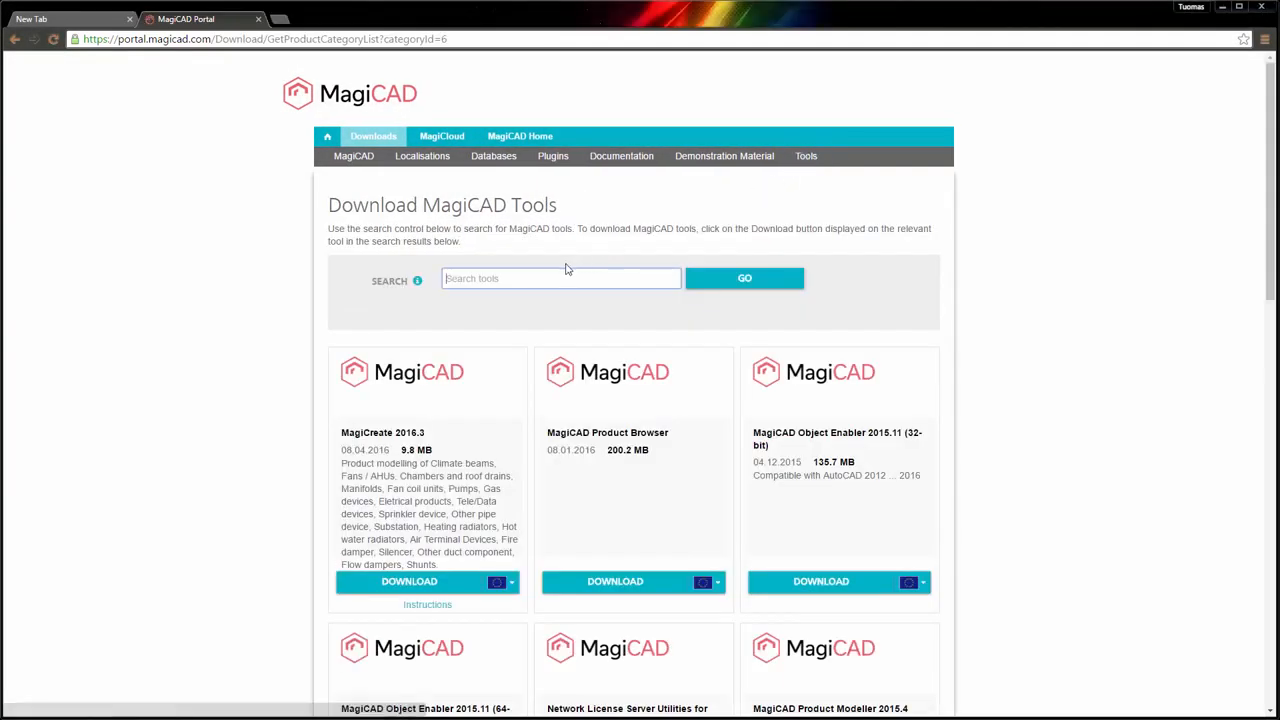
{"action": "type", "text": "server utilities"}
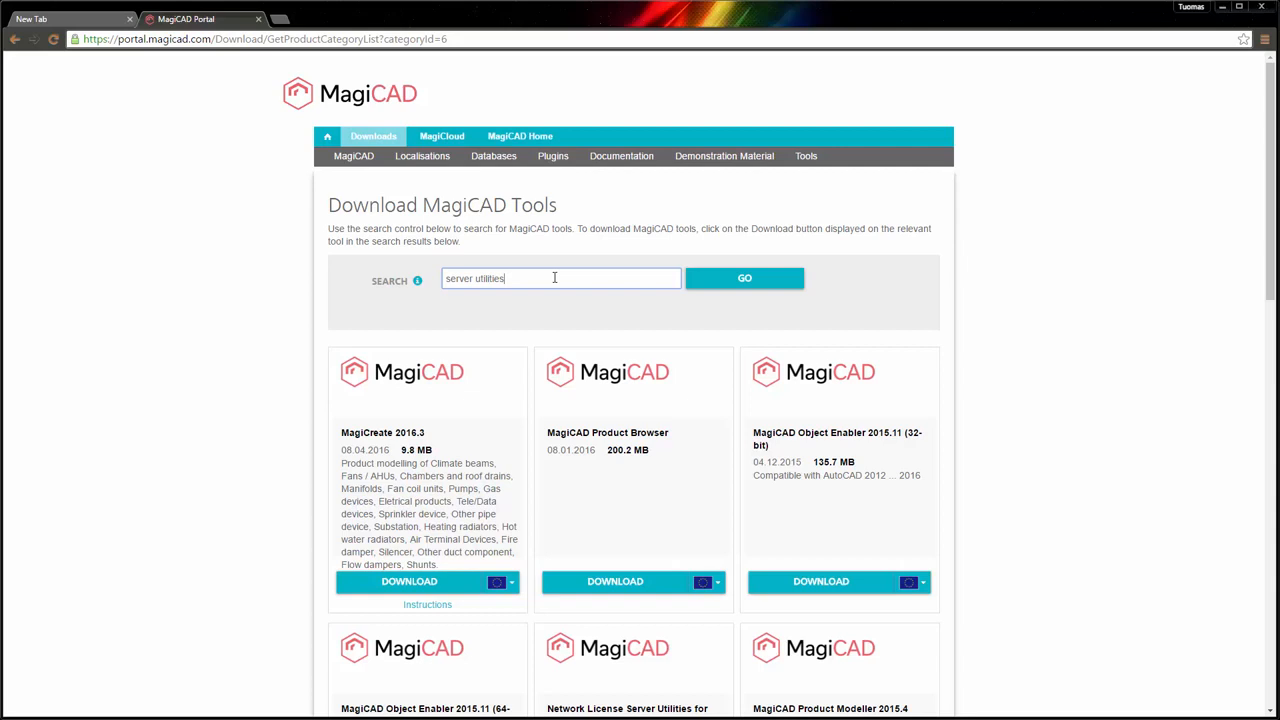
{"action": "left_click", "coordinate": [744, 278]}
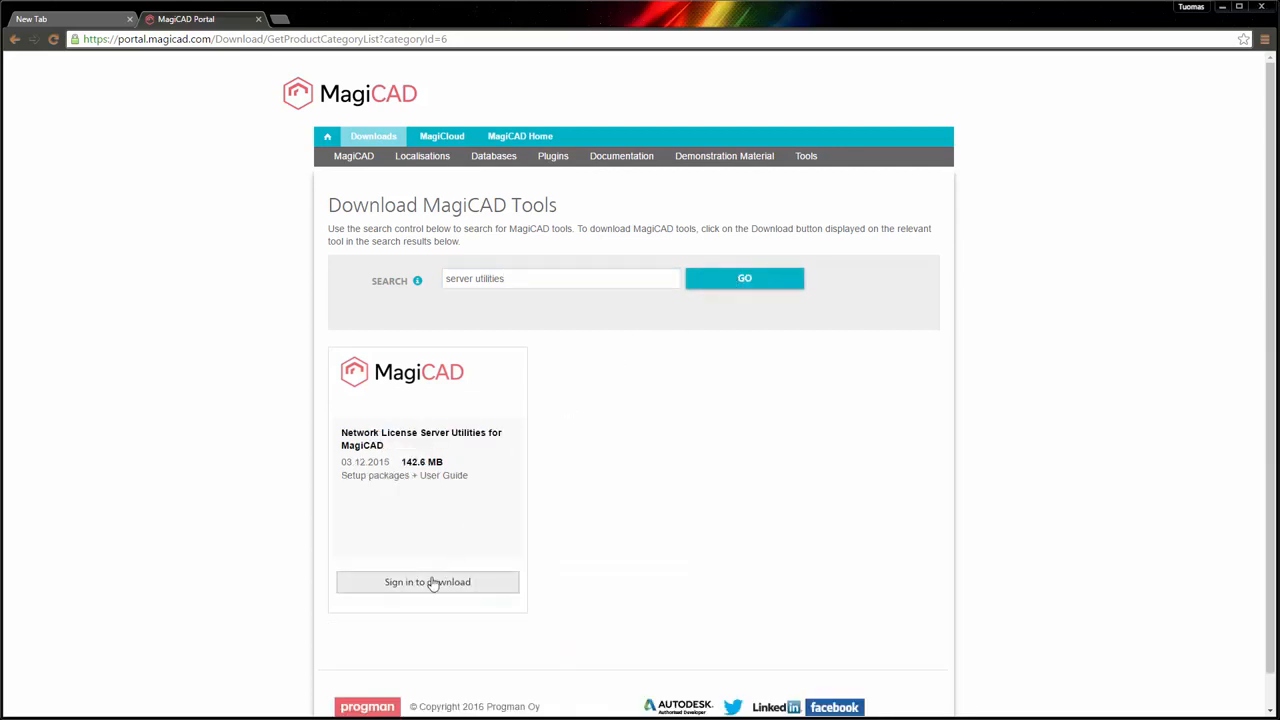
{"action": "left_click", "coordinate": [428, 582]}
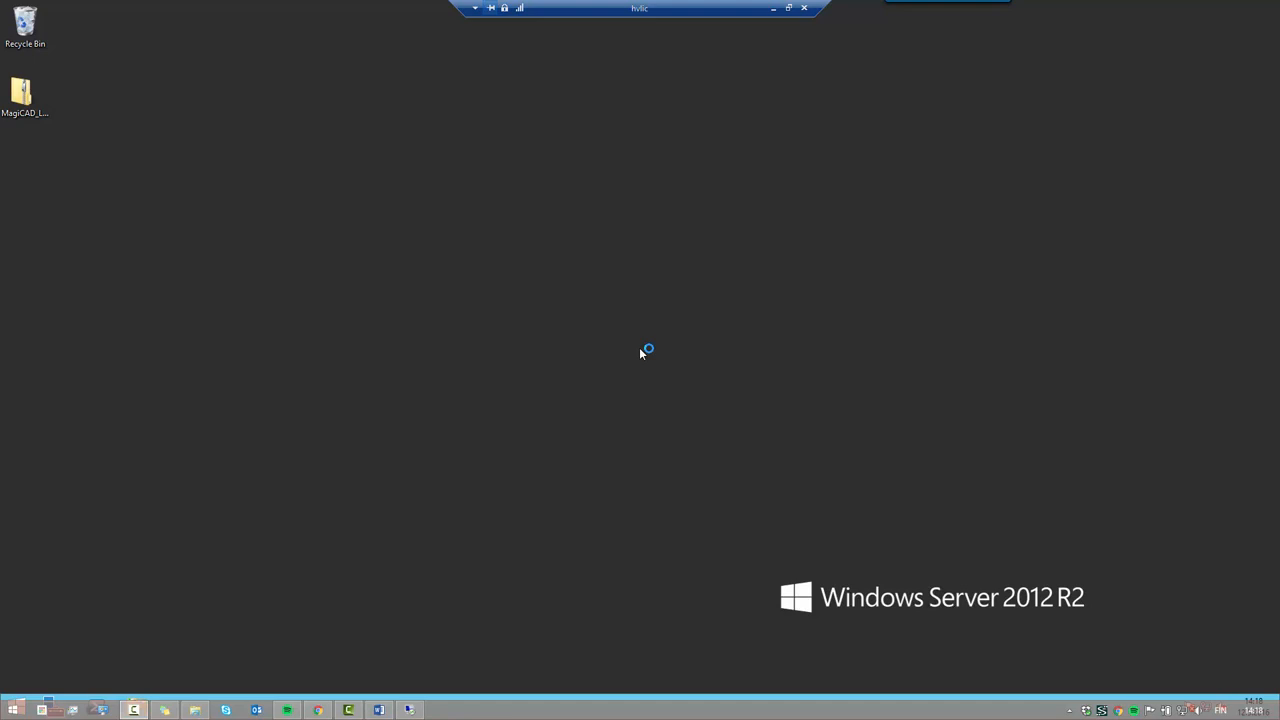
Step: Extract All the downloaded utilities zip into the suggested desktop folder
{"action": "right_click", "coordinate": [24, 84]}
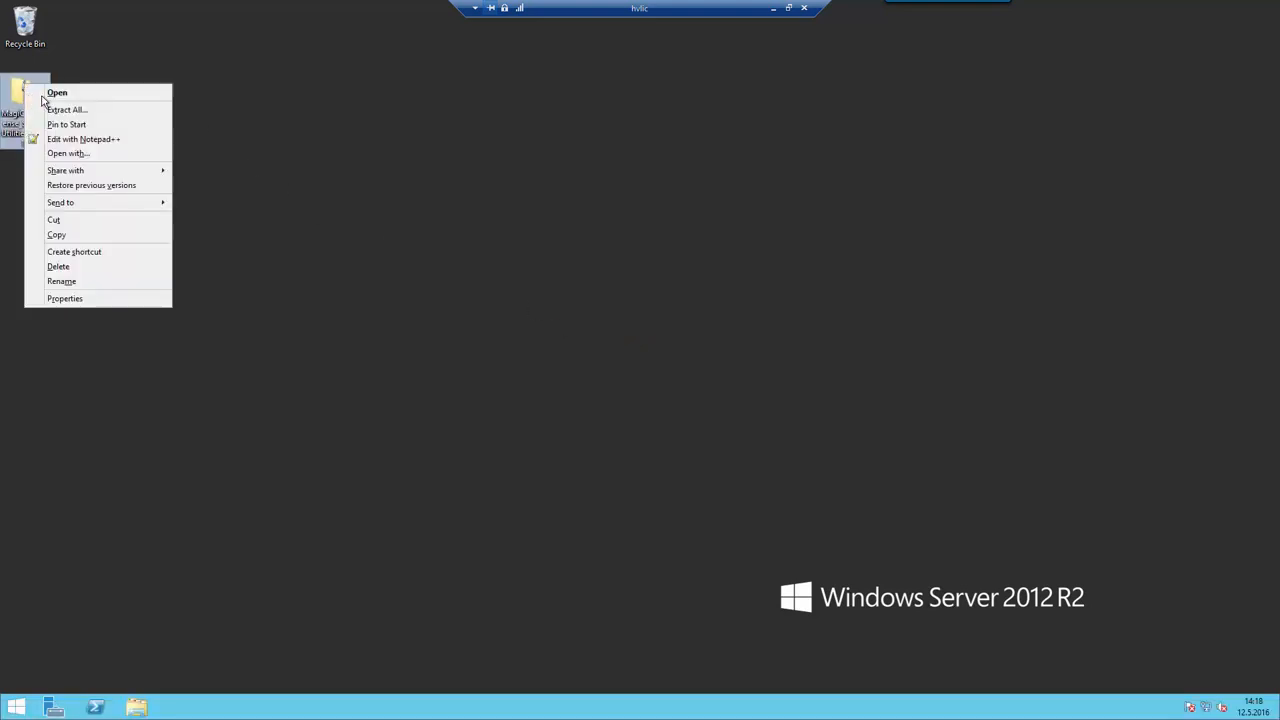
{"action": "left_click", "coordinate": [68, 110]}
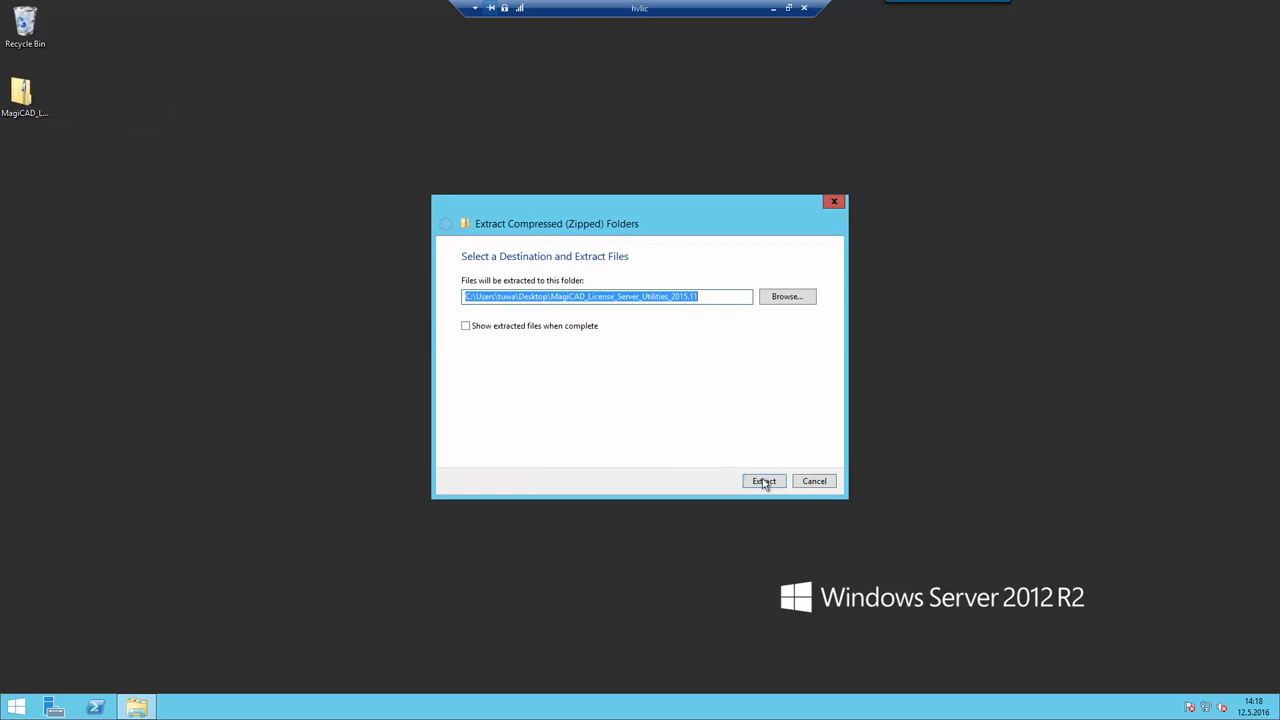
{"action": "left_click", "coordinate": [764, 480]}
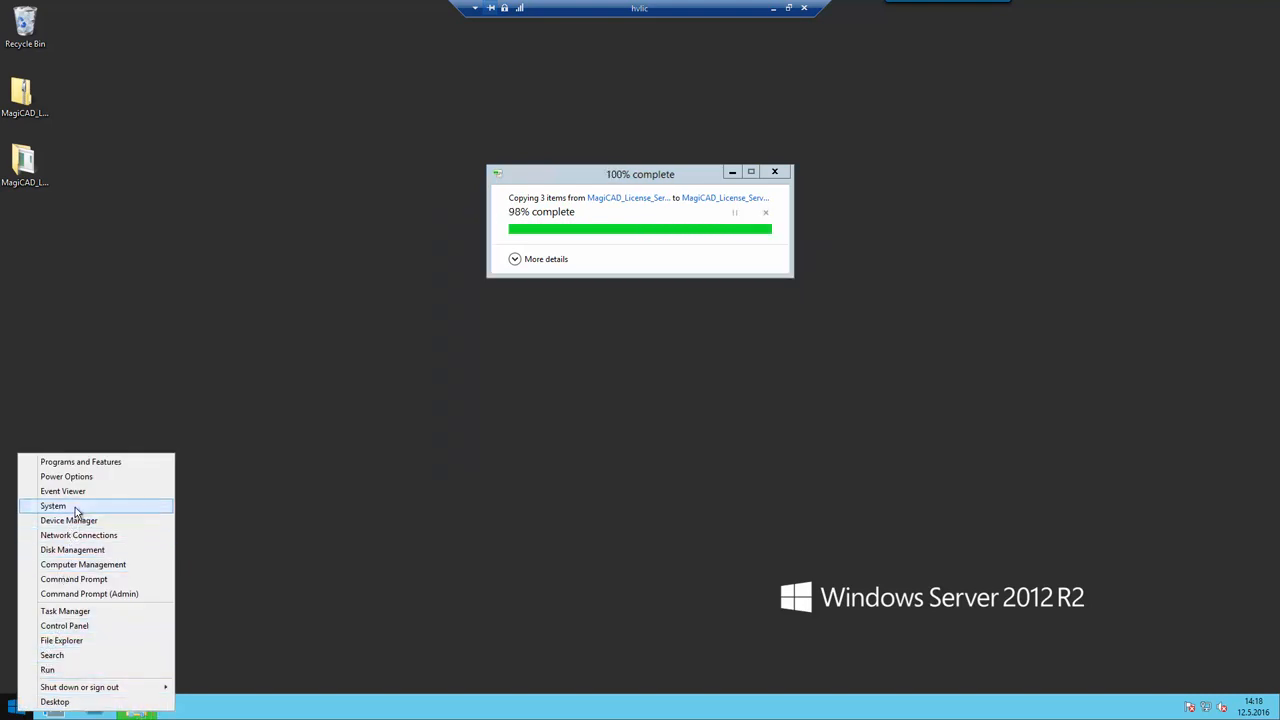
{"action": "left_click", "coordinate": [52, 504]}
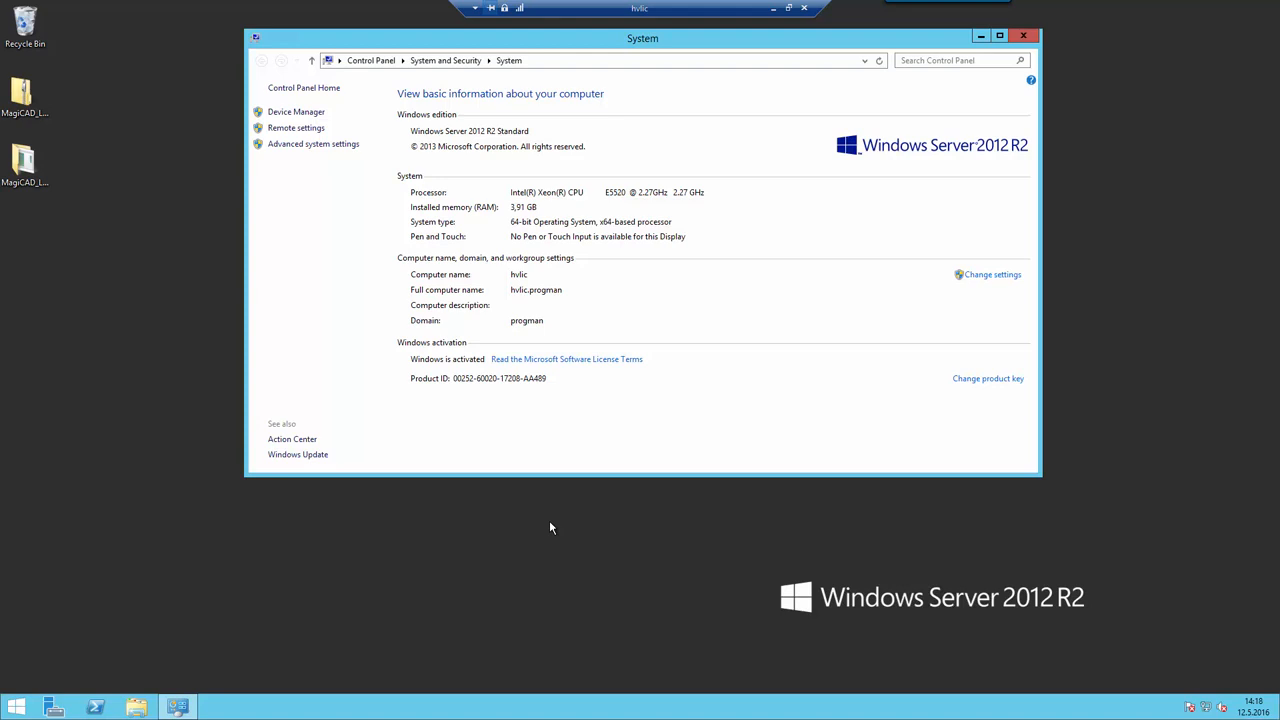
{"action": "mouse_move", "coordinate": [1030, 34]}
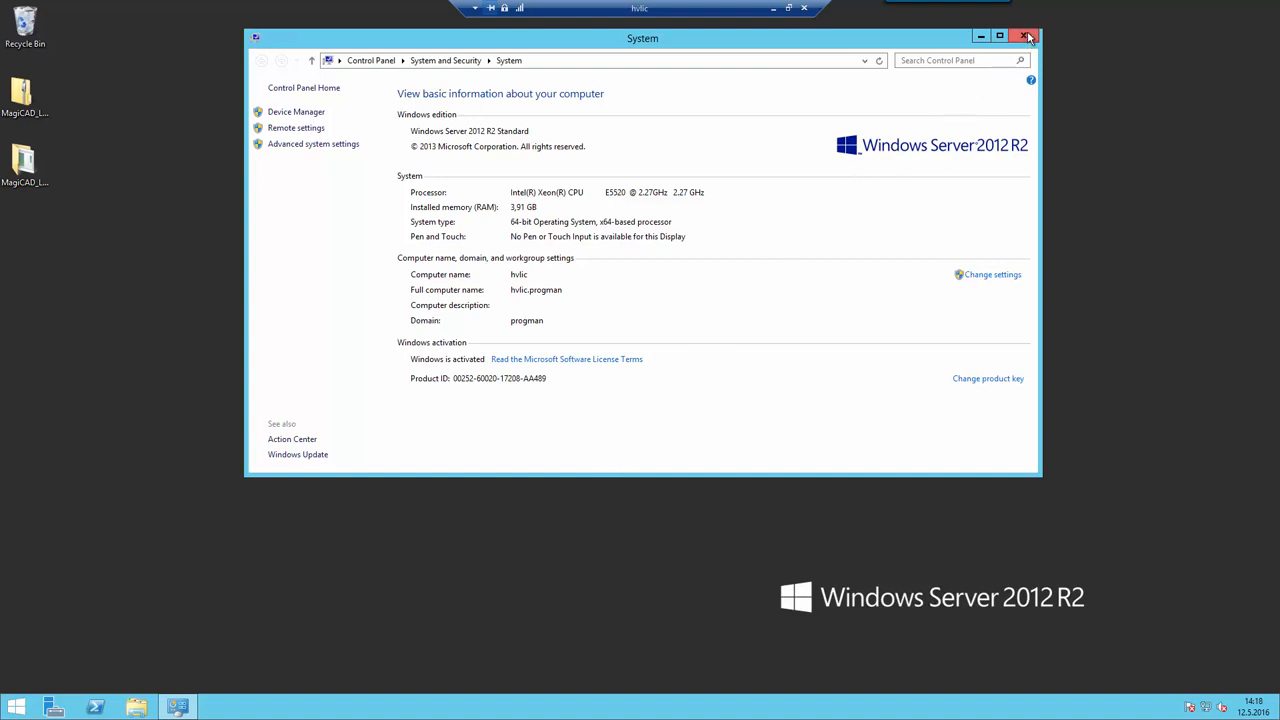
{"action": "left_click", "coordinate": [1030, 32]}
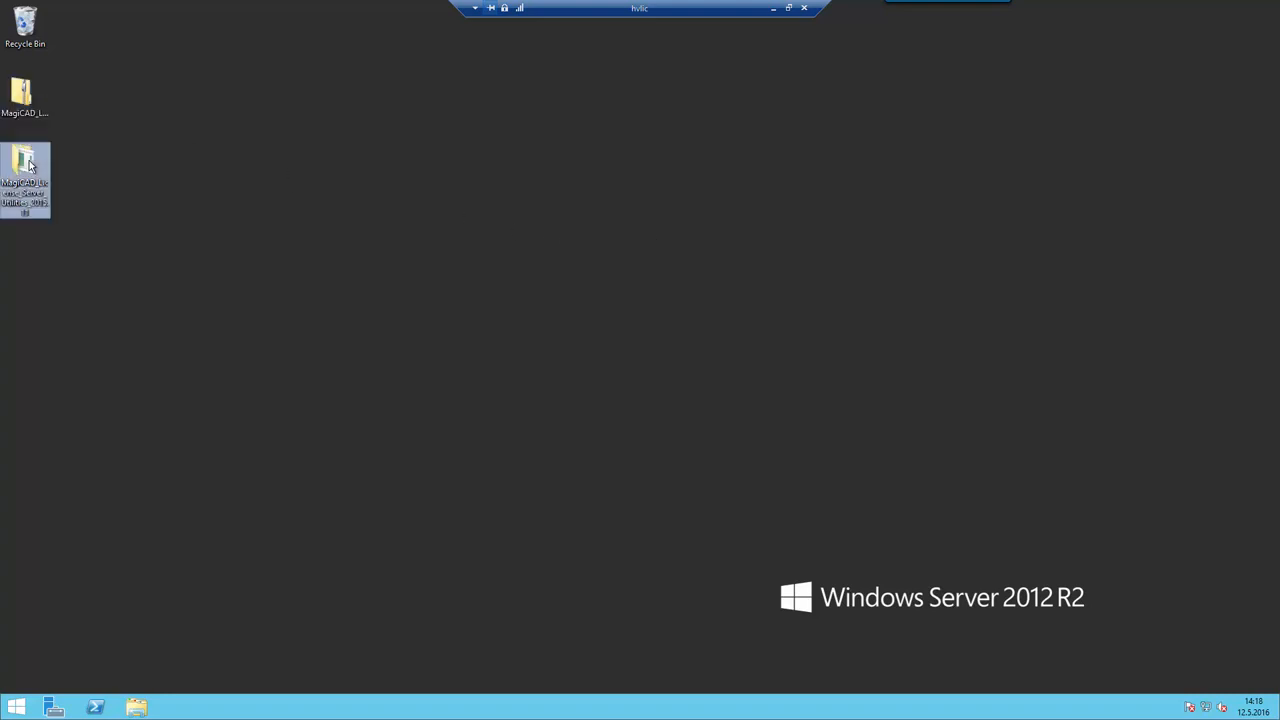
Step: Run MagiCAD_License_Server_Utilities_IPv6_64bit from the extracted folder and browse to C:\Program Files
{"action": "double_click", "coordinate": [26, 176]}
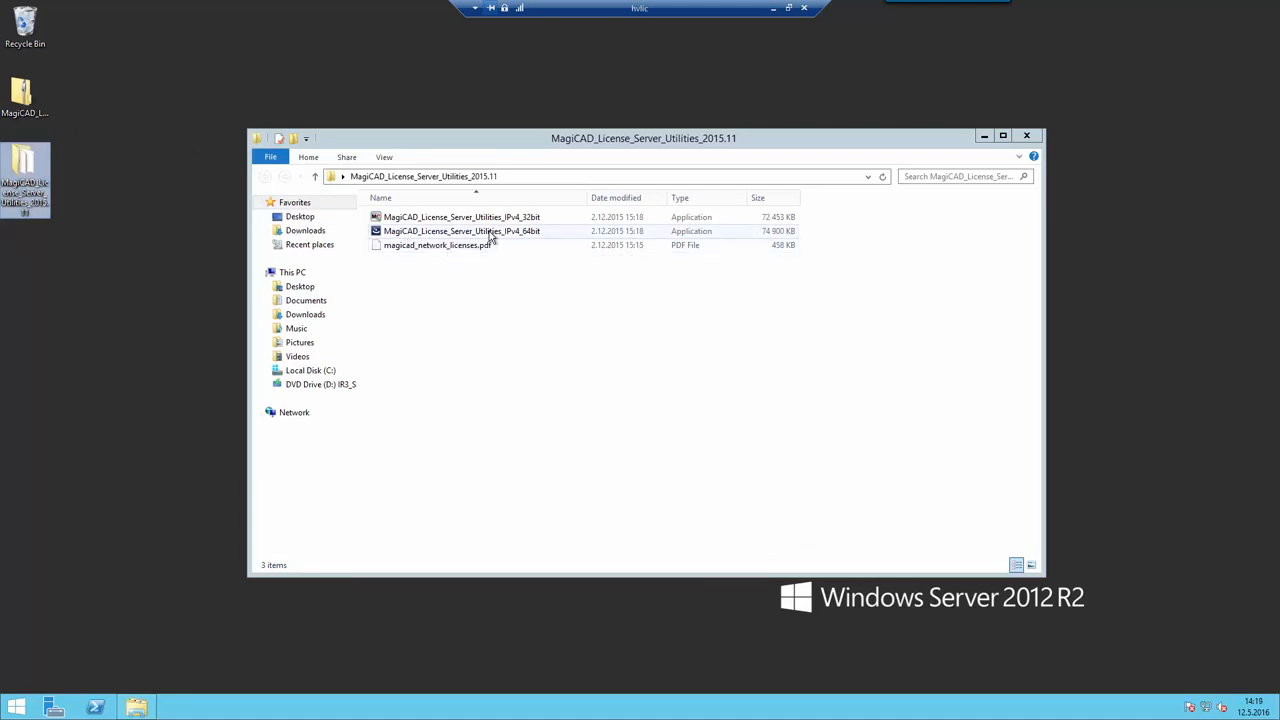
{"action": "double_click", "coordinate": [456, 232]}
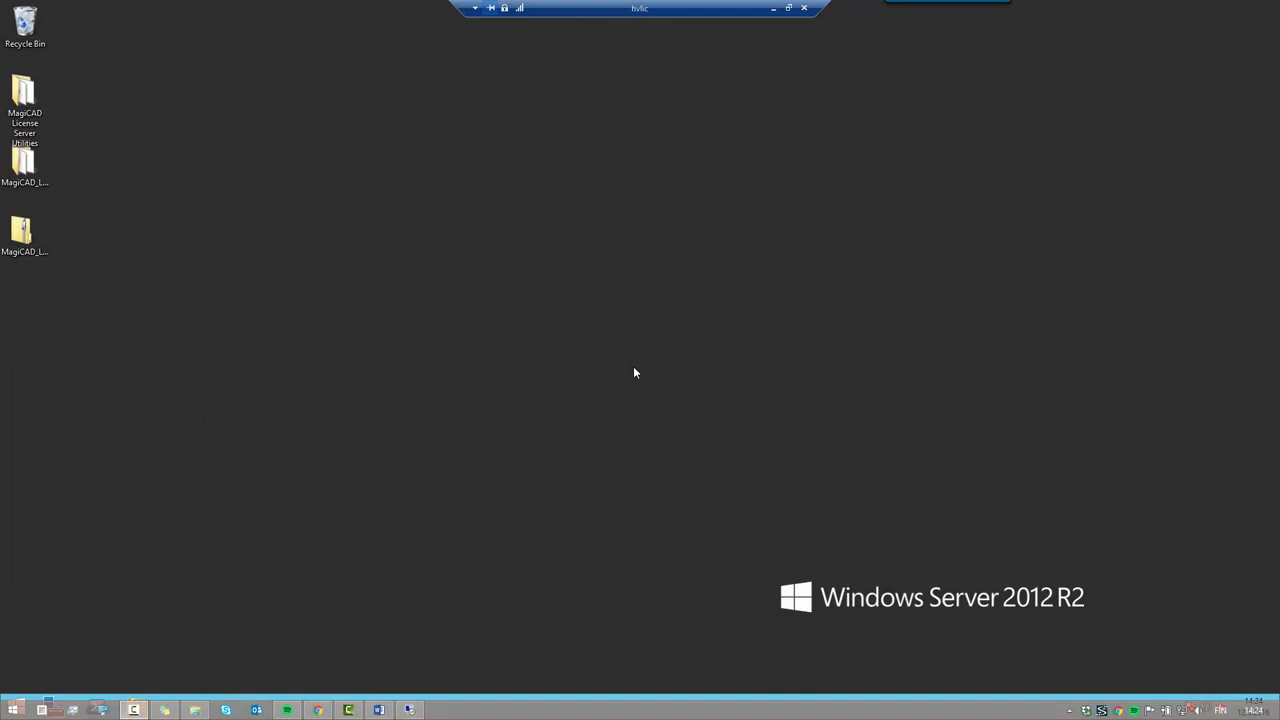
{"action": "mouse_move", "coordinate": [130, 156]}
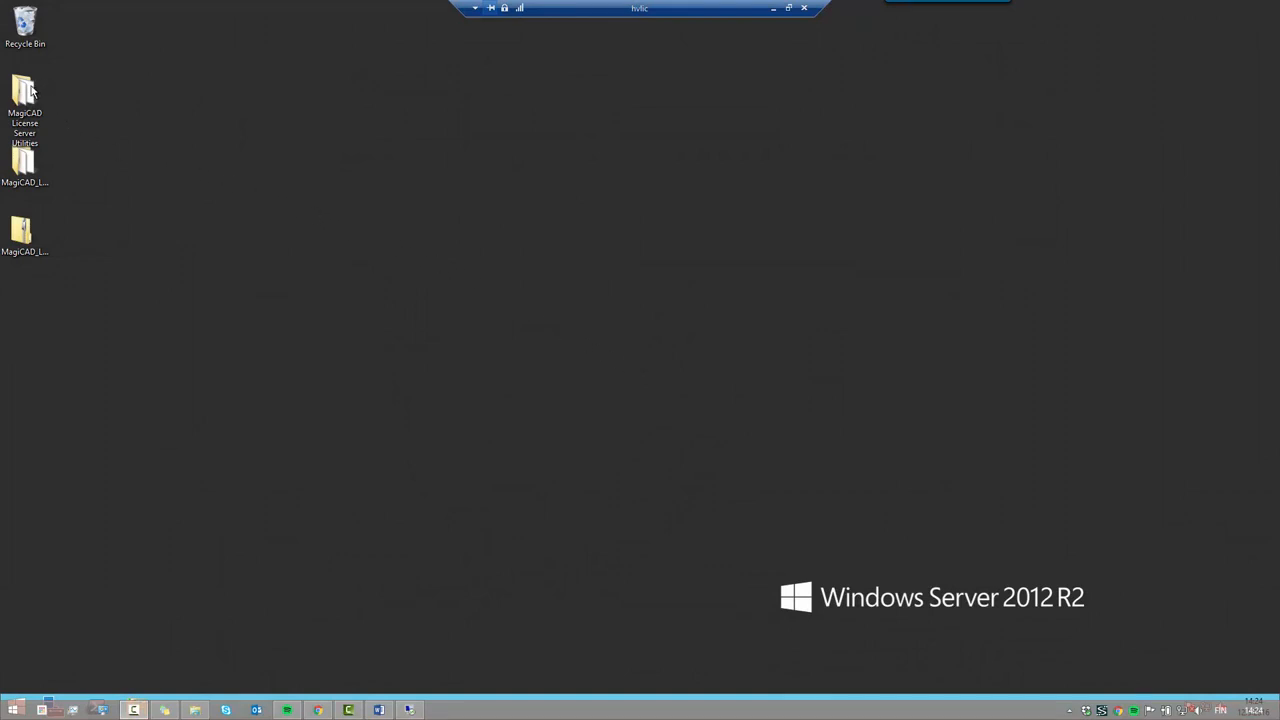
{"action": "double_click", "coordinate": [36, 96]}
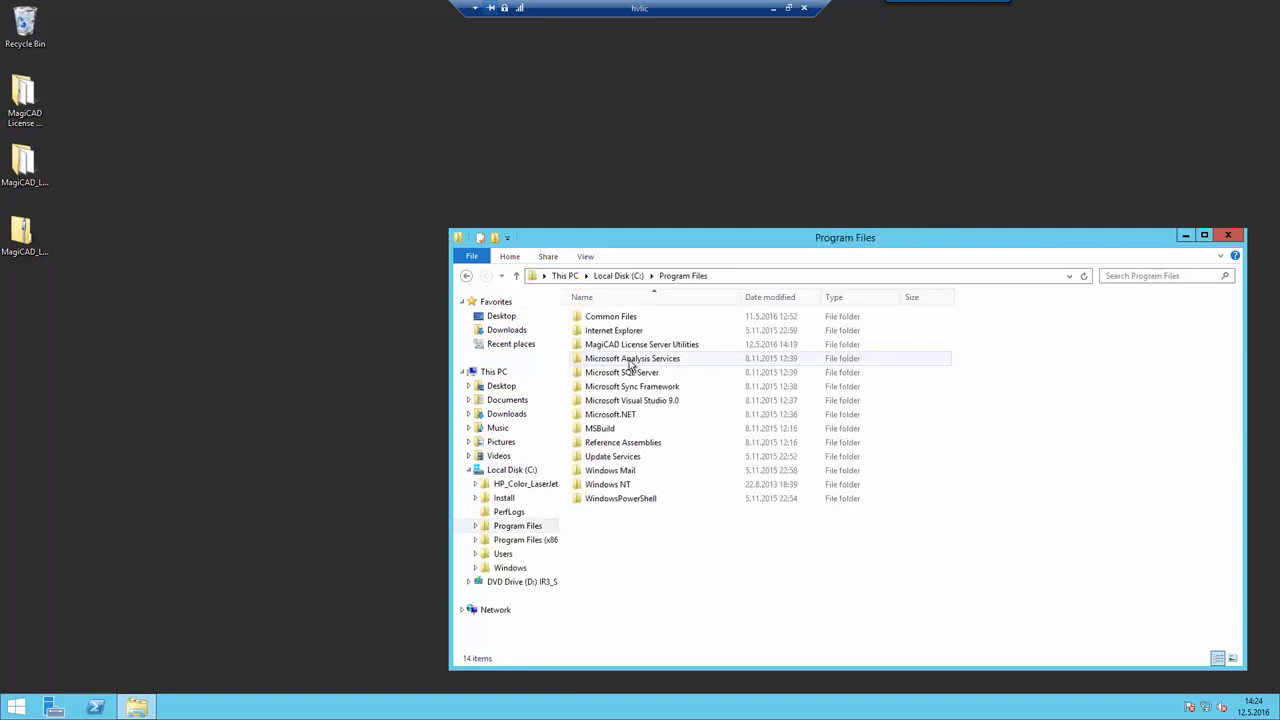
Step: Enter the MagiCAD License Server Utilities folder and select magicad.lic
{"action": "double_click", "coordinate": [644, 344]}
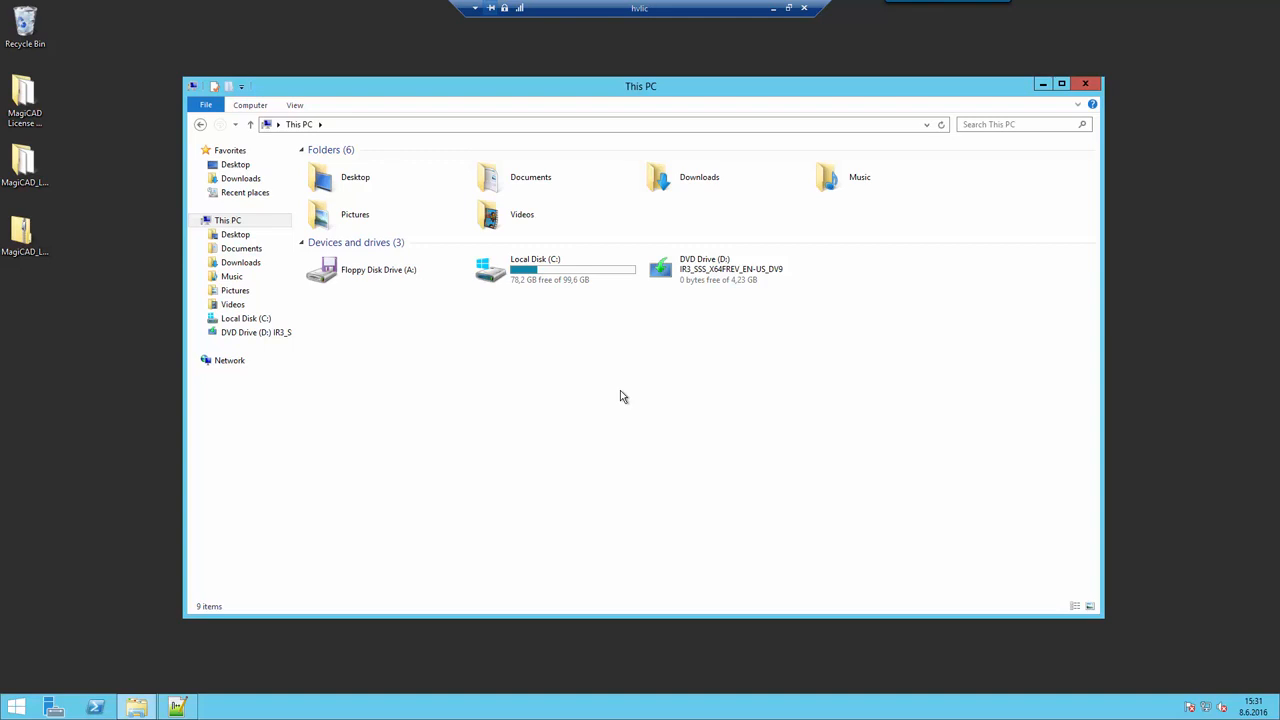
{"action": "mouse_move", "coordinate": [630, 396]}
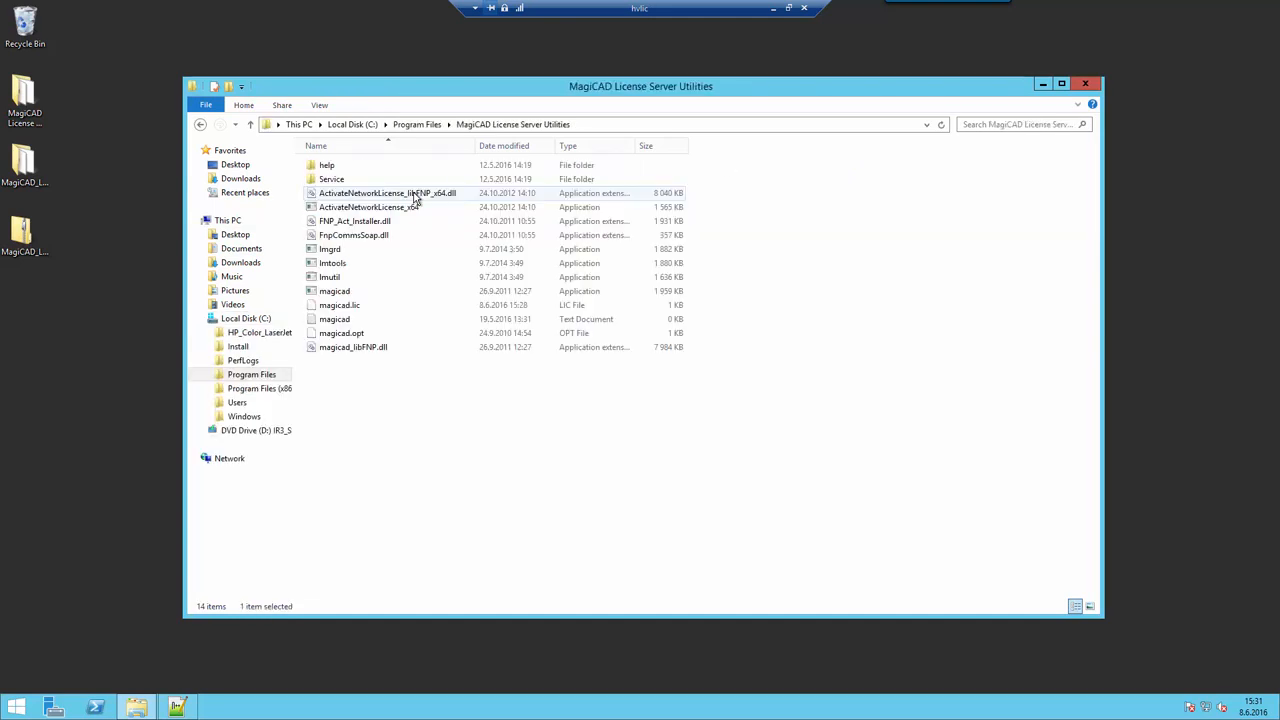
{"action": "left_click", "coordinate": [340, 304]}
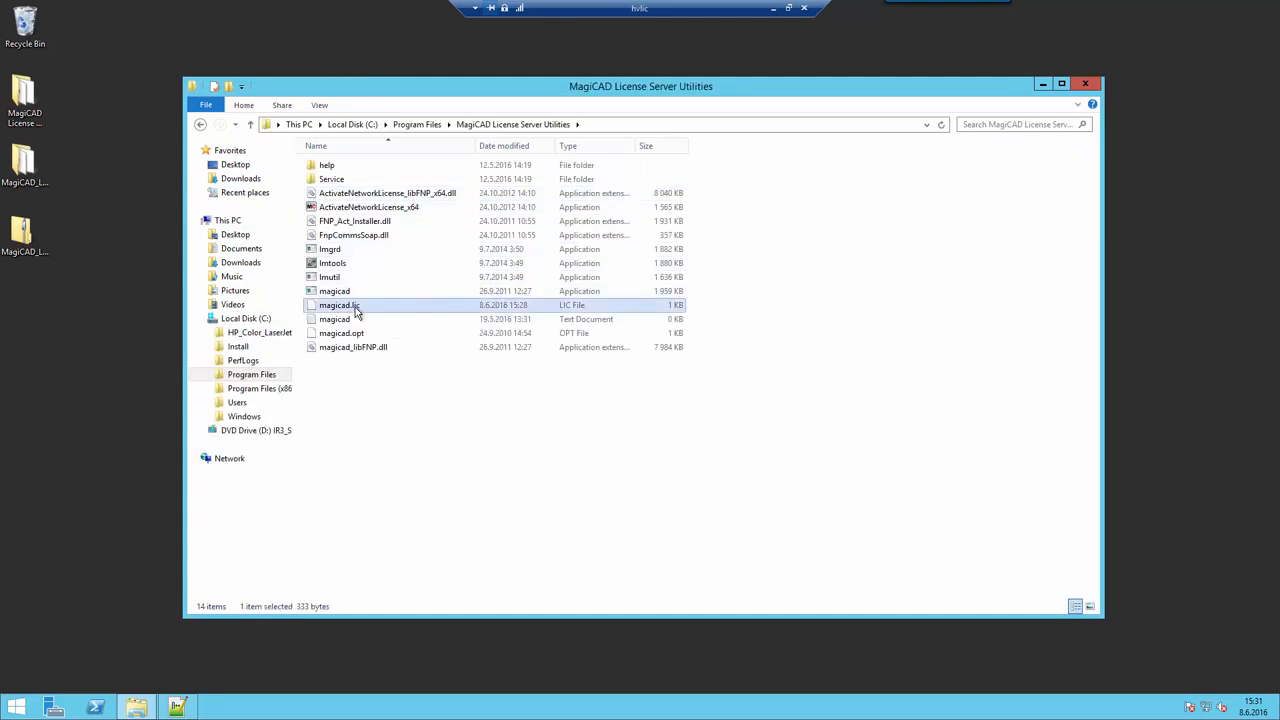
Step: Edit magicad.lic to add port 27001 to SERVER and port=123 to VENDOR, saving with administrator rights
{"action": "double_click", "coordinate": [336, 304]}
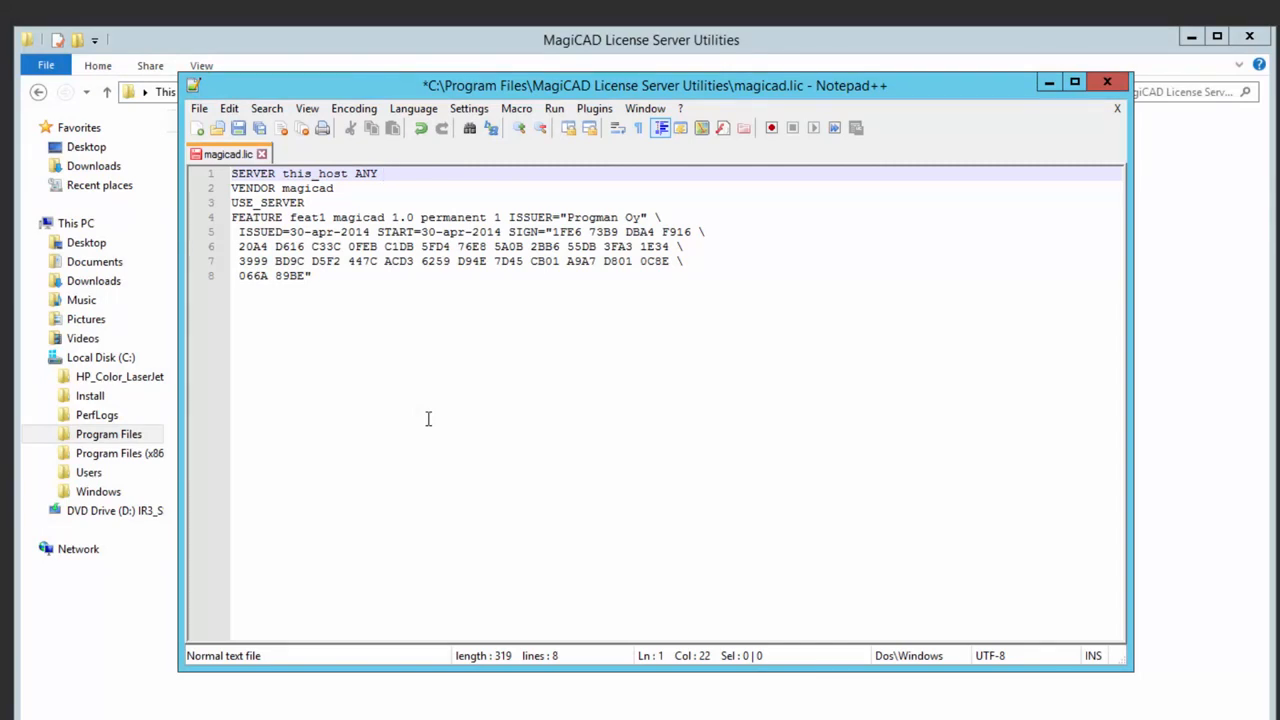
{"action": "type", "text": "2"}
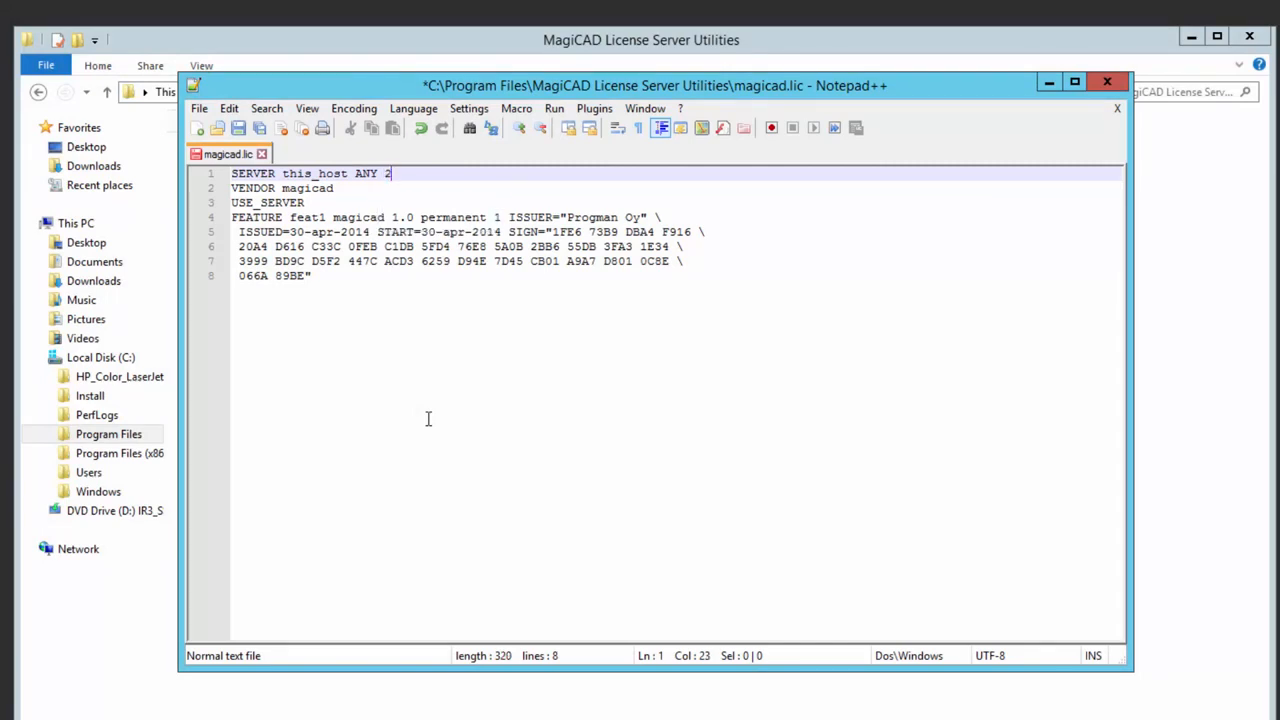
{"action": "type", "text": "7001"}
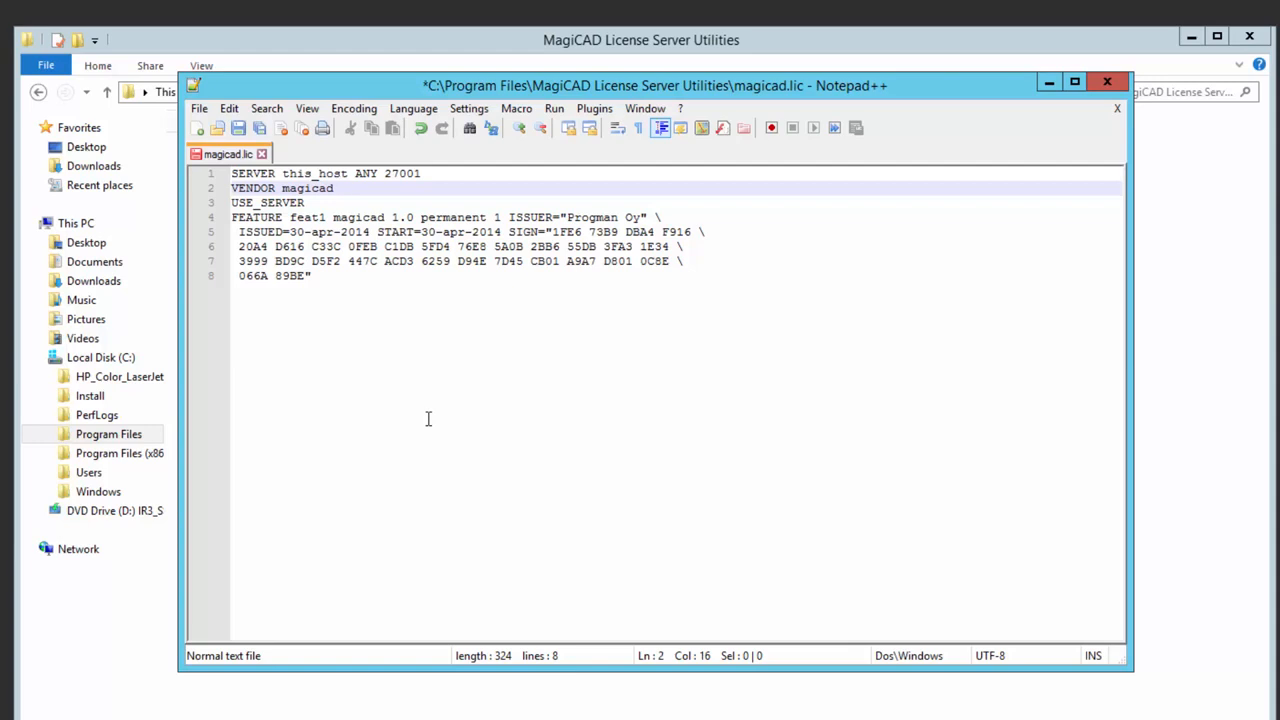
{"action": "type", "text": "port="}
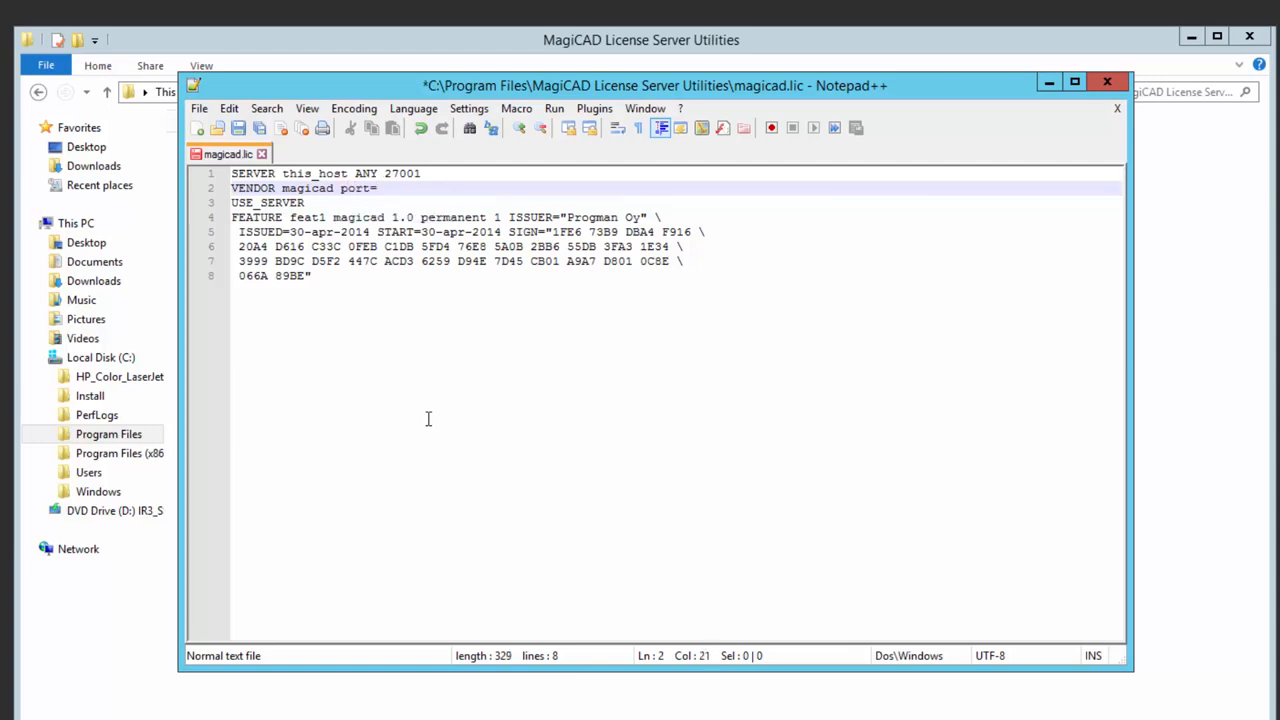
{"action": "type", "text": "1234"}
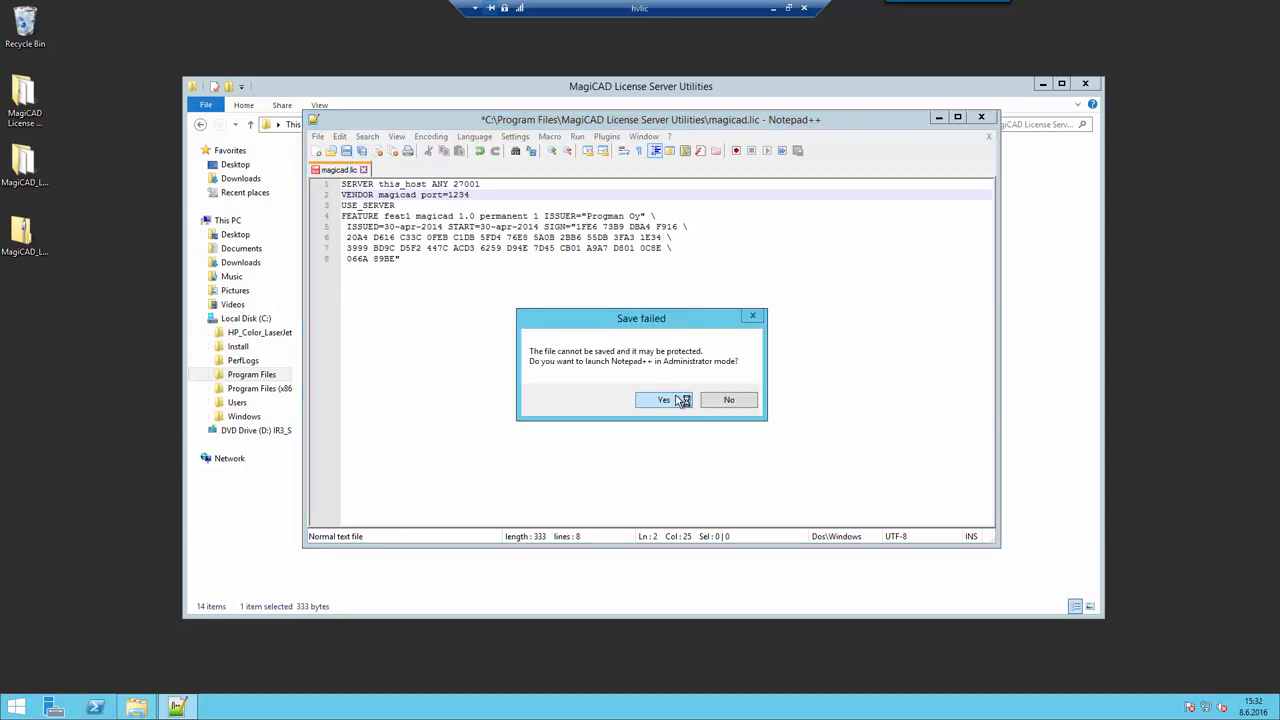
{"action": "left_click", "coordinate": [664, 400]}
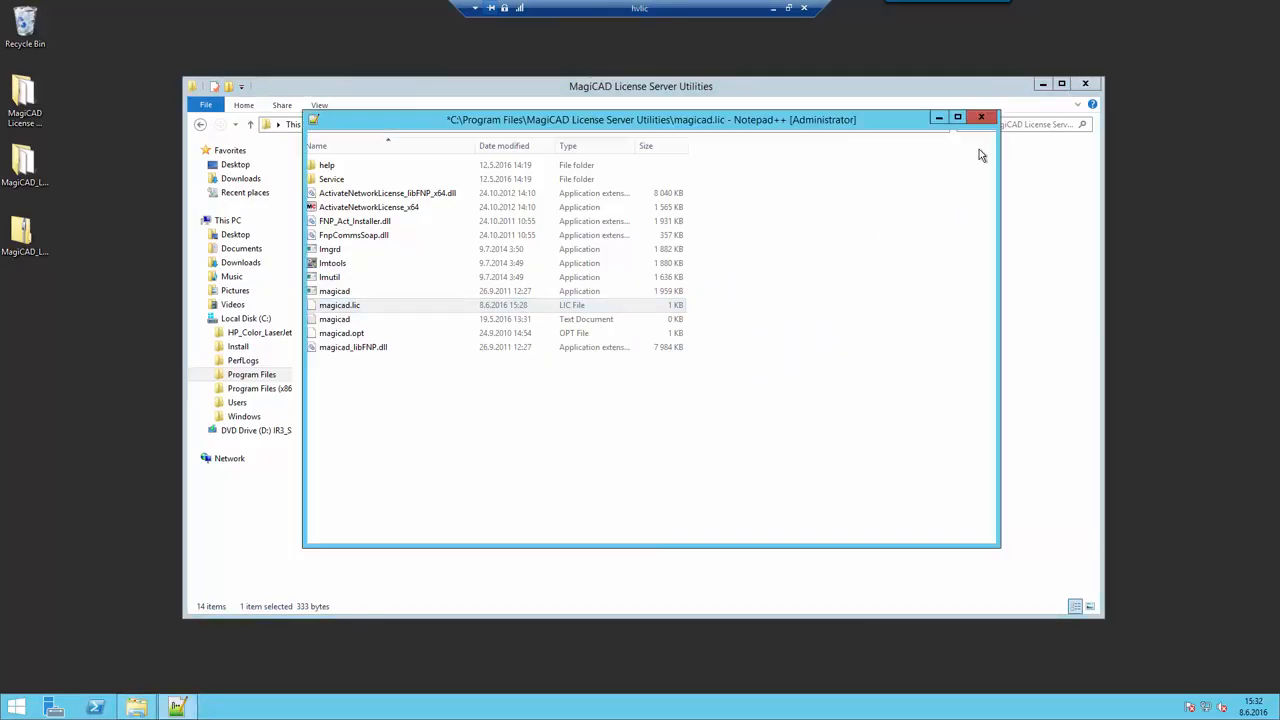
{"action": "left_click", "coordinate": [980, 116]}
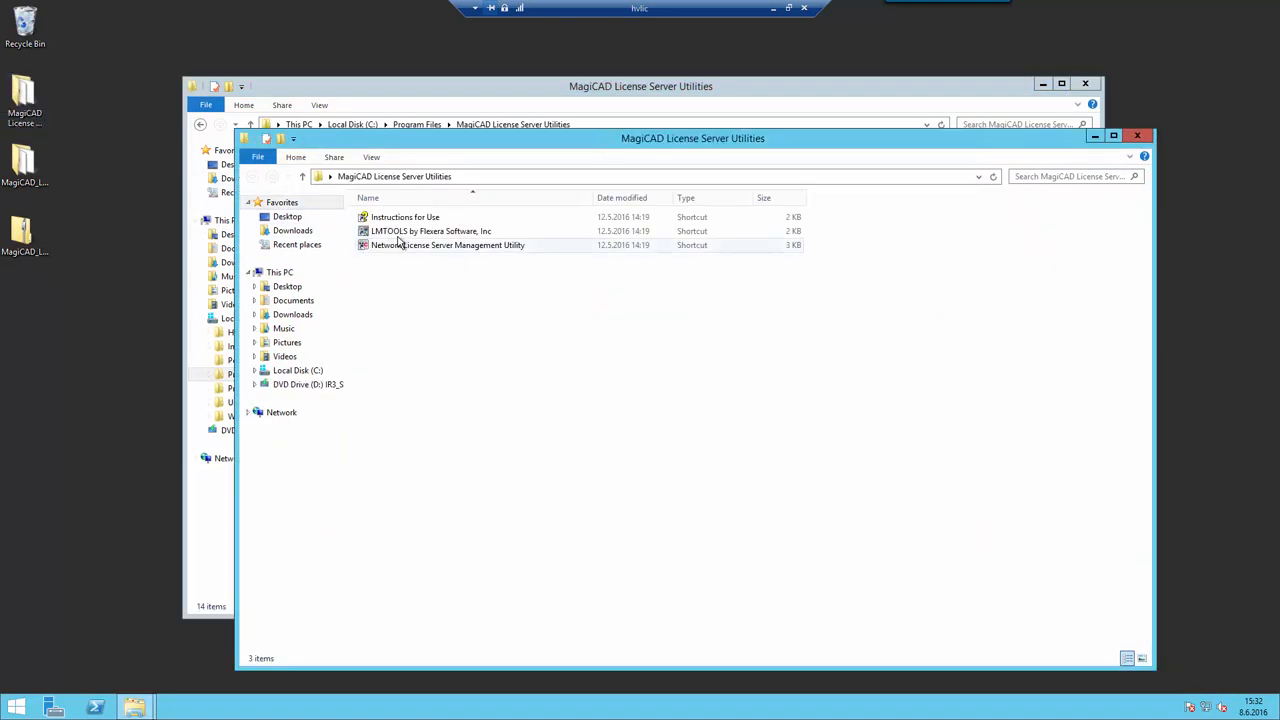
Step: Launch LMTOOLS, select the installed license service and stop the server
{"action": "double_click", "coordinate": [420, 232]}
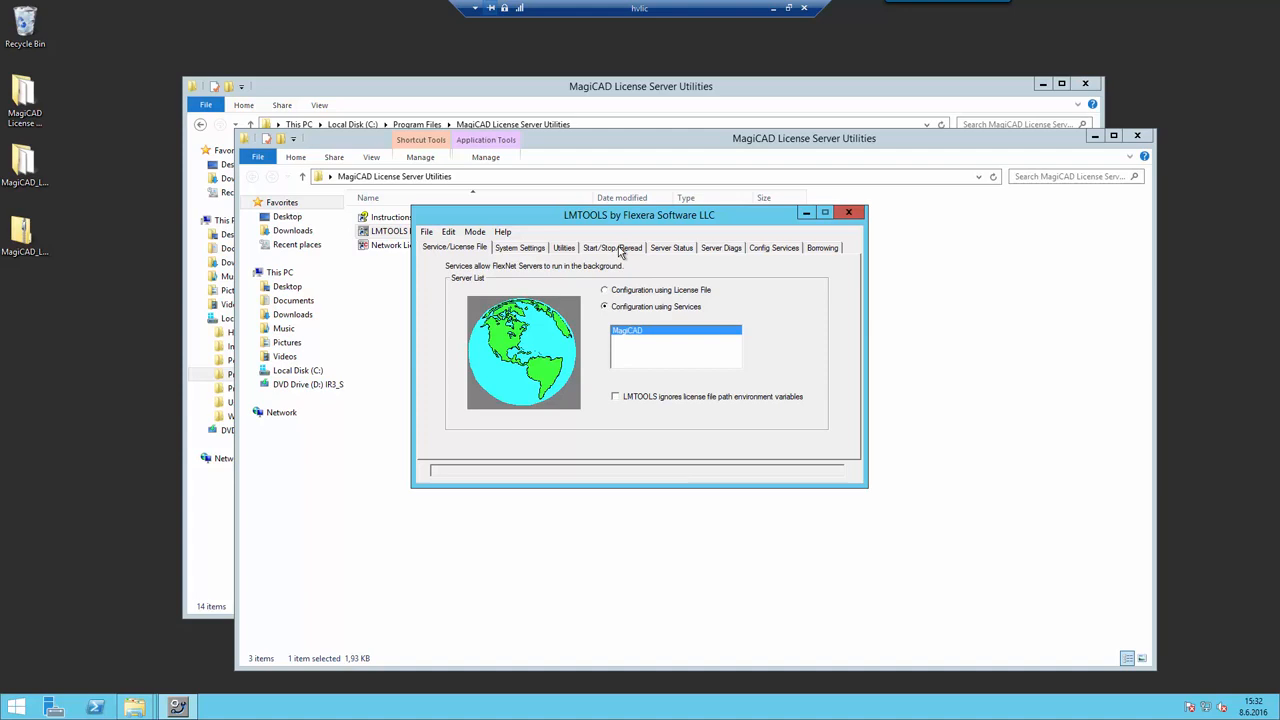
{"action": "left_click", "coordinate": [612, 248]}
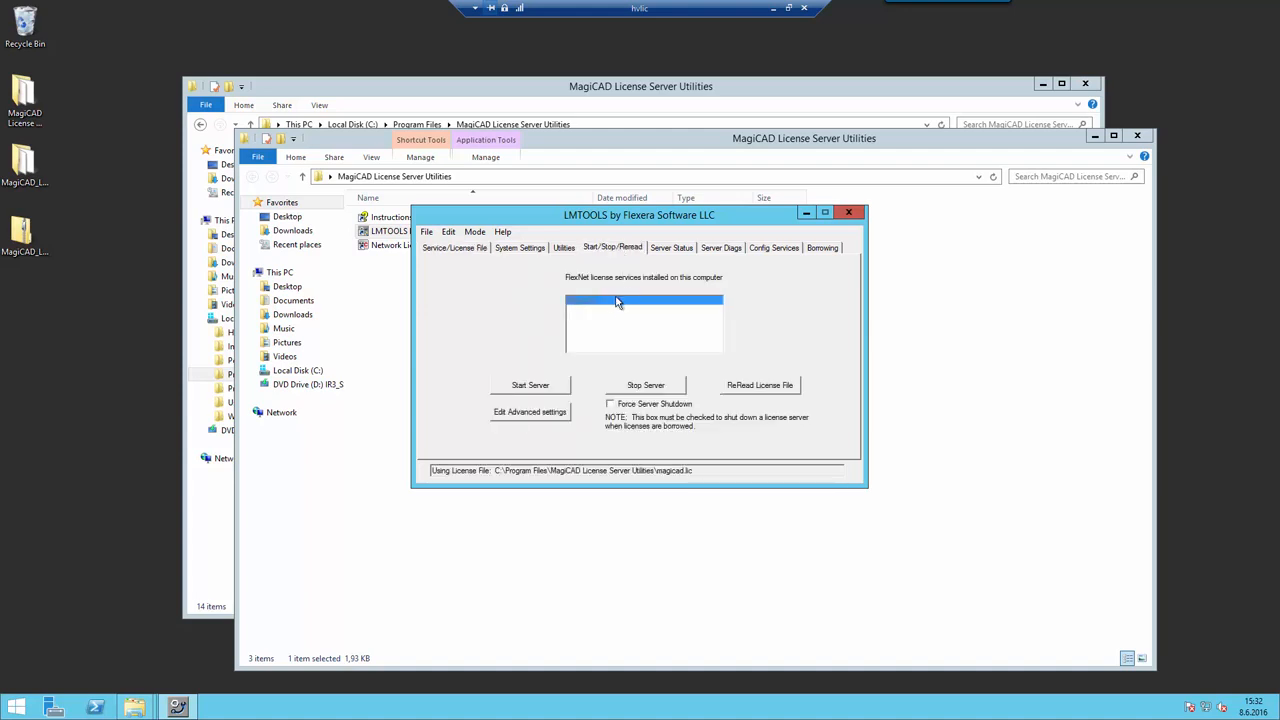
{"action": "mouse_move", "coordinate": [612, 302]}
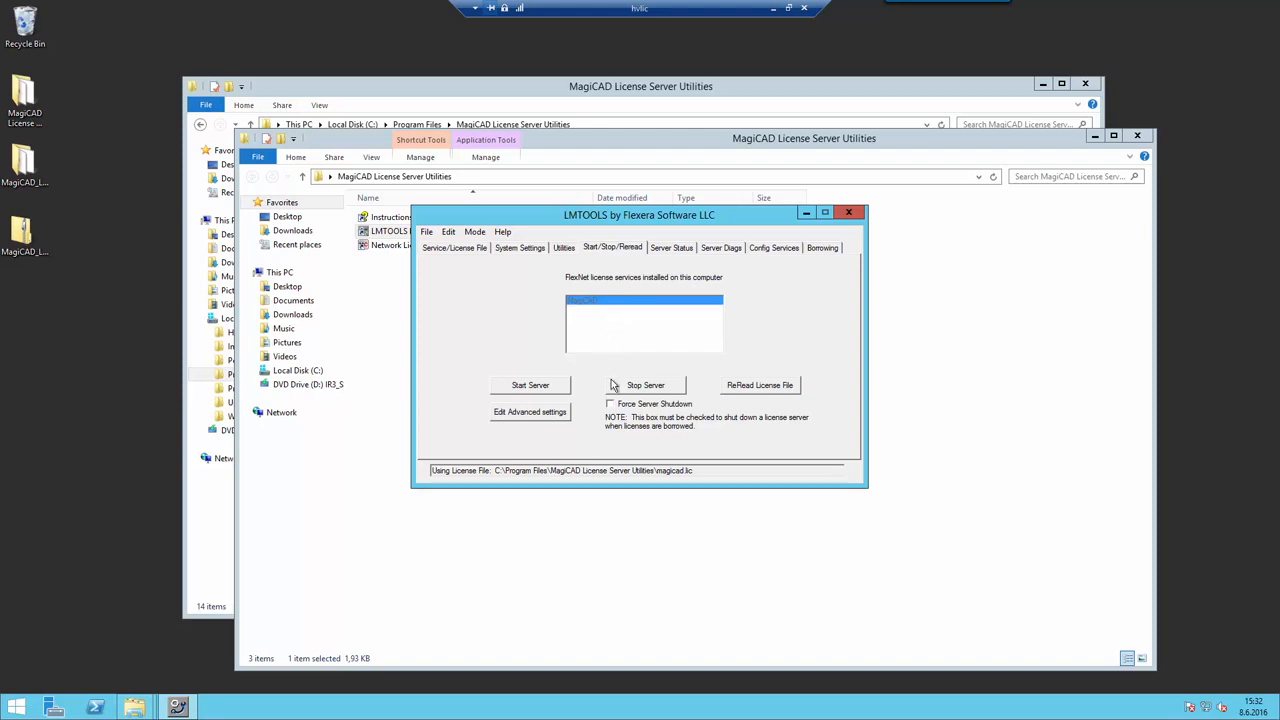
{"action": "left_click", "coordinate": [644, 384]}
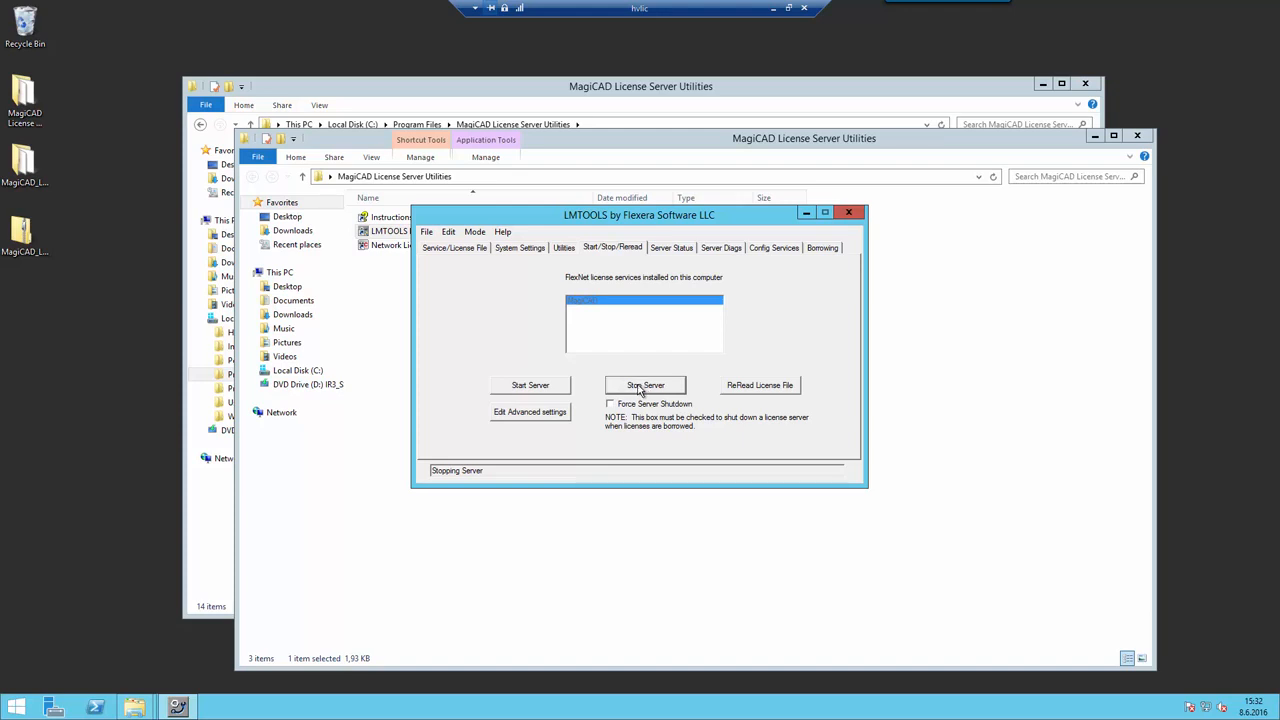
{"action": "left_click", "coordinate": [530, 384]}
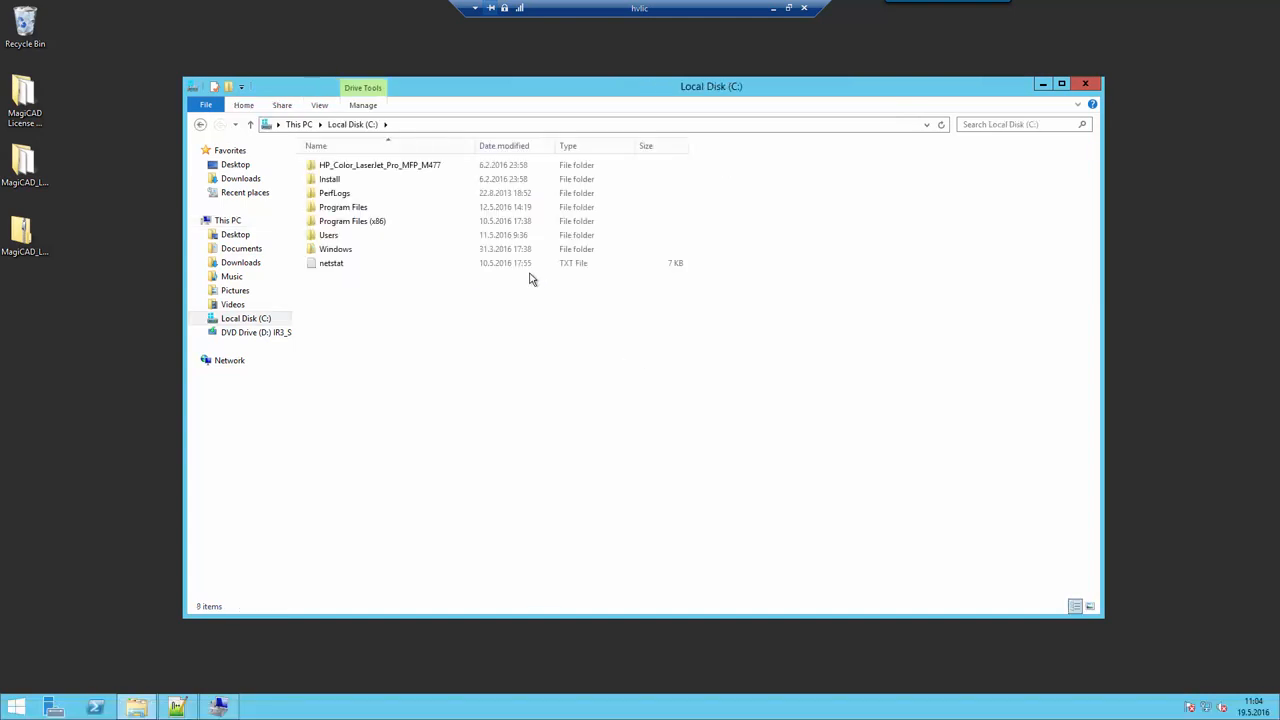
Step: Browse to the MagiCAD License Server Utilities Service folder and edit ProductDataService.exe.config with Notepad++
{"action": "double_click", "coordinate": [344, 206]}
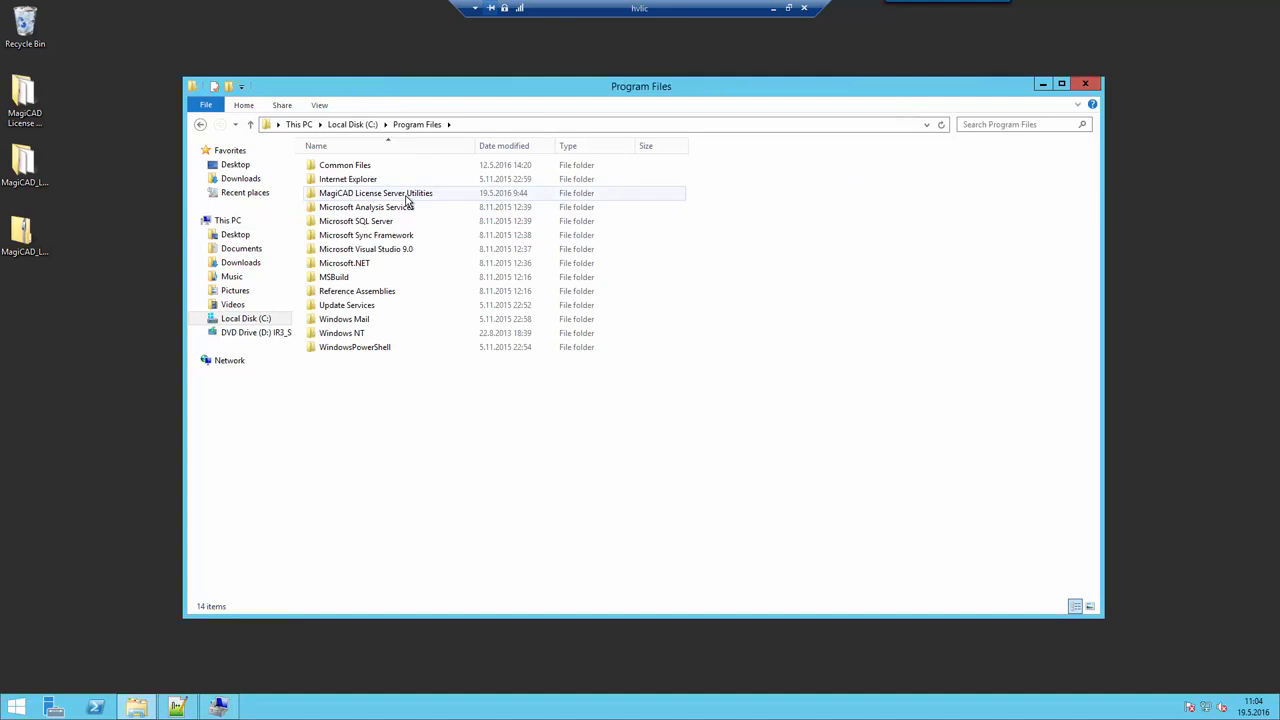
{"action": "double_click", "coordinate": [376, 192]}
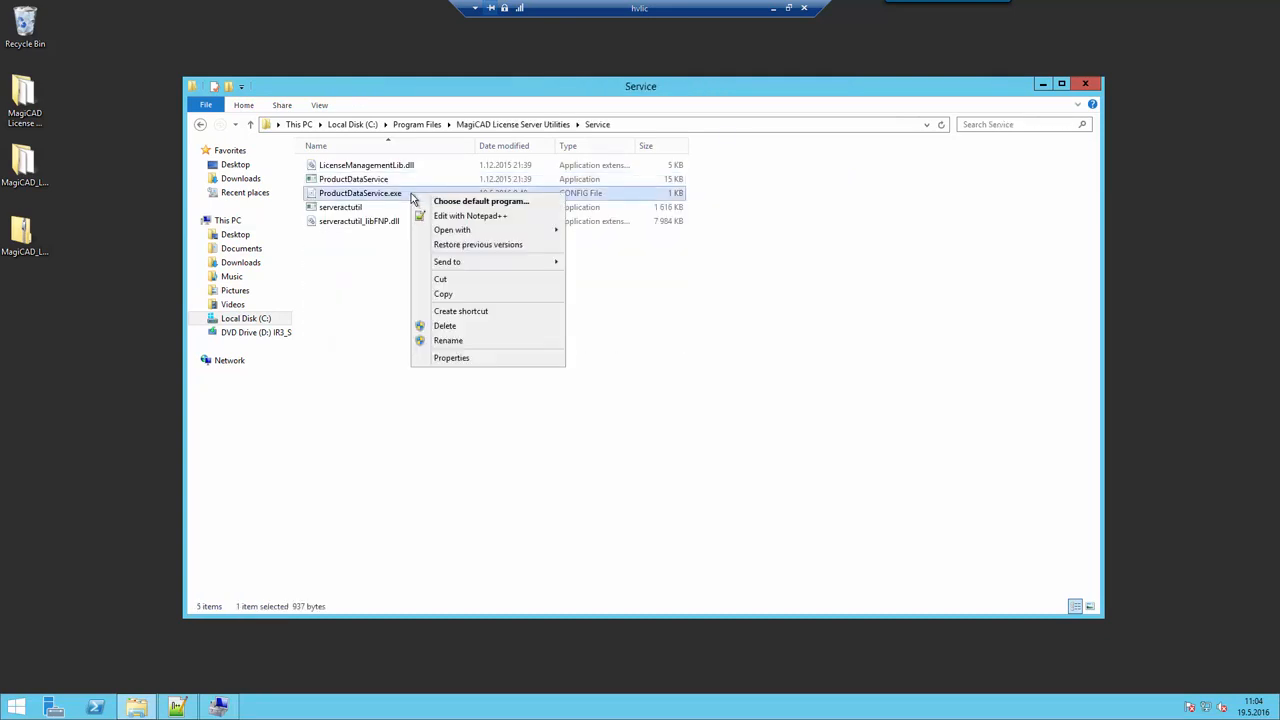
{"action": "left_click", "coordinate": [470, 216]}
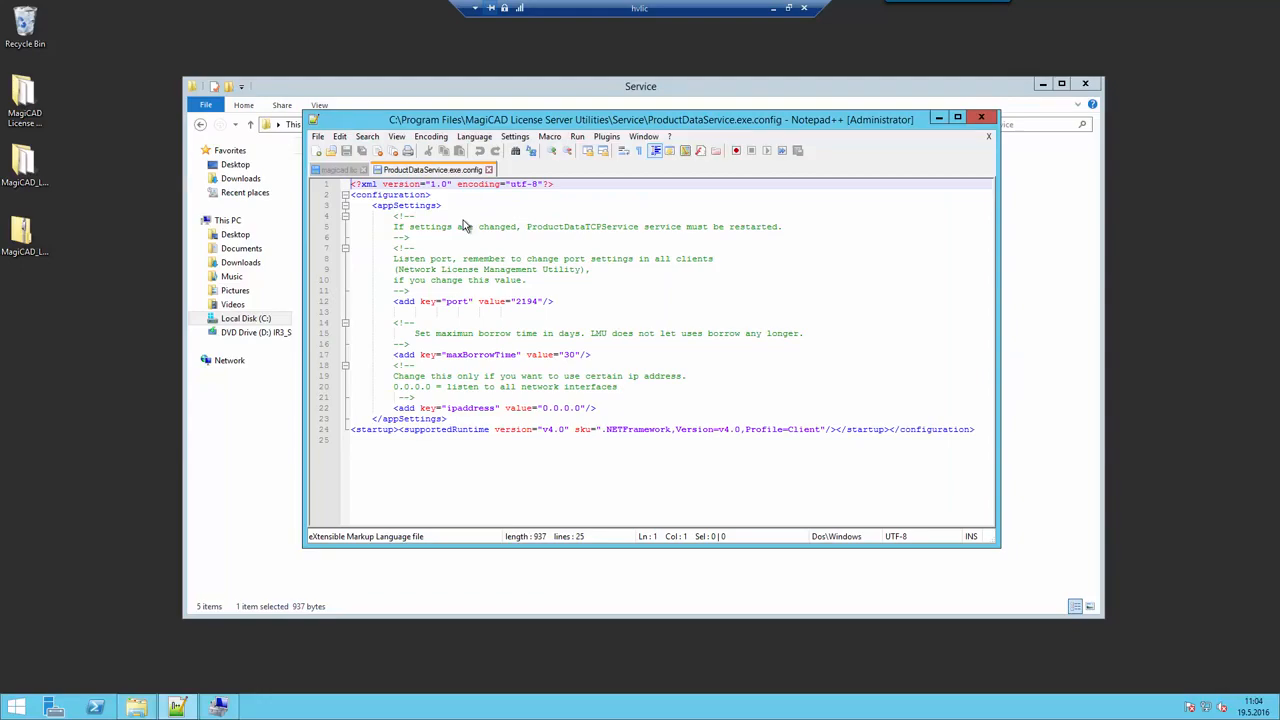
Step: Review the port and IP address appSettings, then close Notepad++ without changes
{"action": "left_click", "coordinate": [956, 116]}
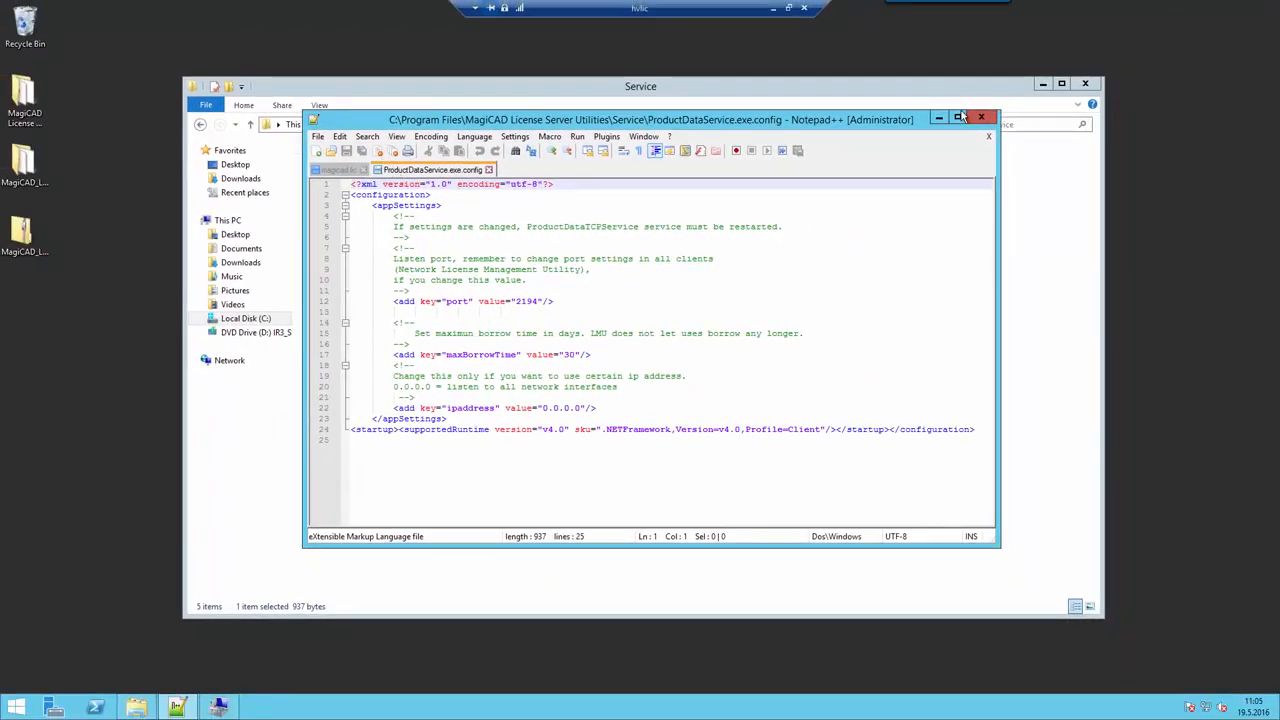
{"action": "mouse_move", "coordinate": [984, 120]}
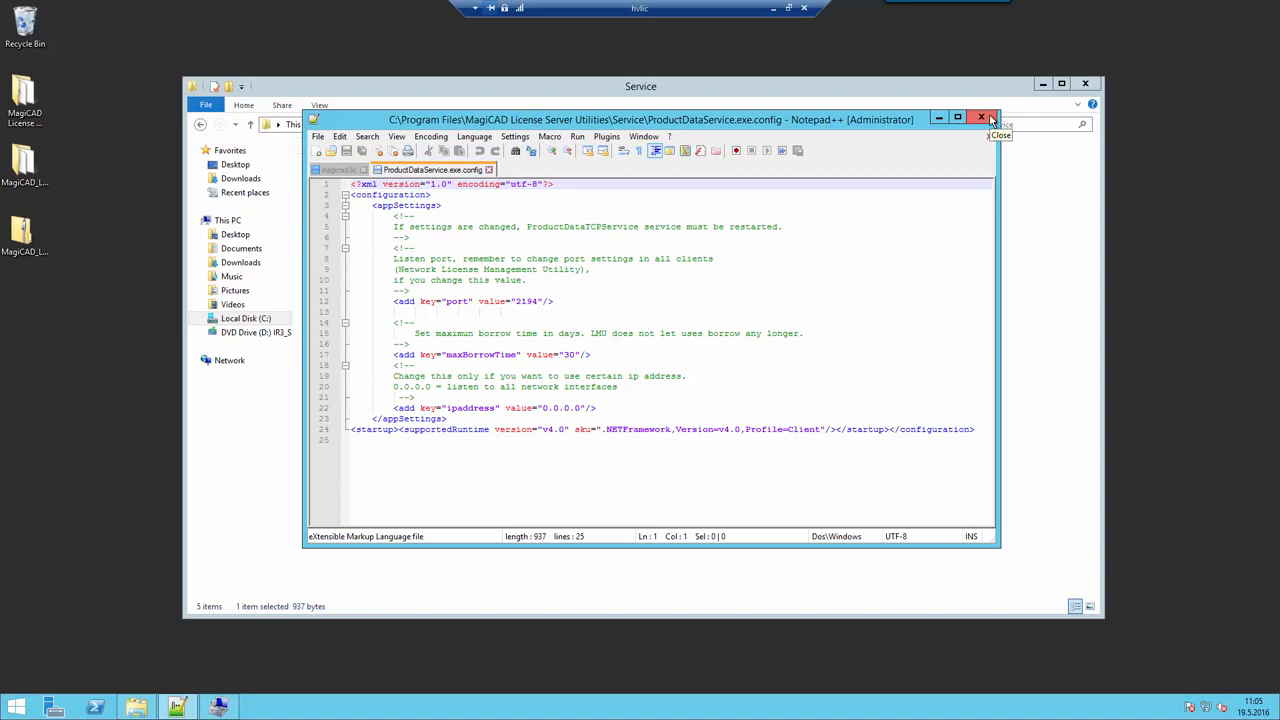
{"action": "left_click", "coordinate": [982, 116]}
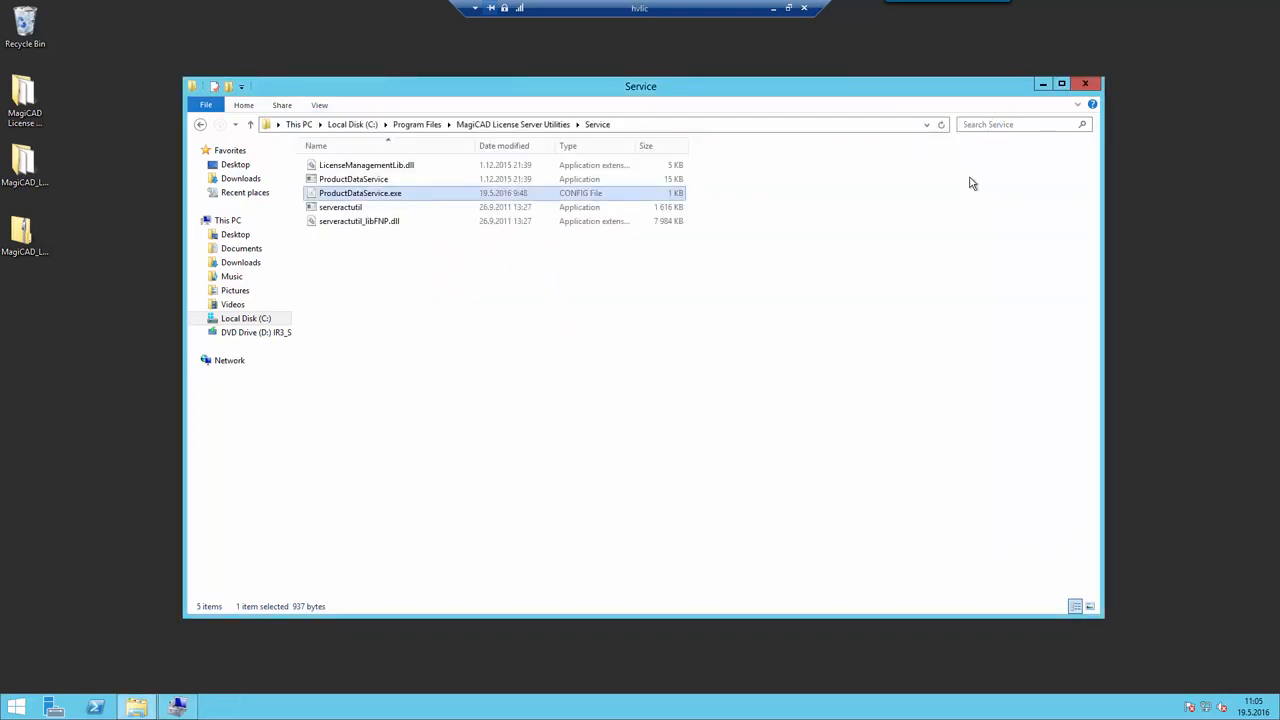
{"action": "mouse_move", "coordinate": [816, 264]}
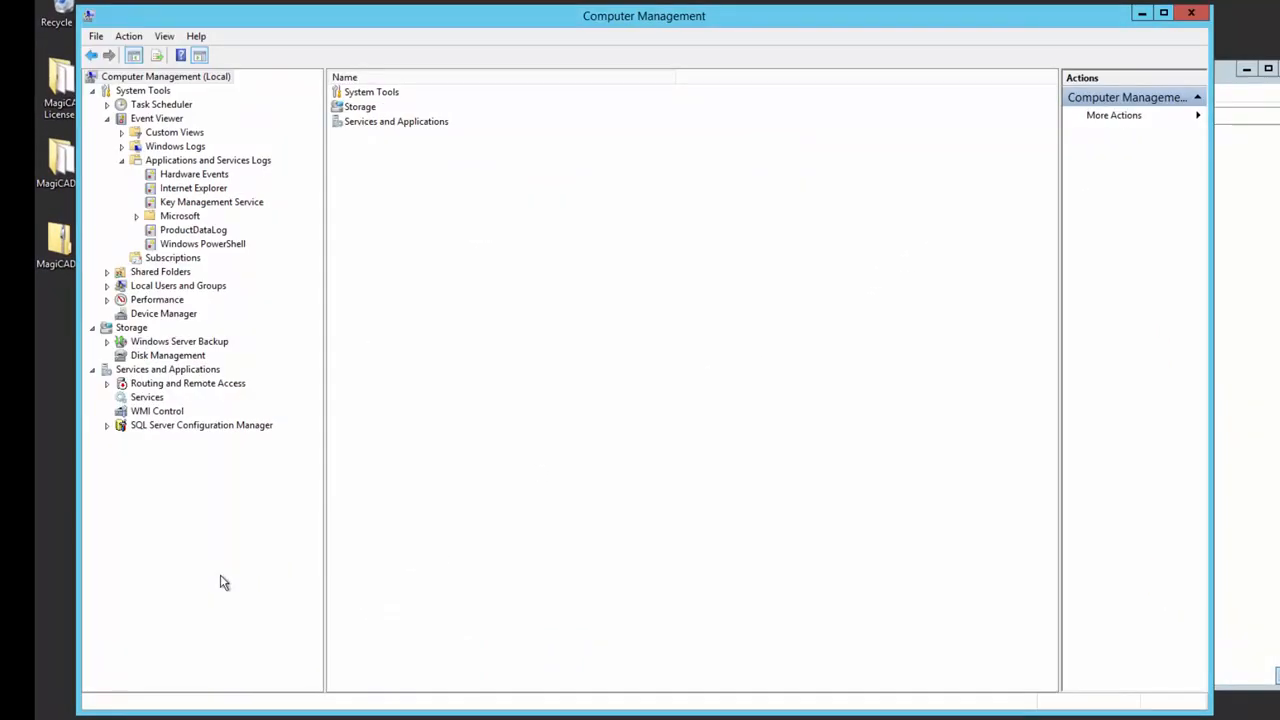
{"action": "mouse_move", "coordinate": [148, 396]}
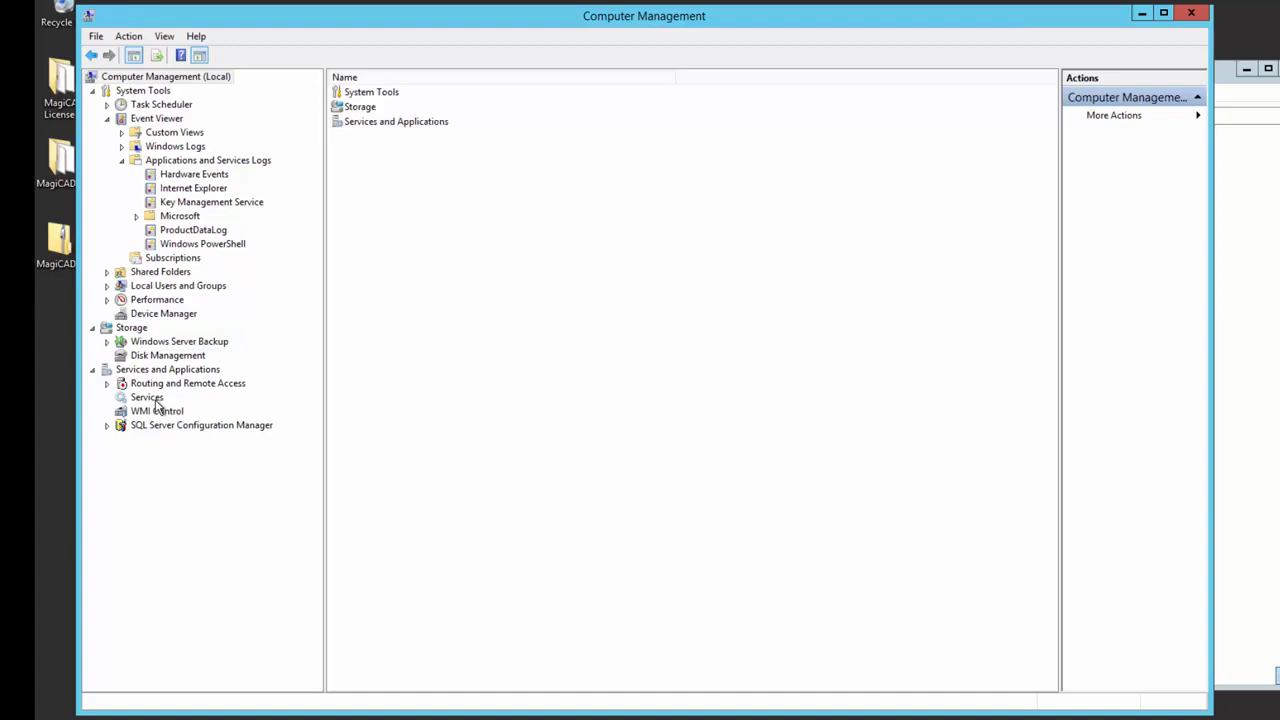
Step: Start the MagiCAD License Information Service from the Services list so it shows as running
{"action": "left_click", "coordinate": [148, 396]}
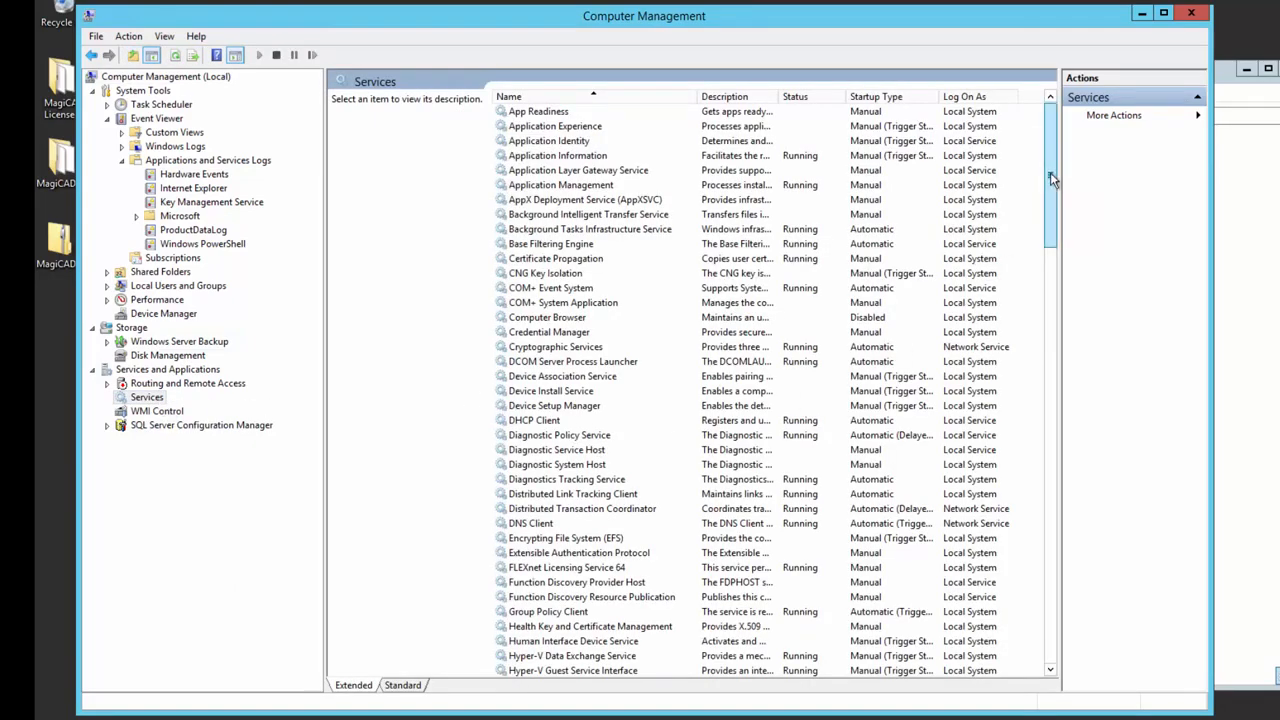
{"action": "scroll", "scroll_direction": "down", "scroll_amount": 3}
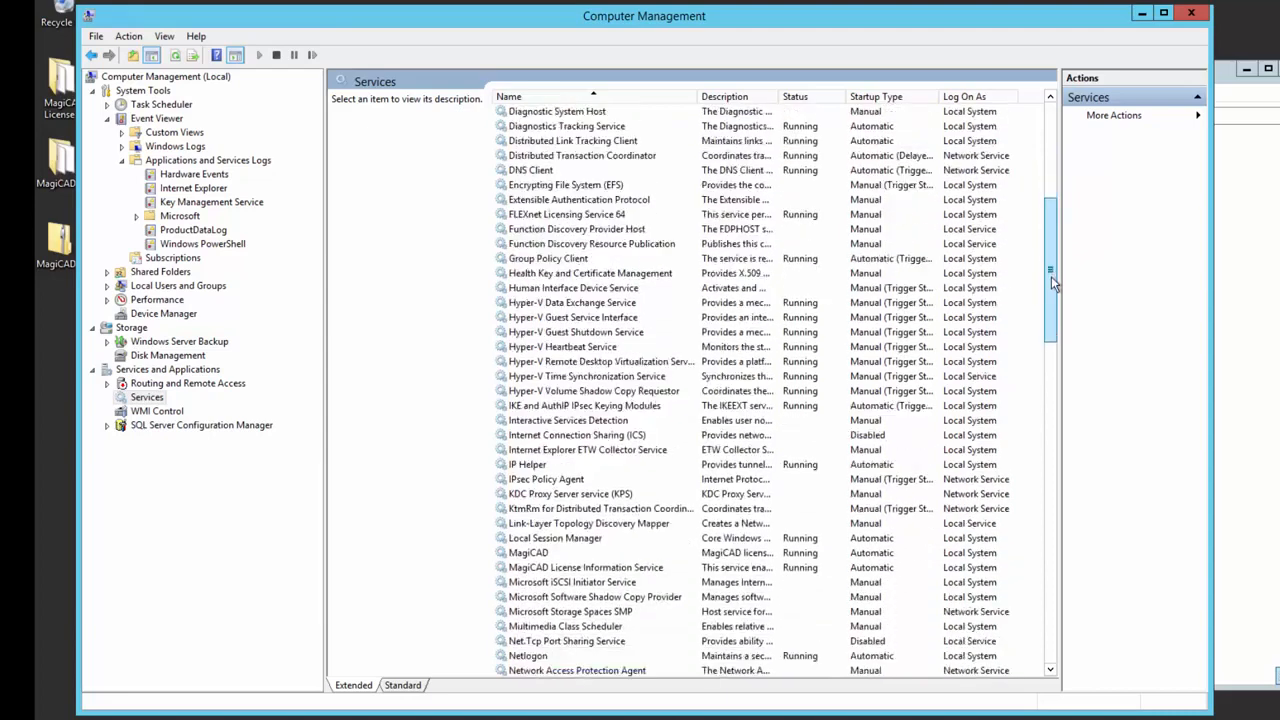
{"action": "scroll", "scroll_direction": "down", "scroll_amount": 3}
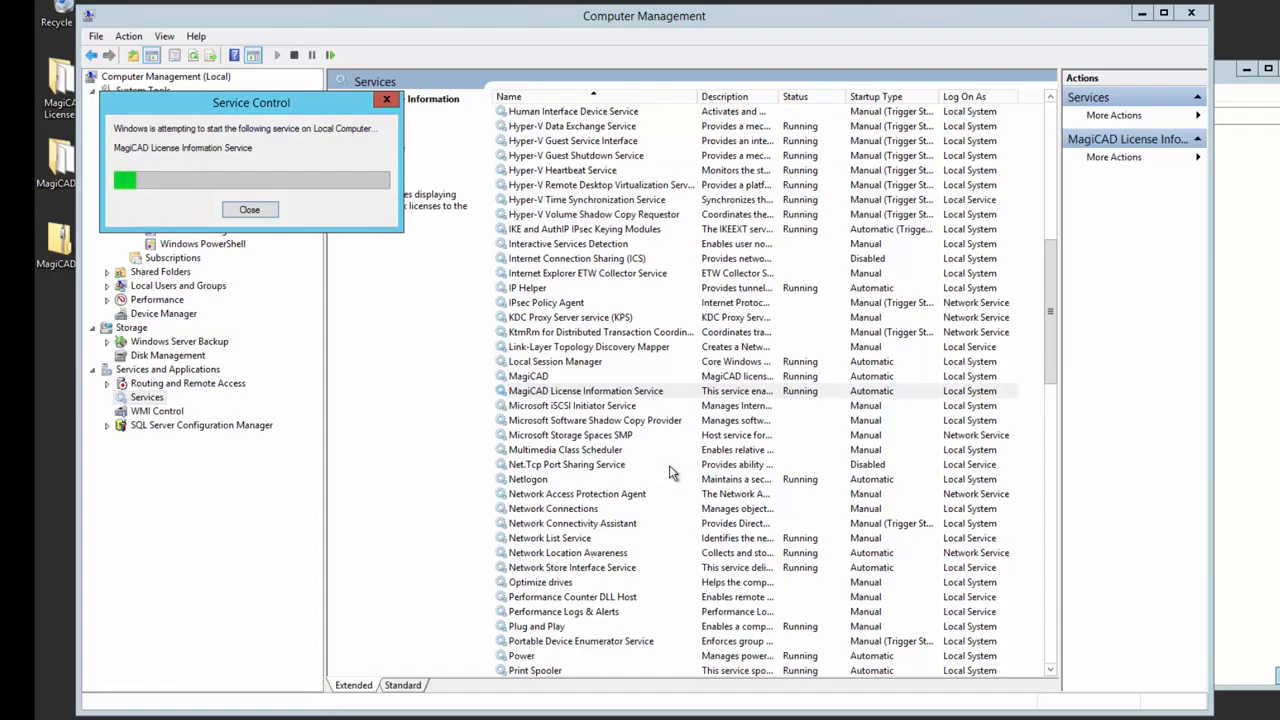
{"action": "left_click", "coordinate": [248, 210]}
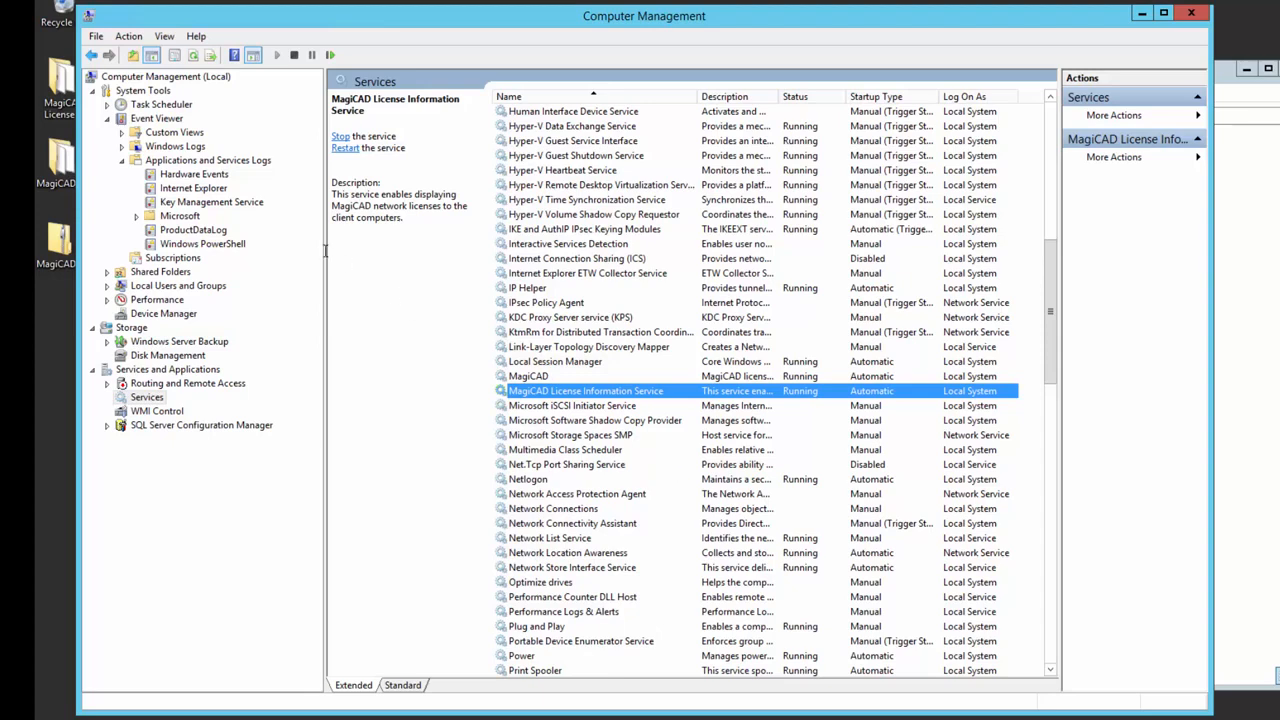
{"action": "left_click", "coordinate": [156, 118]}
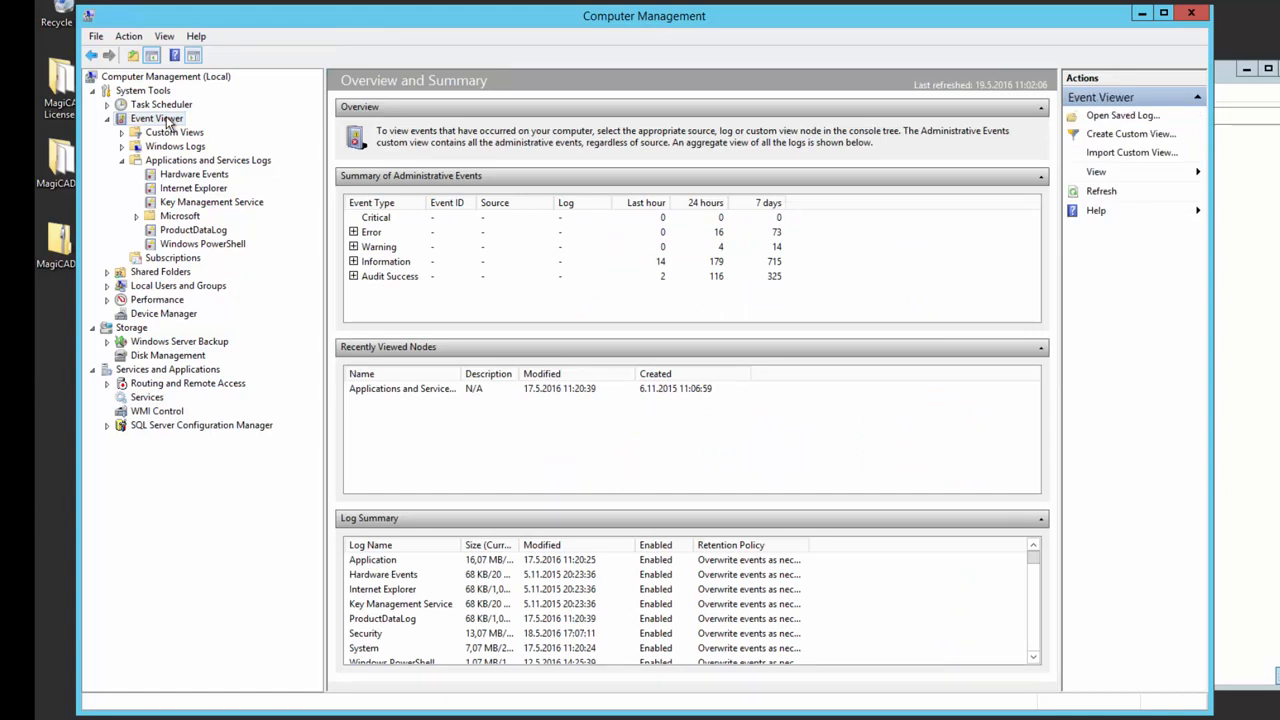
Step: Browse Event Viewer's Applications and Services Logs and view the ProductDataLog events
{"action": "left_click", "coordinate": [208, 160]}
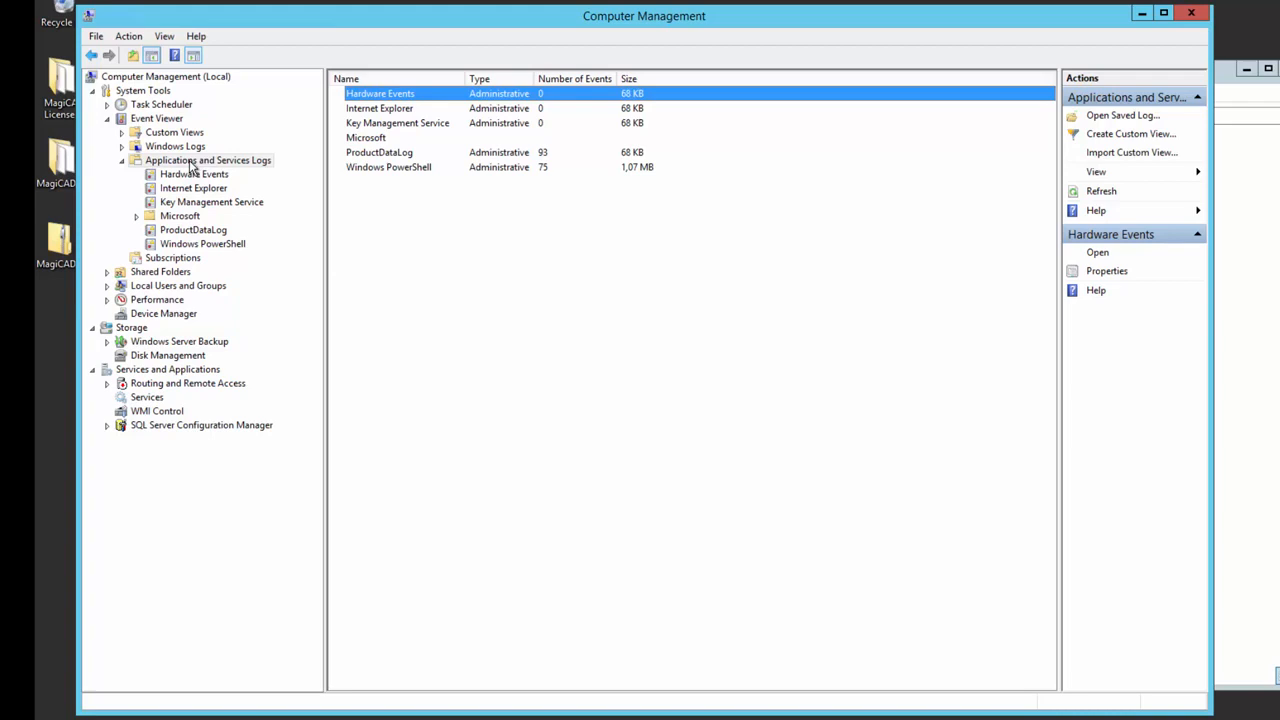
{"action": "left_click", "coordinate": [380, 152]}
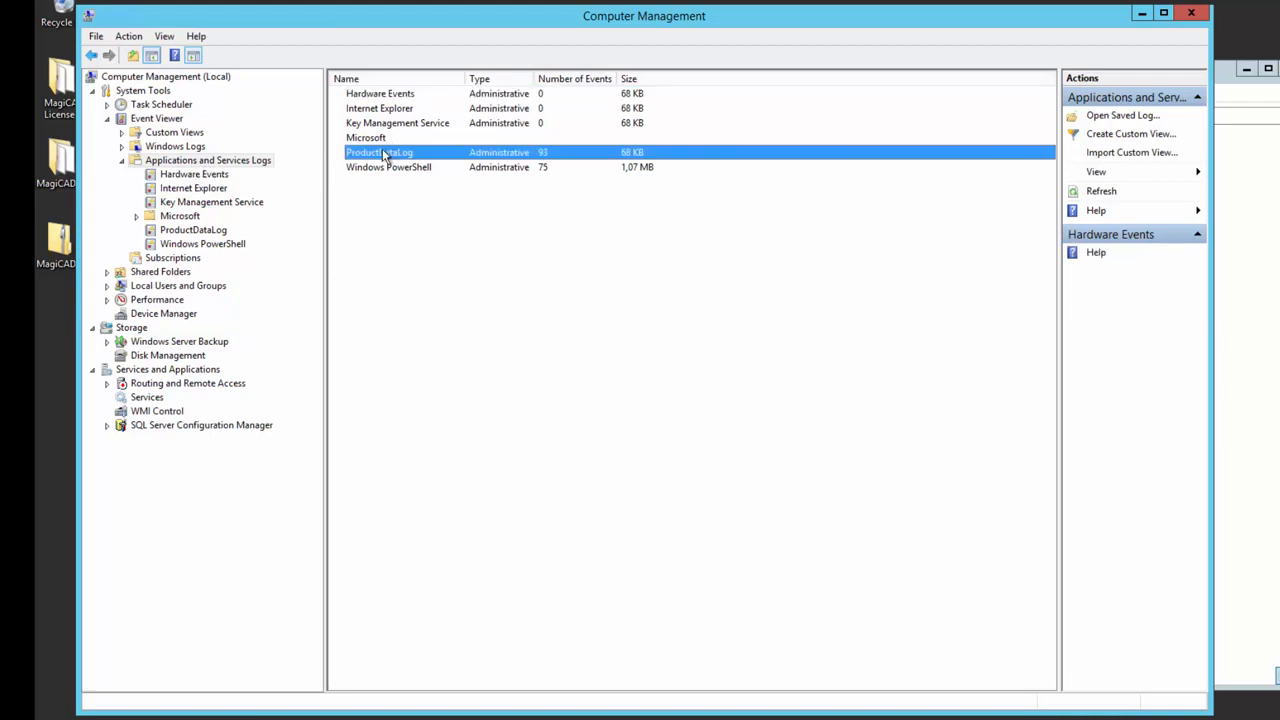
{"action": "left_click", "coordinate": [384, 152]}
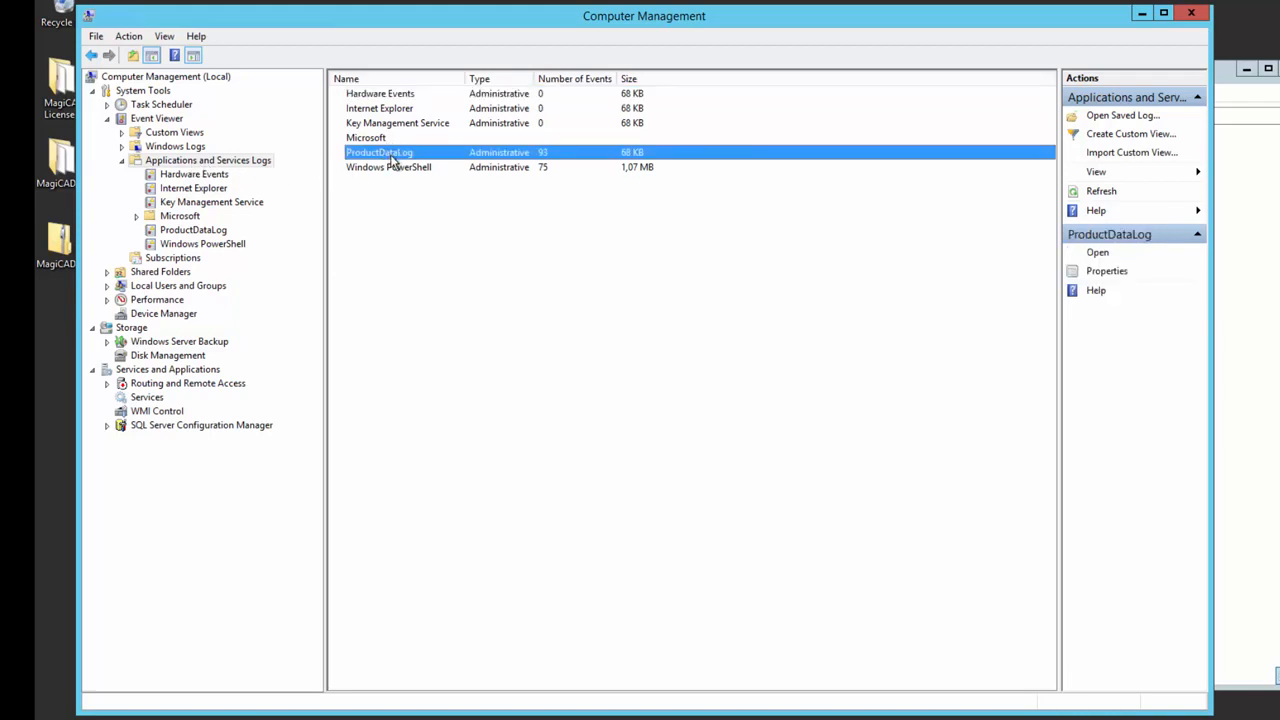
{"action": "mouse_move", "coordinate": [436, 156]}
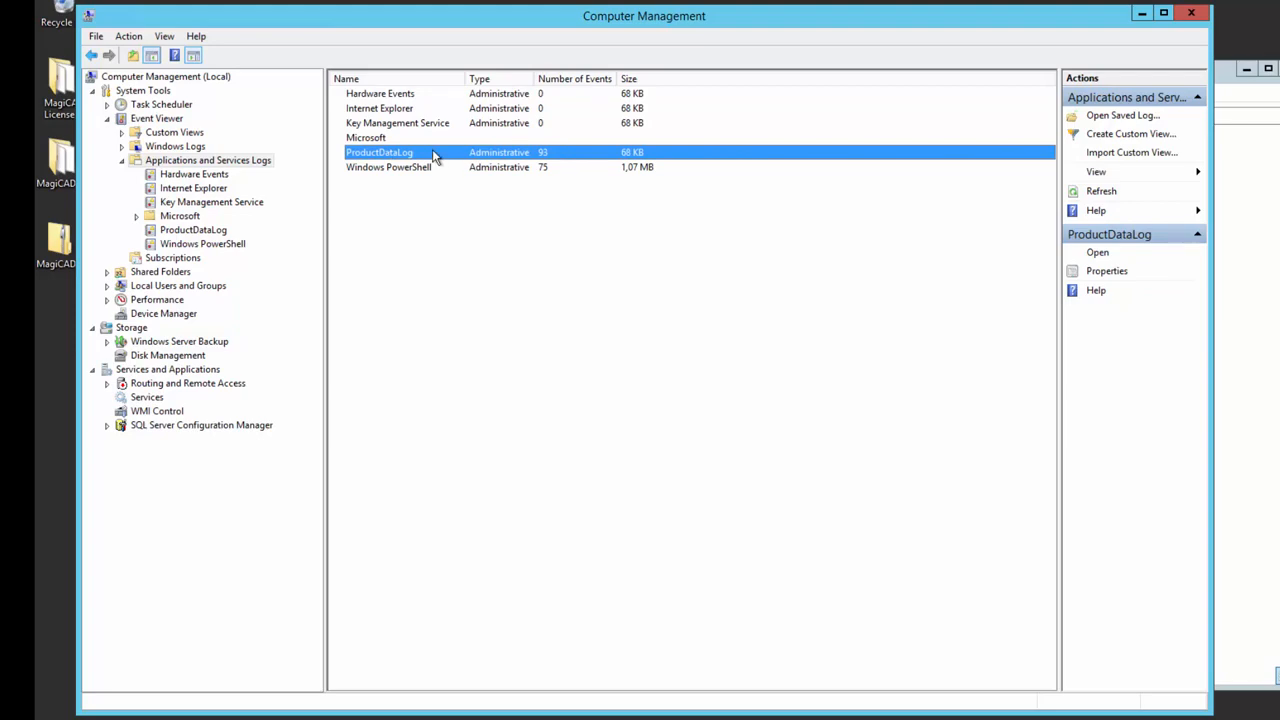
{"action": "double_click", "coordinate": [380, 152]}
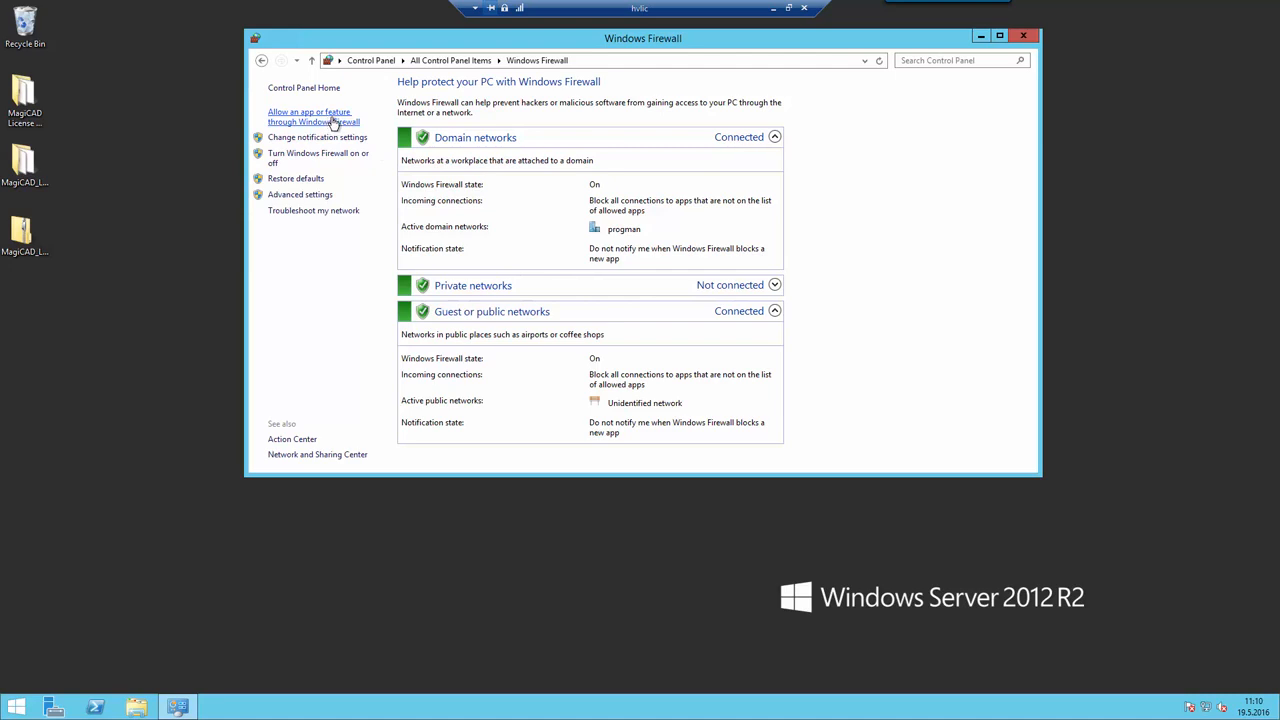
Step: Add the Flexera lmgrd program from MagiCAD License Server Utilities to the firewall's allowed apps and save
{"action": "left_click", "coordinate": [314, 116]}
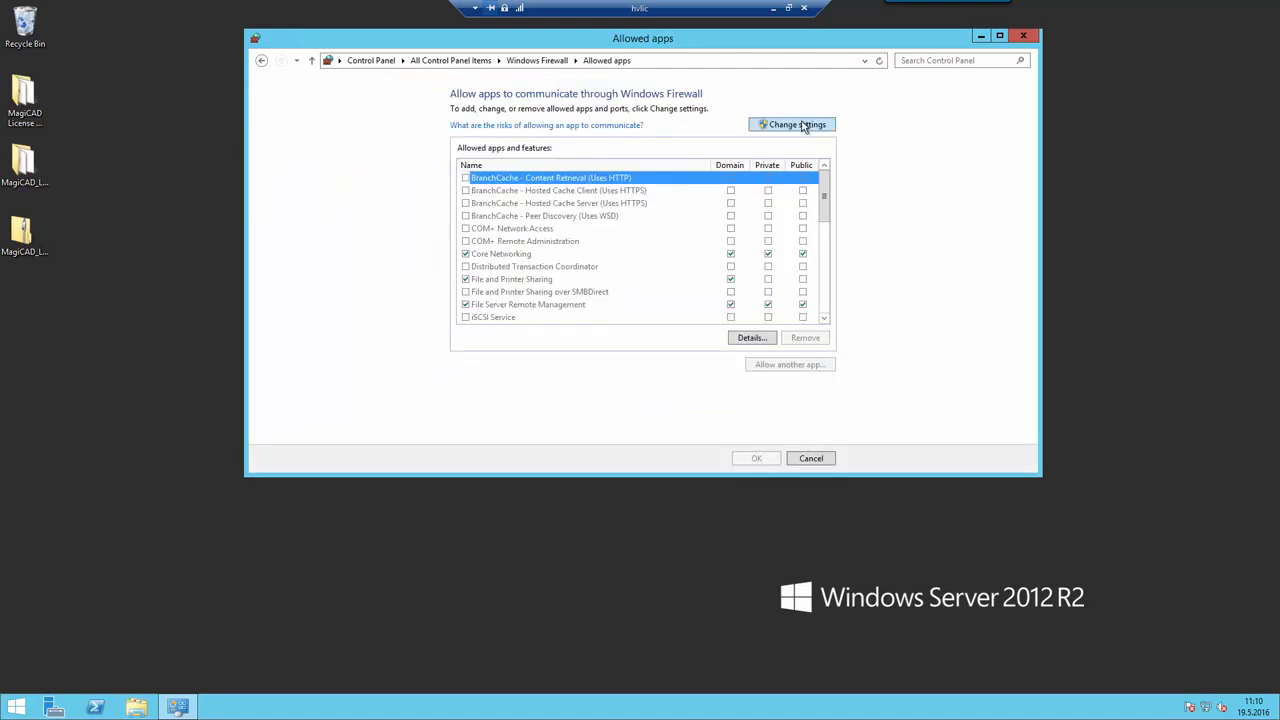
{"action": "left_click", "coordinate": [792, 124]}
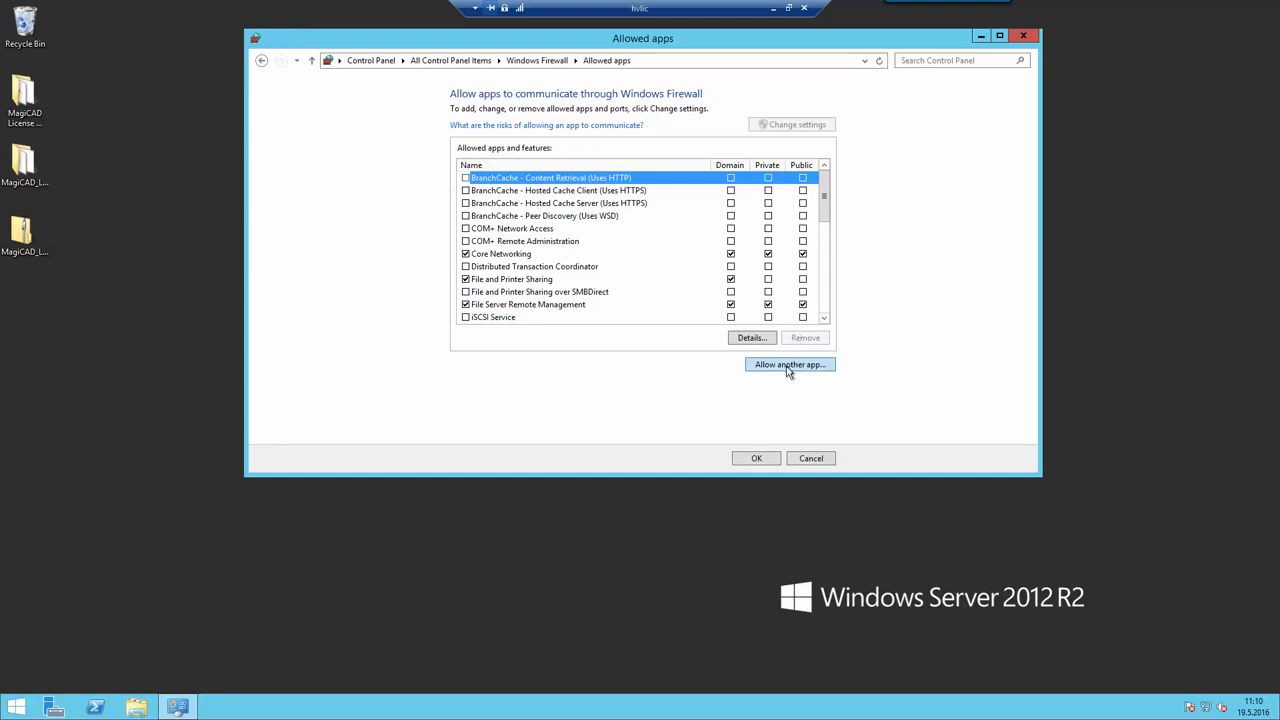
{"action": "left_click", "coordinate": [788, 364]}
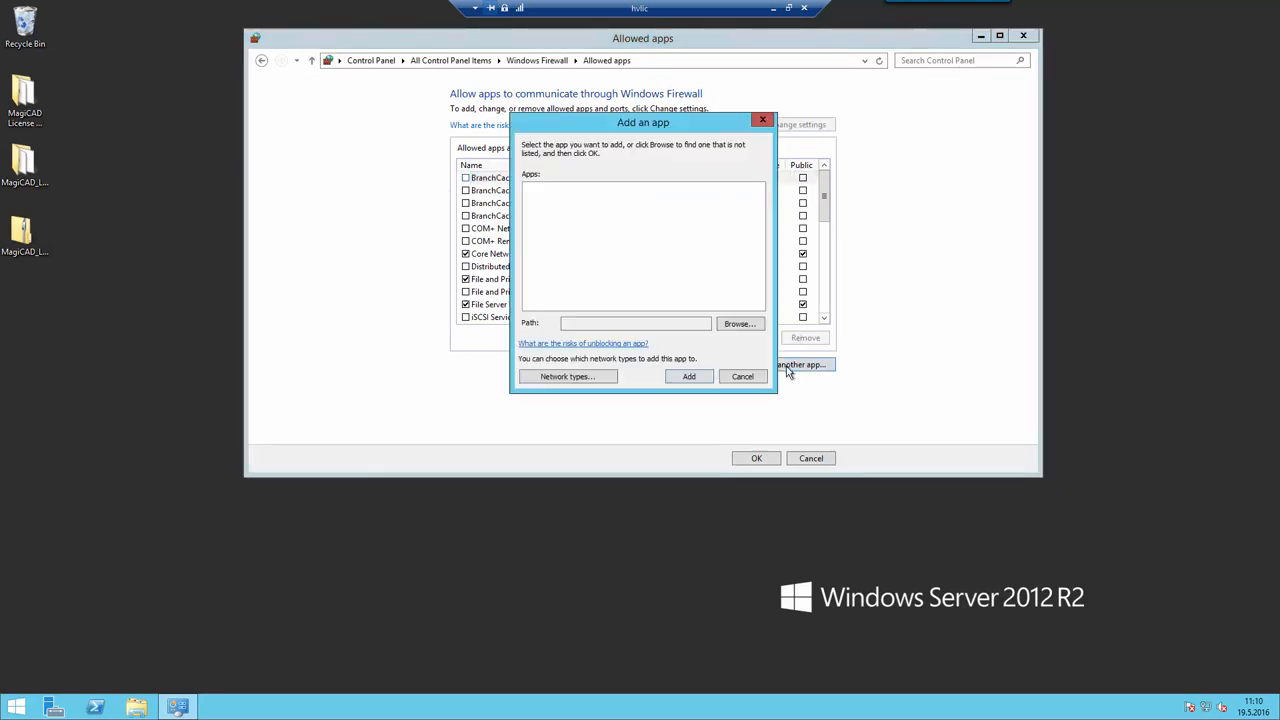
{"action": "left_click", "coordinate": [740, 324]}
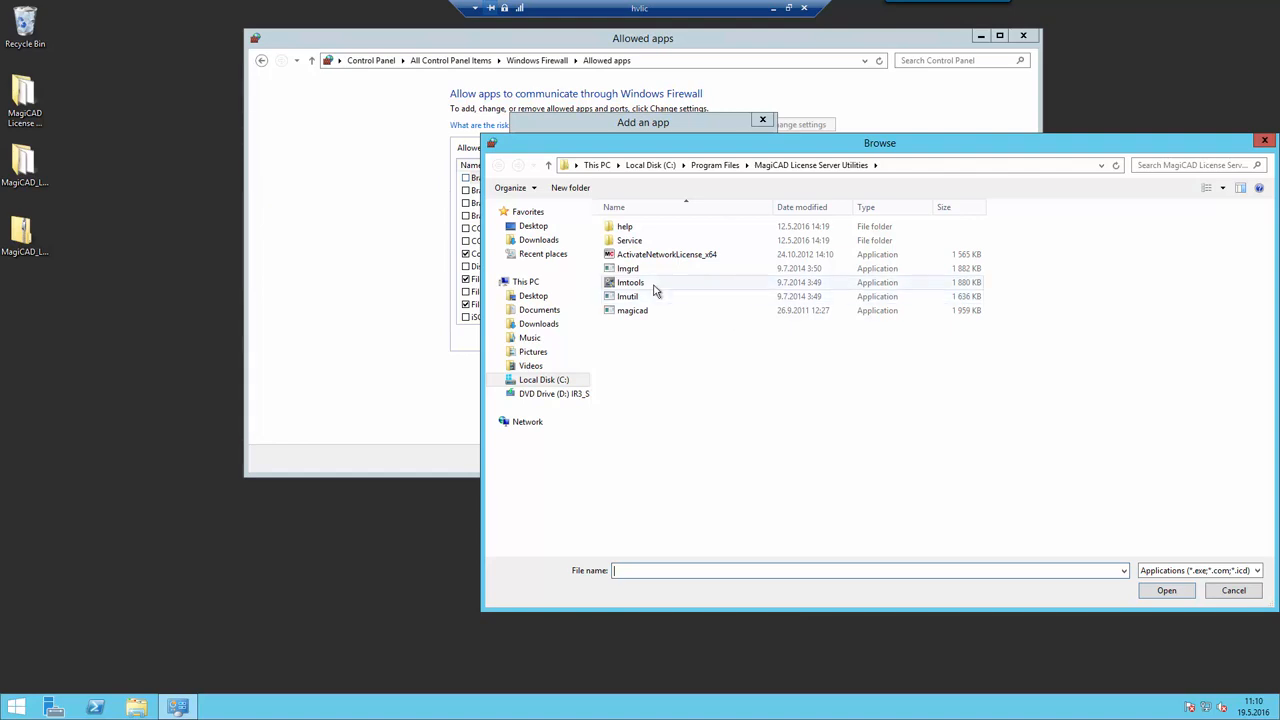
{"action": "mouse_move", "coordinate": [628, 268]}
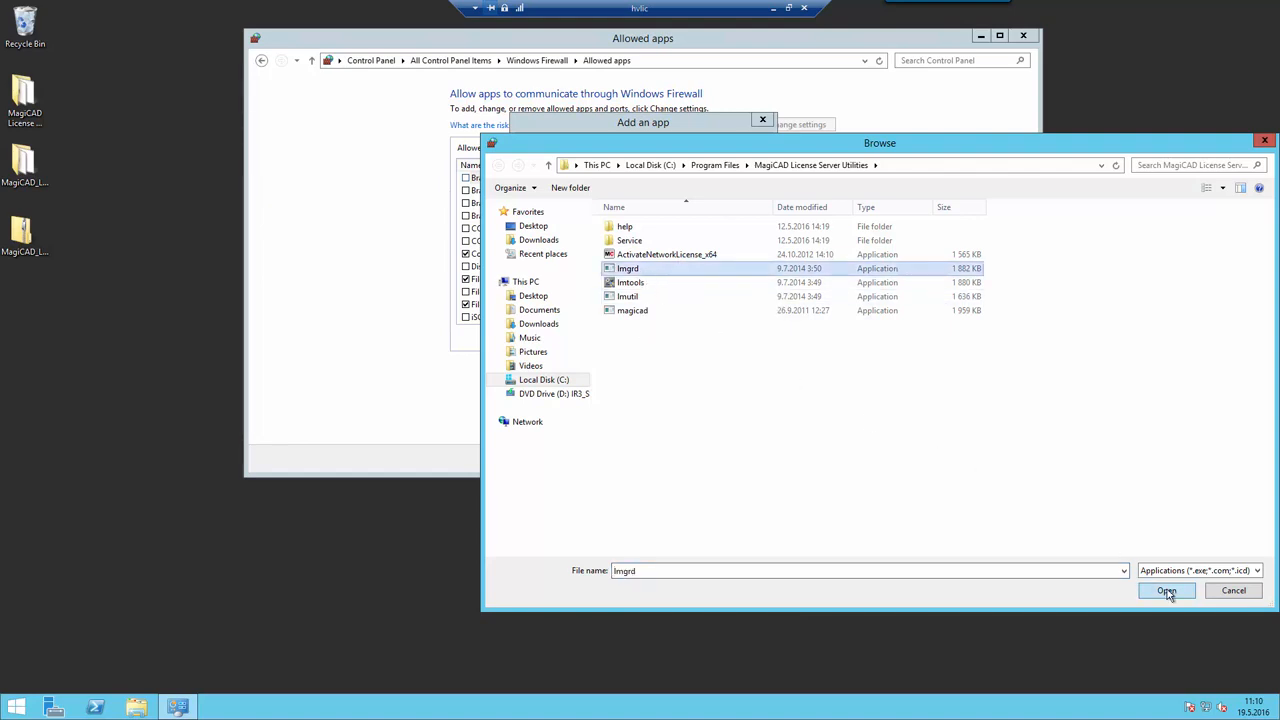
{"action": "left_click", "coordinate": [1170, 592]}
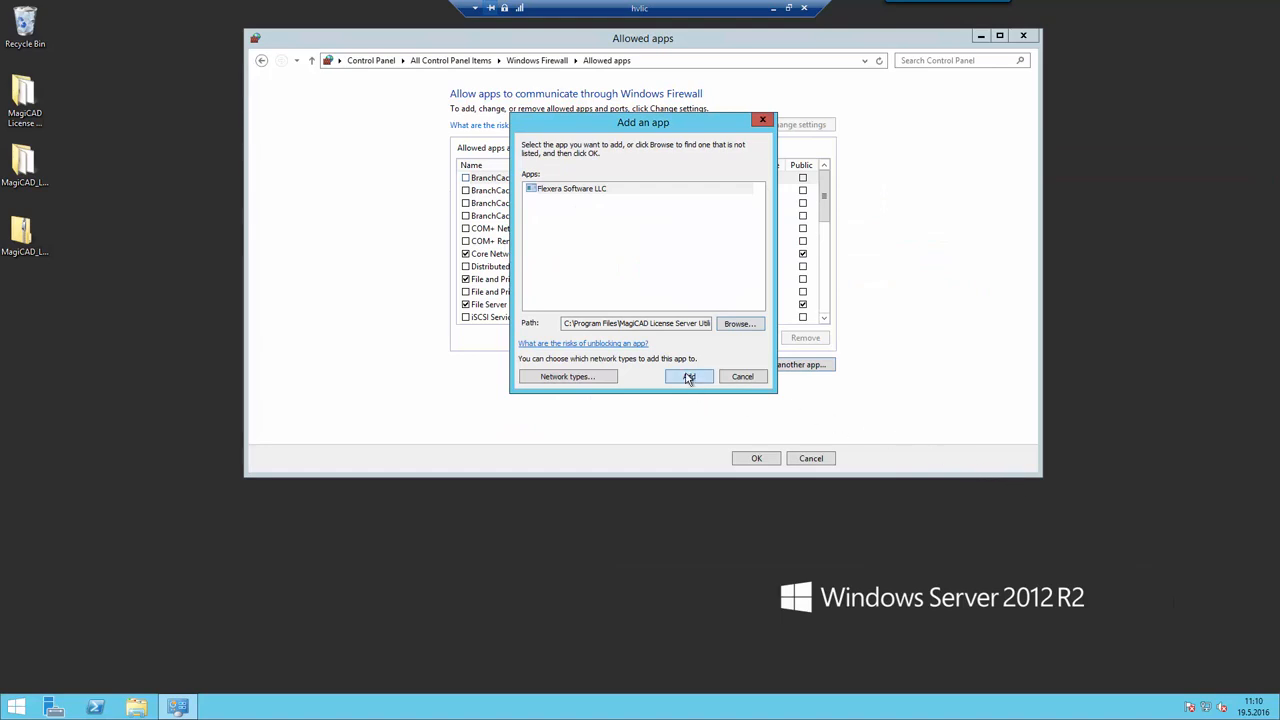
{"action": "left_click", "coordinate": [688, 376]}
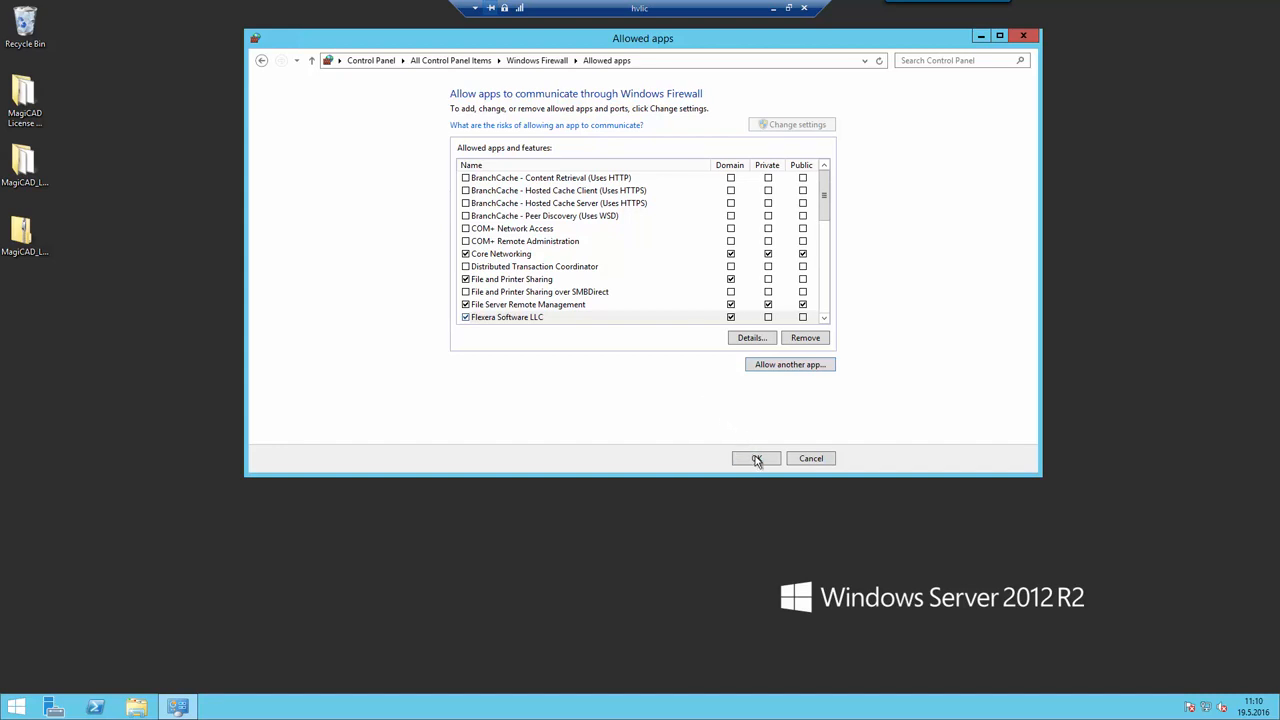
{"action": "left_click", "coordinate": [756, 458]}
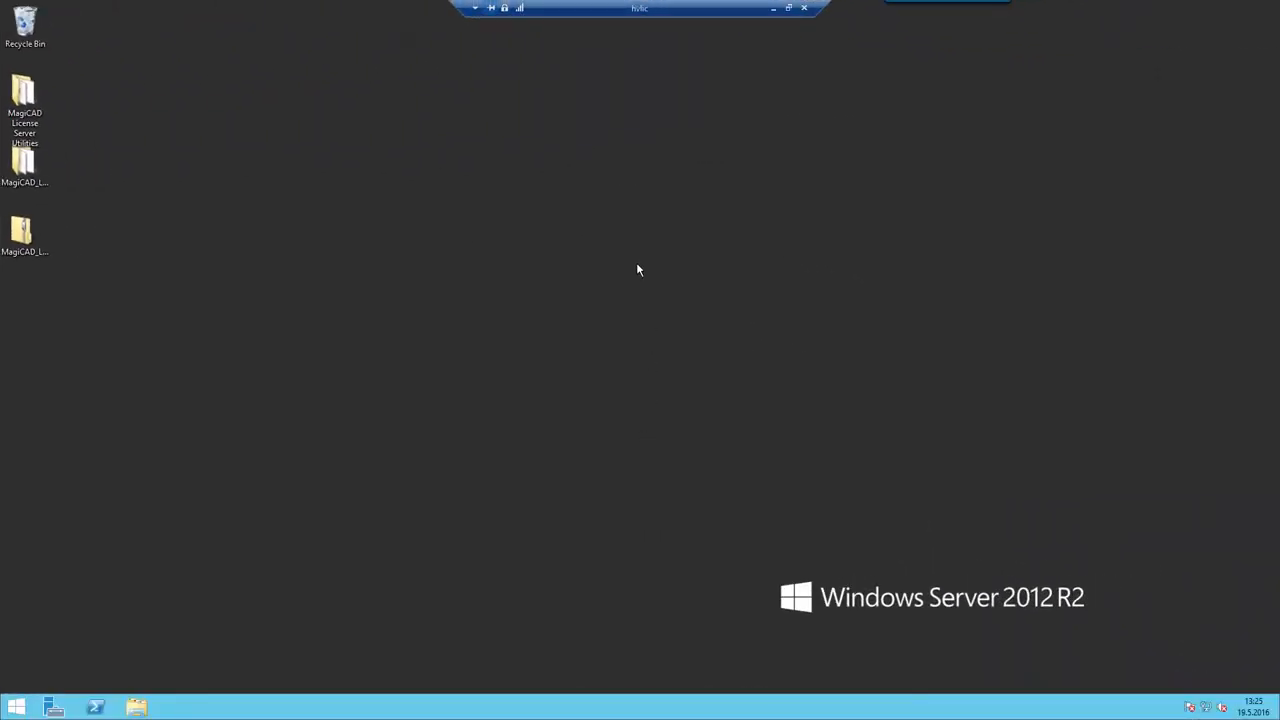
{"action": "mouse_move", "coordinate": [80, 164]}
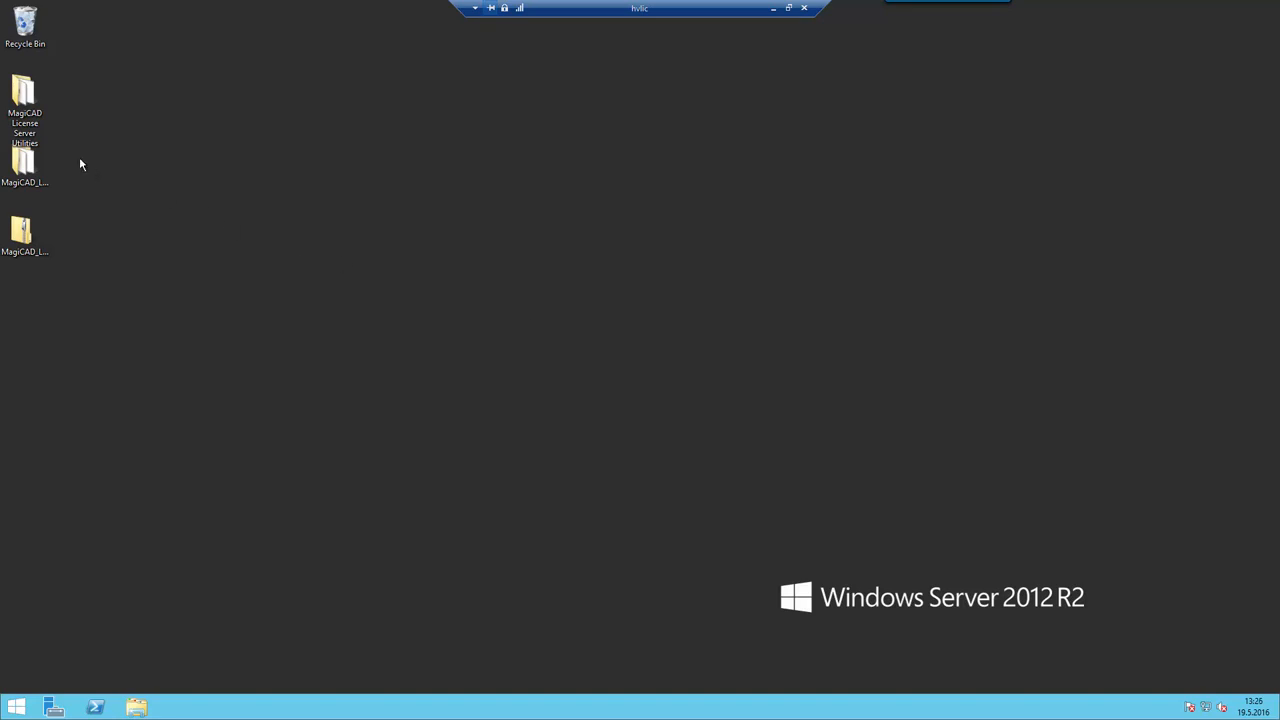
Step: Launch the Network License Server Management Utility from the MagiCAD License Server Utilities folder
{"action": "double_click", "coordinate": [32, 84]}
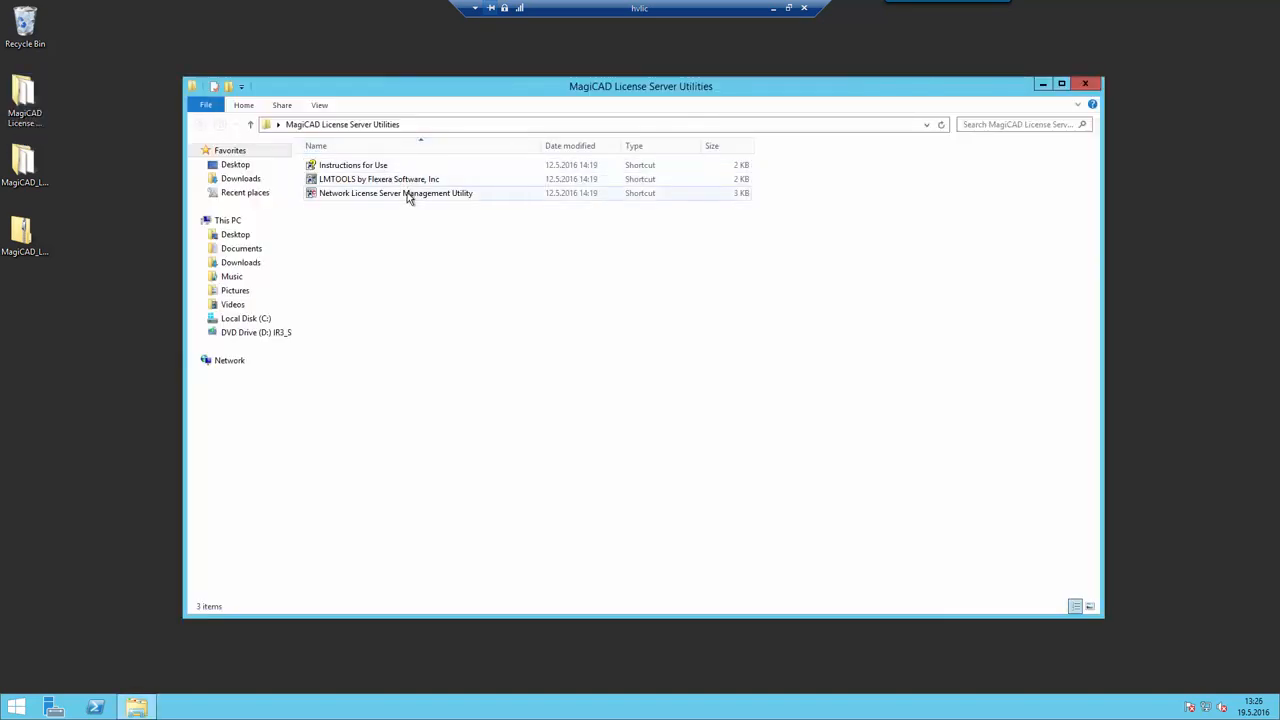
{"action": "double_click", "coordinate": [396, 192]}
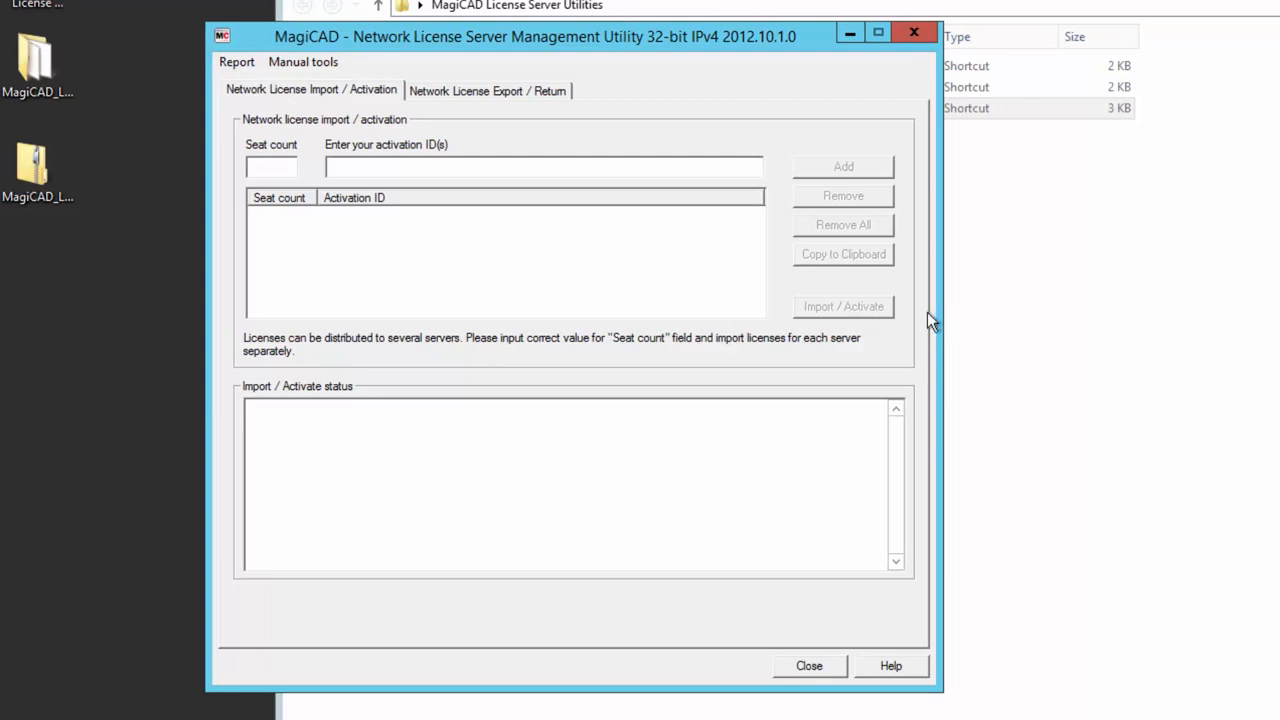
{"action": "left_click", "coordinate": [270, 164]}
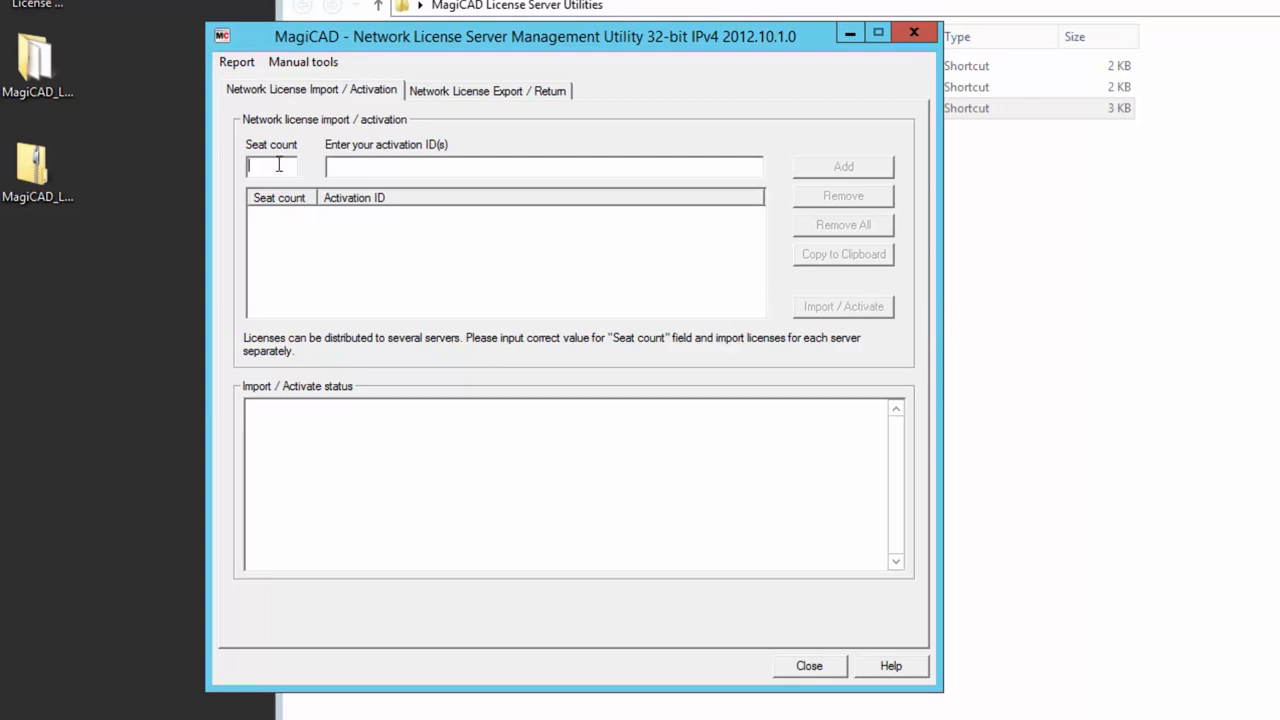
{"action": "type", "text": "2"}
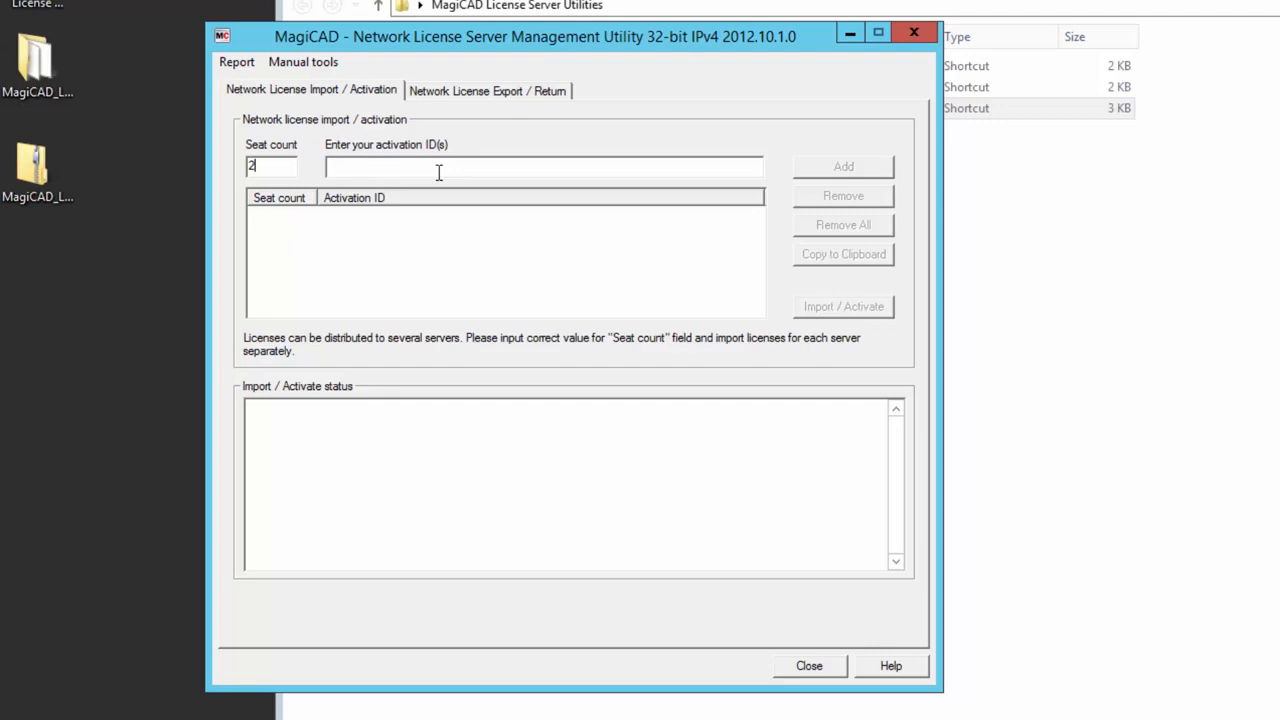
{"action": "mouse_move", "coordinate": [528, 168]}
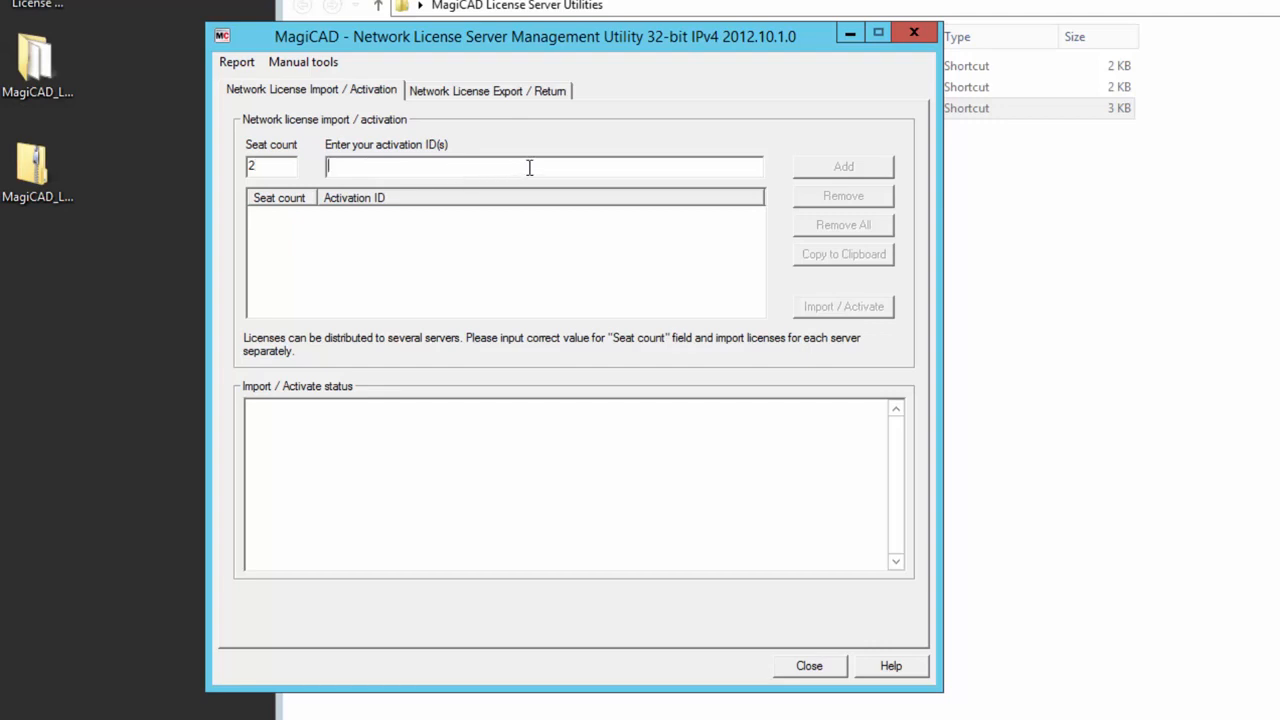
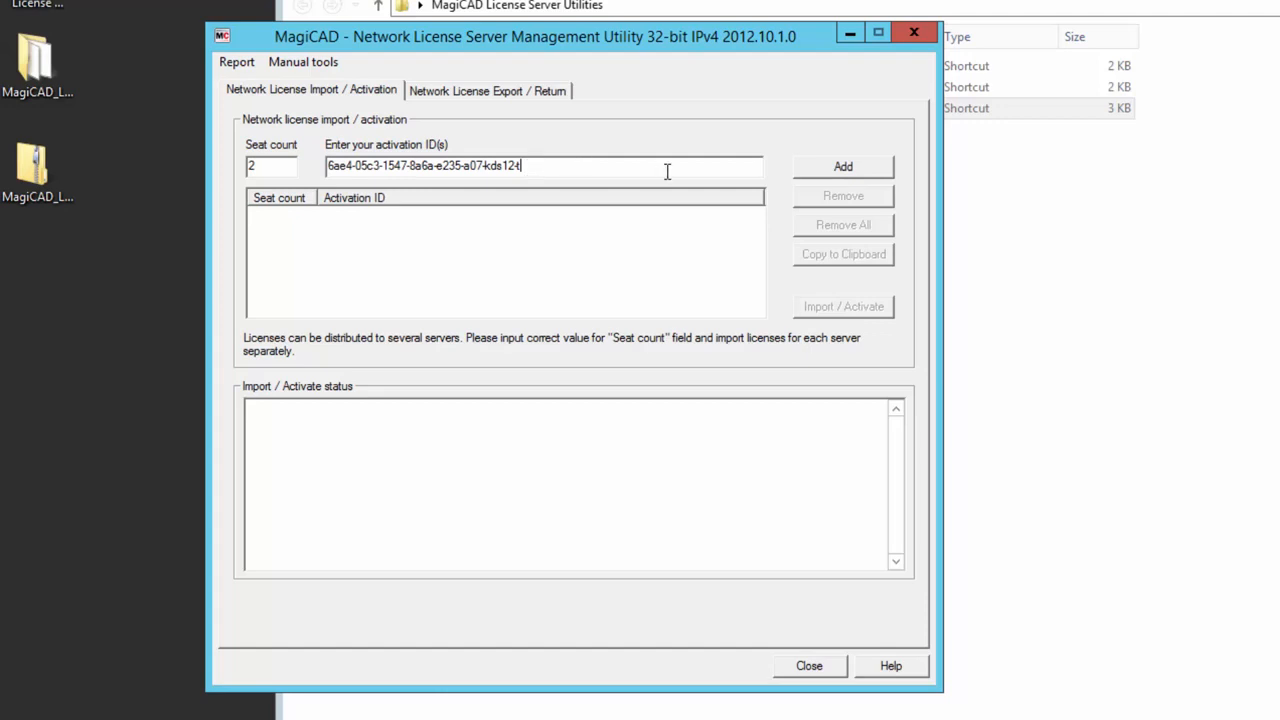
{"action": "mouse_move", "coordinate": [712, 170]}
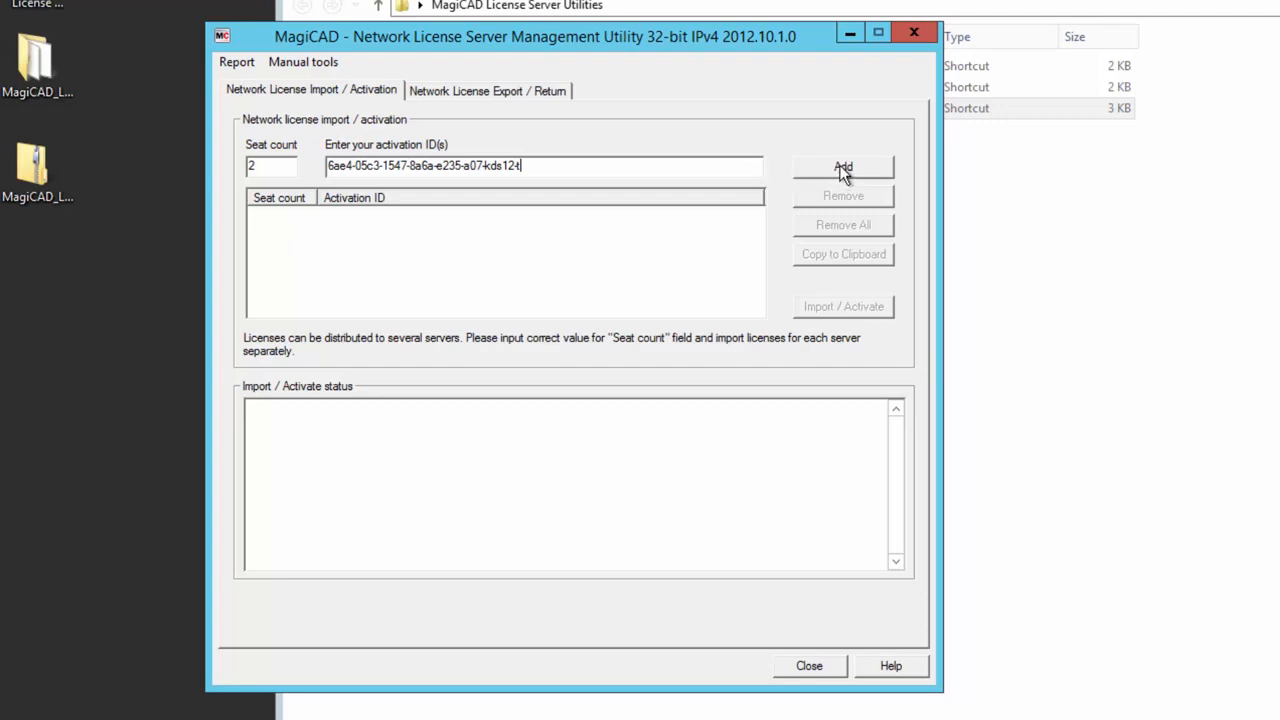
{"action": "left_click", "coordinate": [844, 166]}
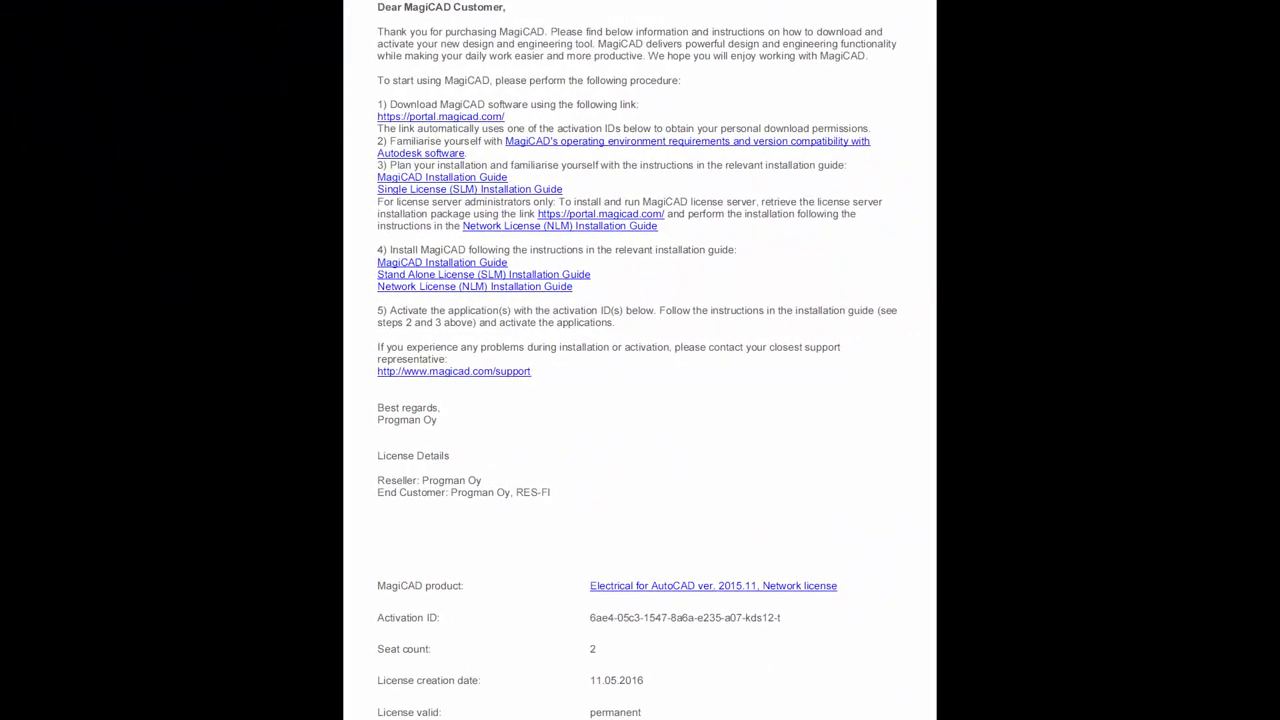
{"action": "scroll", "scroll_direction": "down", "scroll_amount": 3}
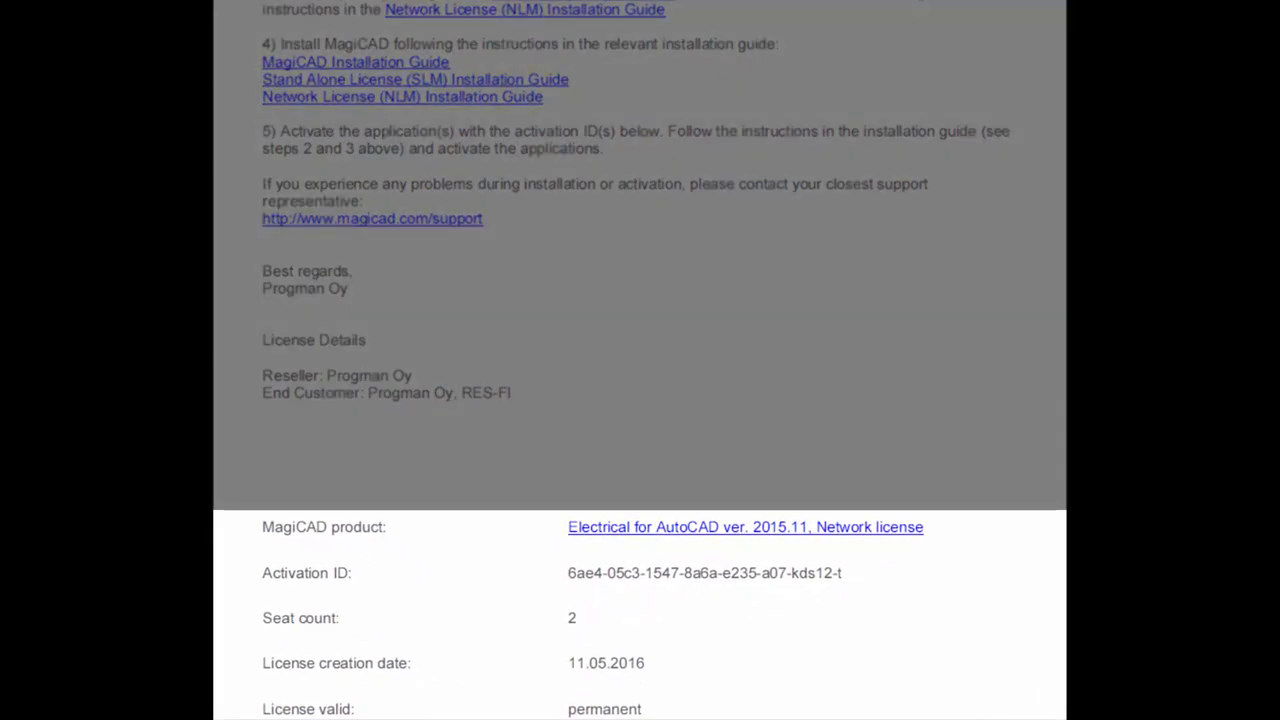
{"action": "scroll", "scroll_direction": "up", "scroll_amount": 3}
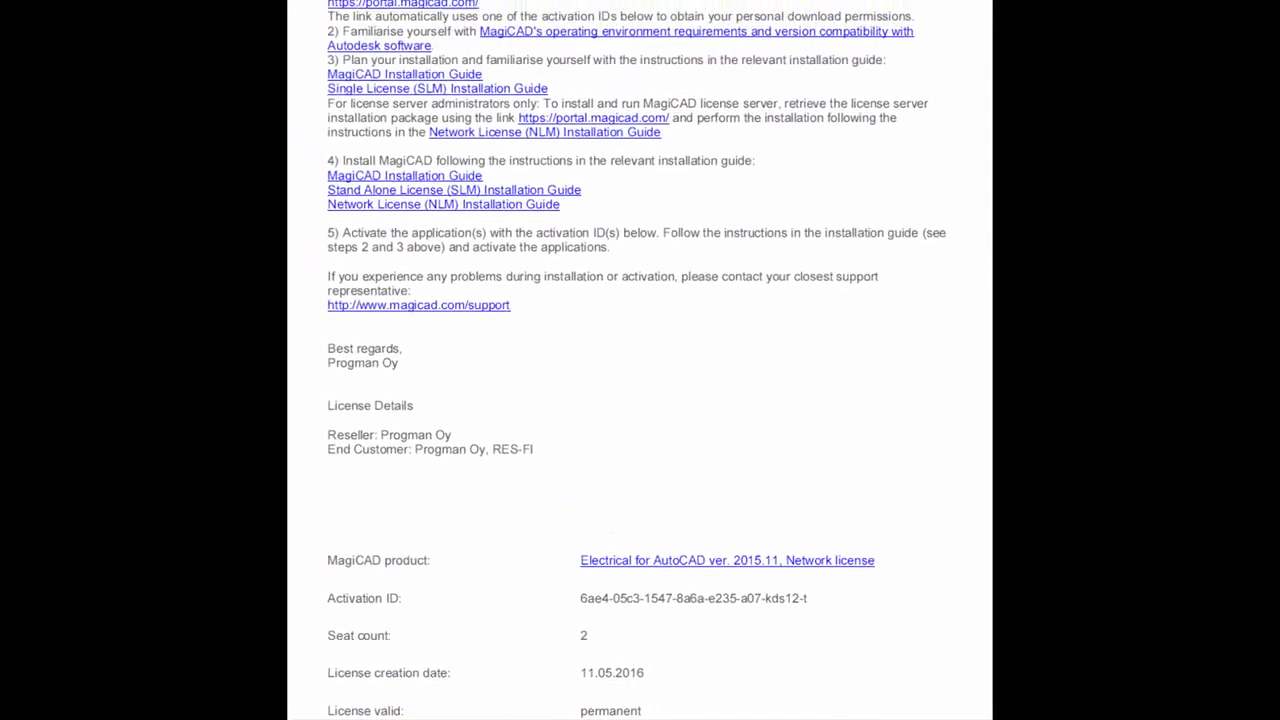
{"action": "scroll", "scroll_direction": "up", "scroll_amount": 3}
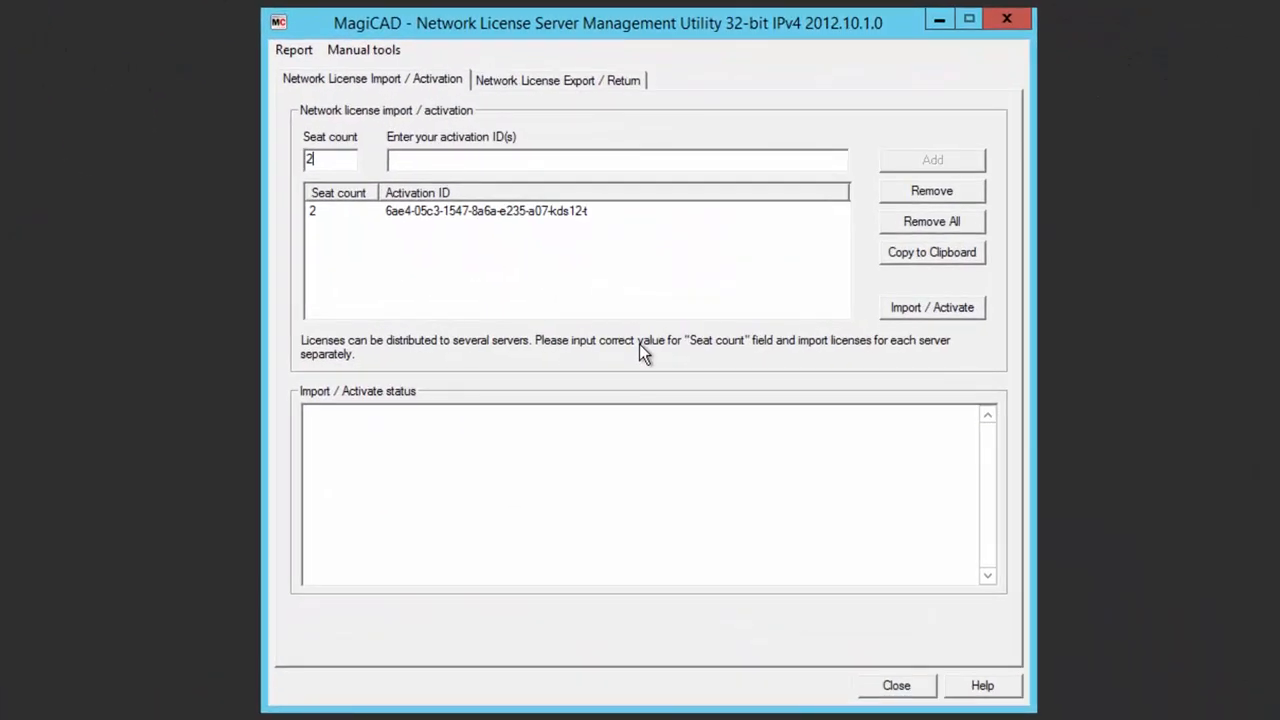
Step: Import and activate the listed activation ID until the transfer request is processed, then close the utility
{"action": "left_click", "coordinate": [480, 210]}
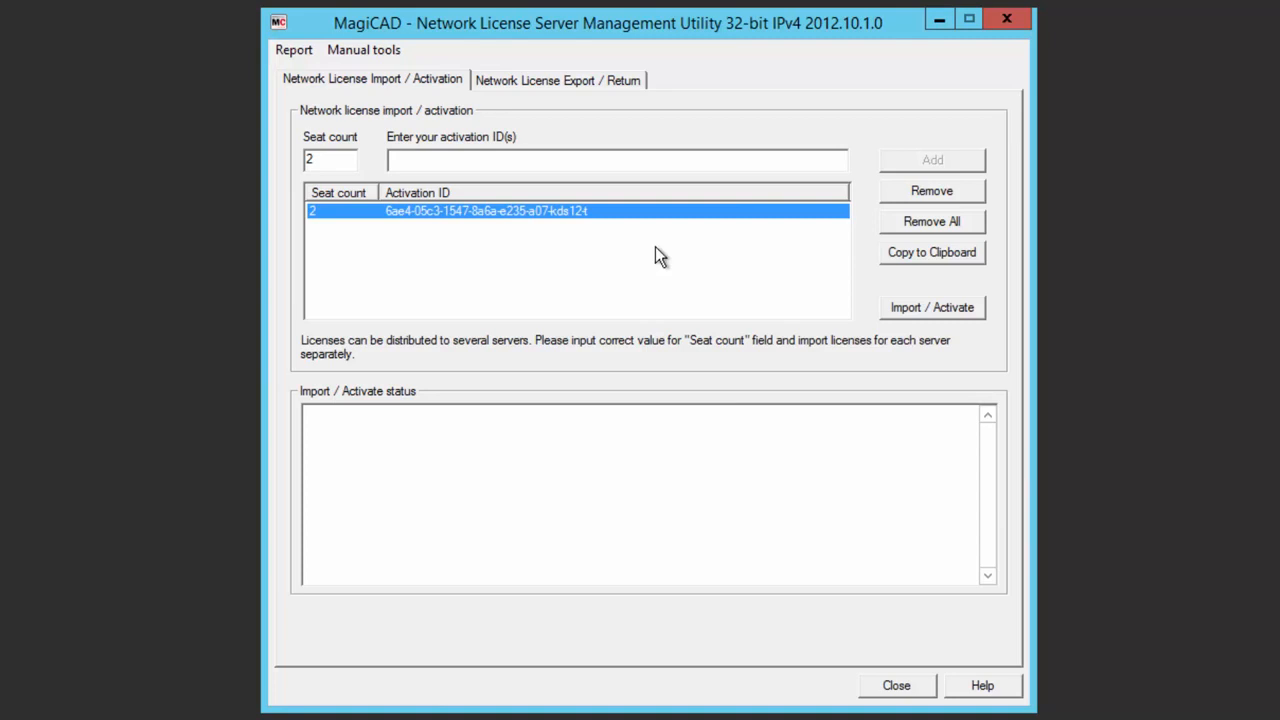
{"action": "left_click", "coordinate": [932, 308]}
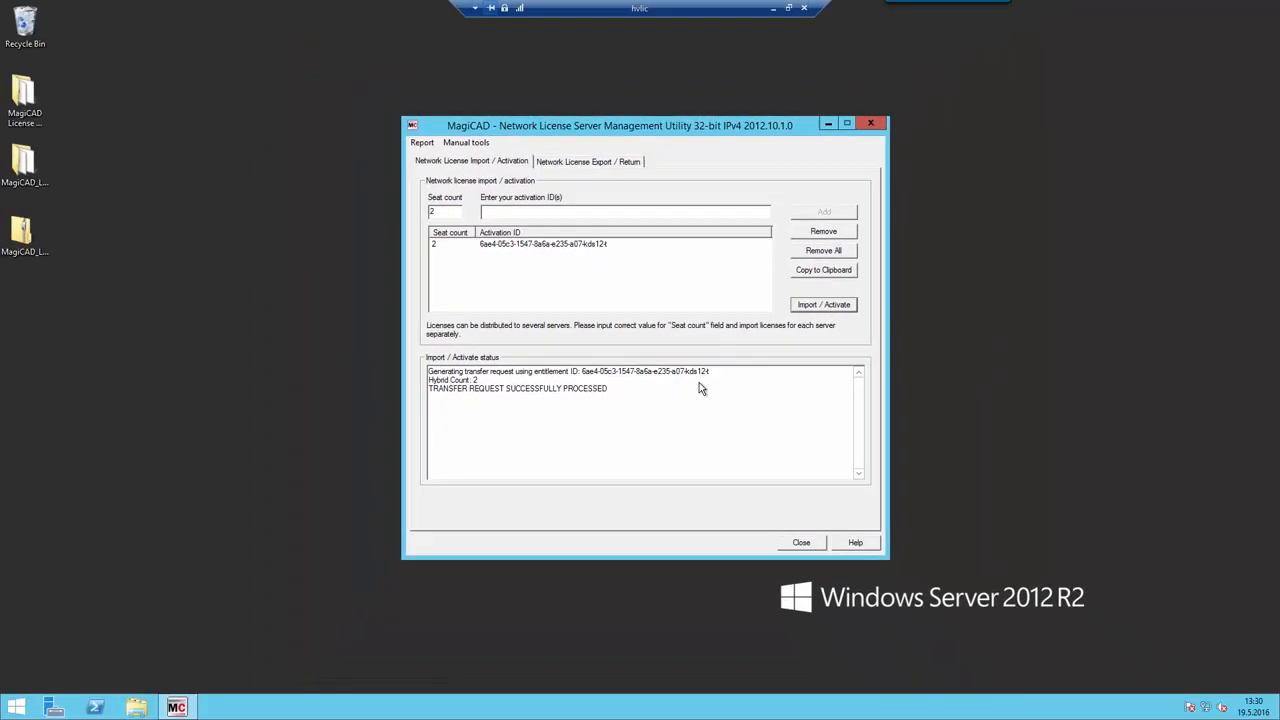
{"action": "left_click", "coordinate": [800, 542]}
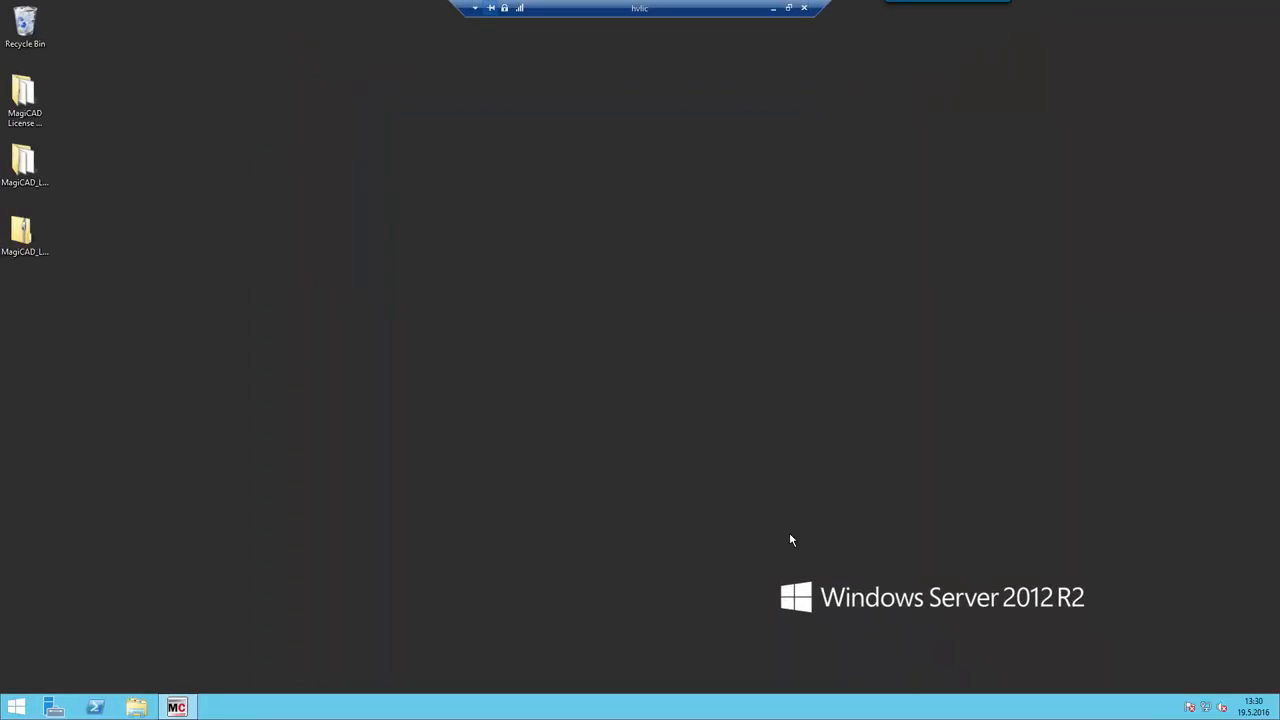
{"action": "mouse_move", "coordinate": [36, 98]}
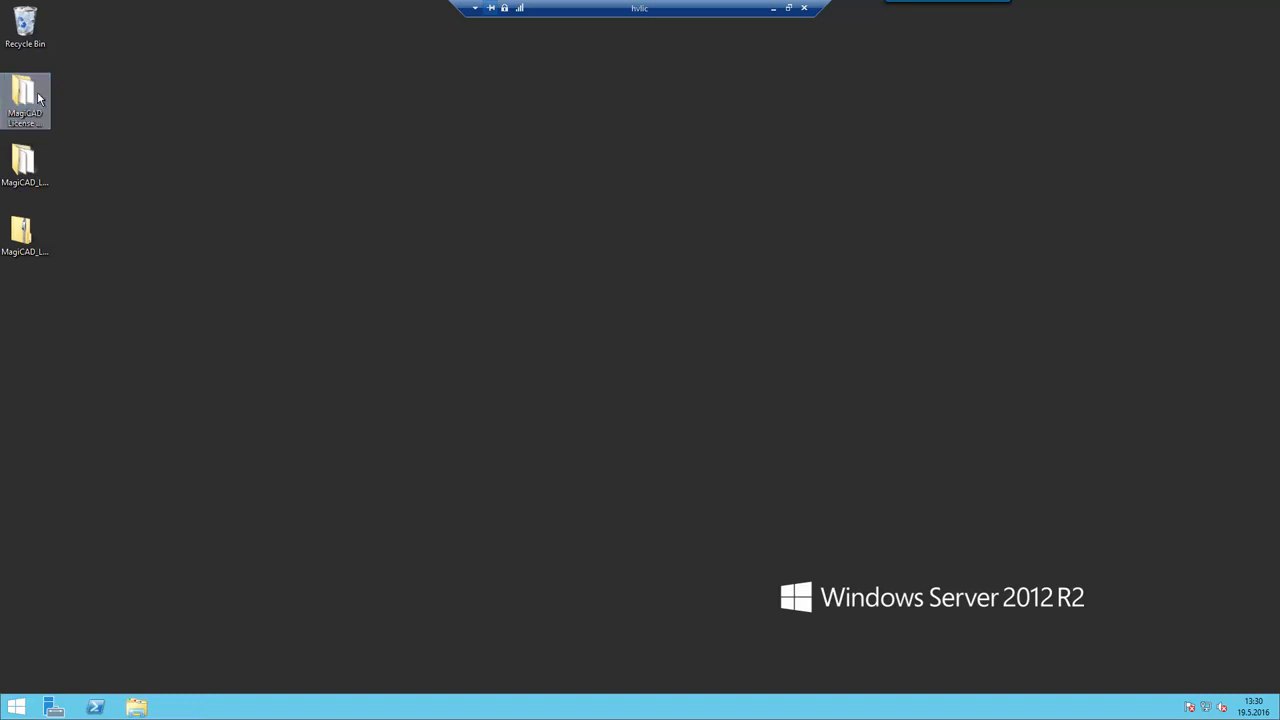
Step: Launch LMTOOLS and, under Start/Stop/Reread, stop and restart the MagiCAD license server
{"action": "double_click", "coordinate": [24, 90]}
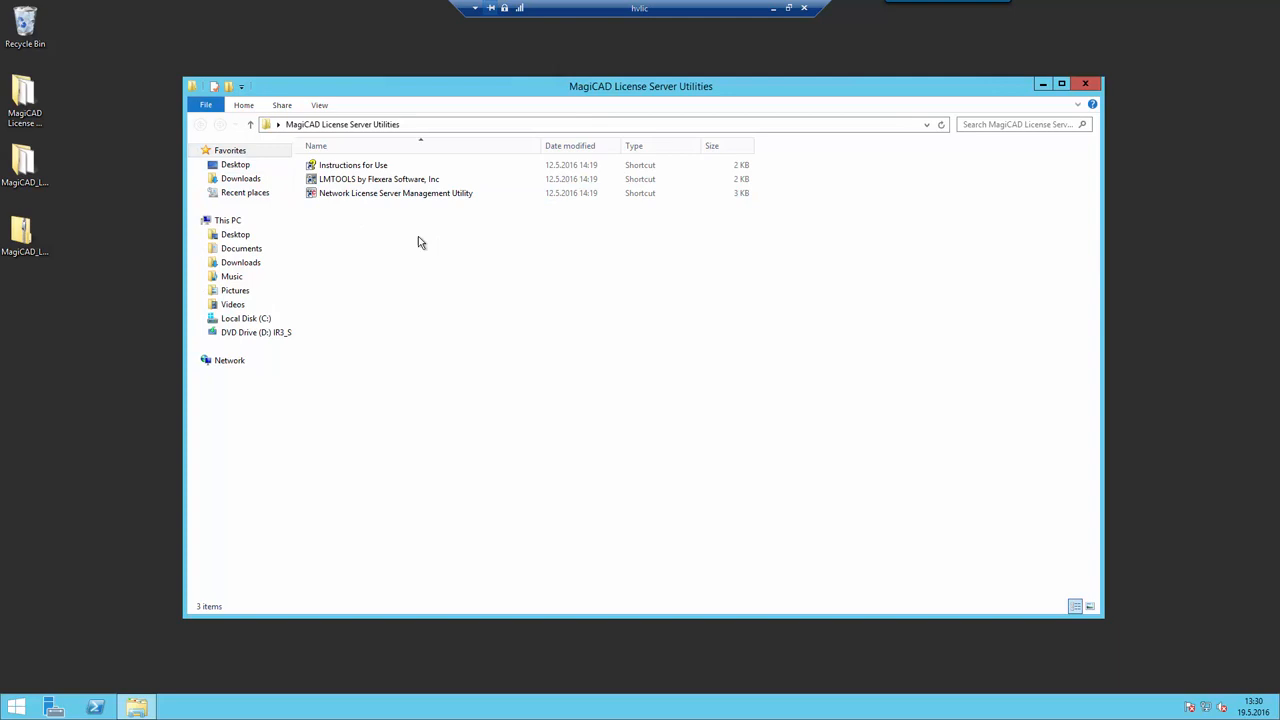
{"action": "left_click", "coordinate": [376, 180]}
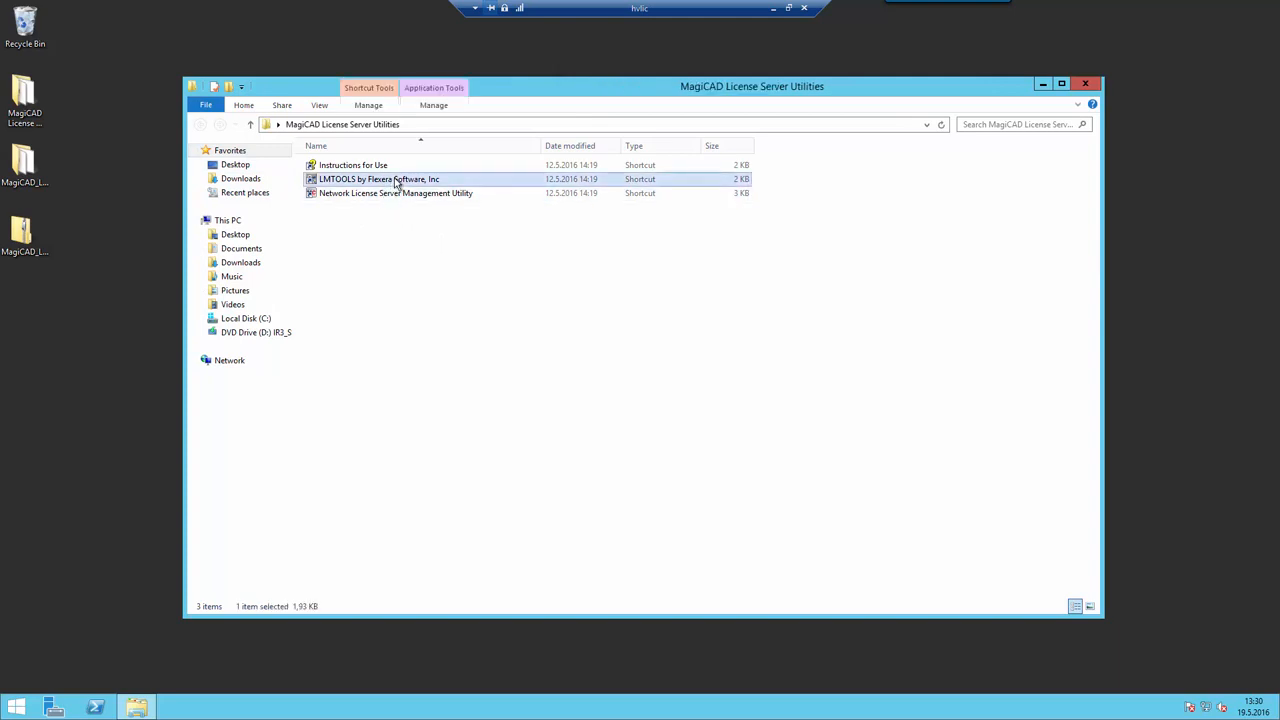
{"action": "double_click", "coordinate": [378, 180]}
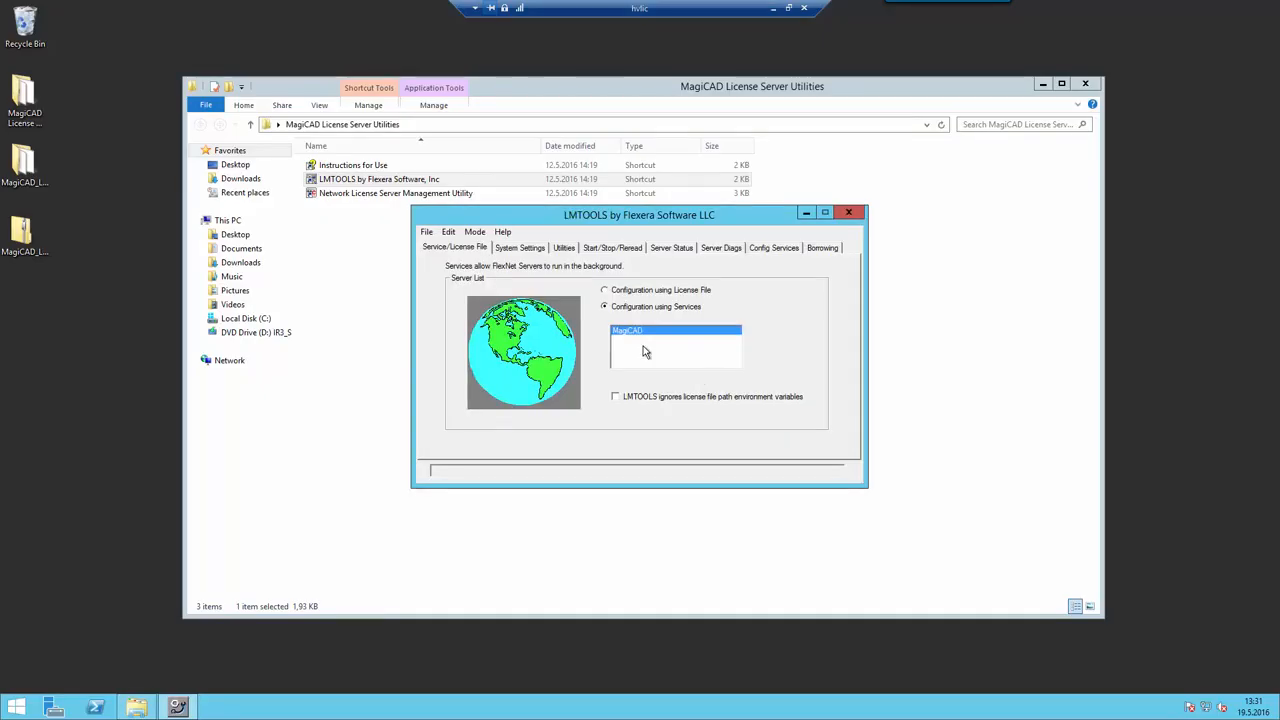
{"action": "mouse_move", "coordinate": [612, 248]}
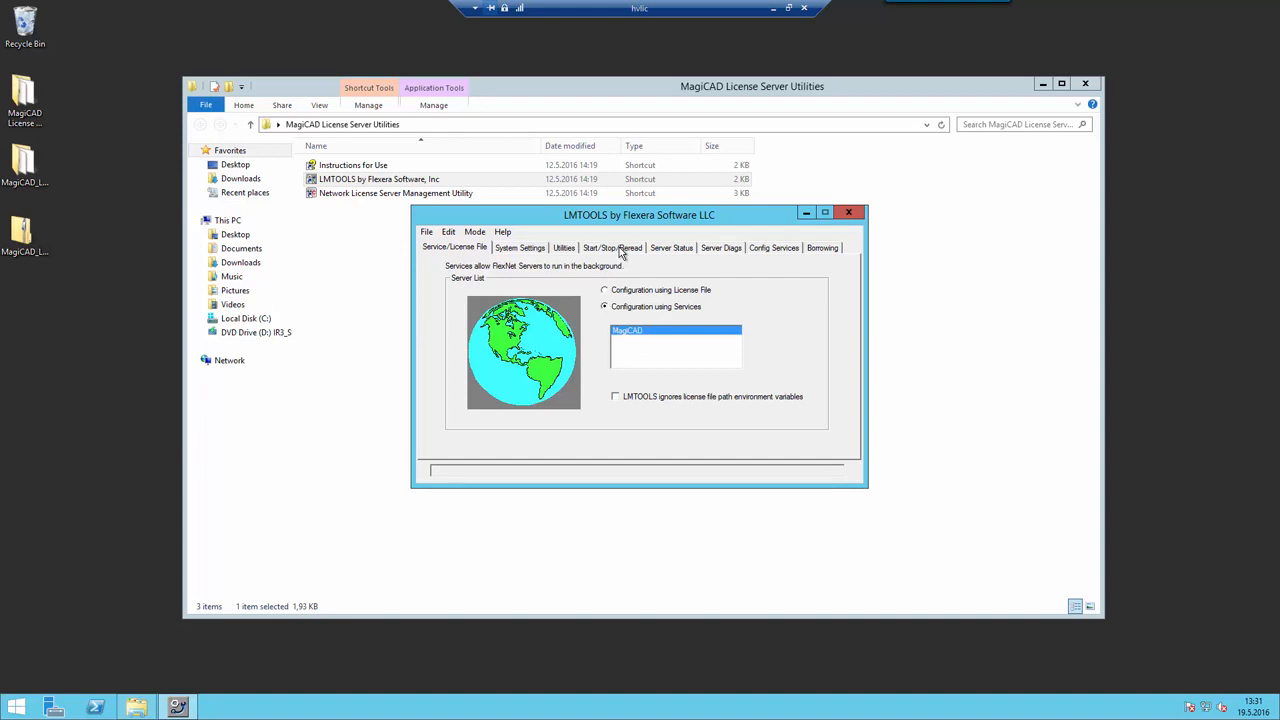
{"action": "left_click", "coordinate": [612, 248]}
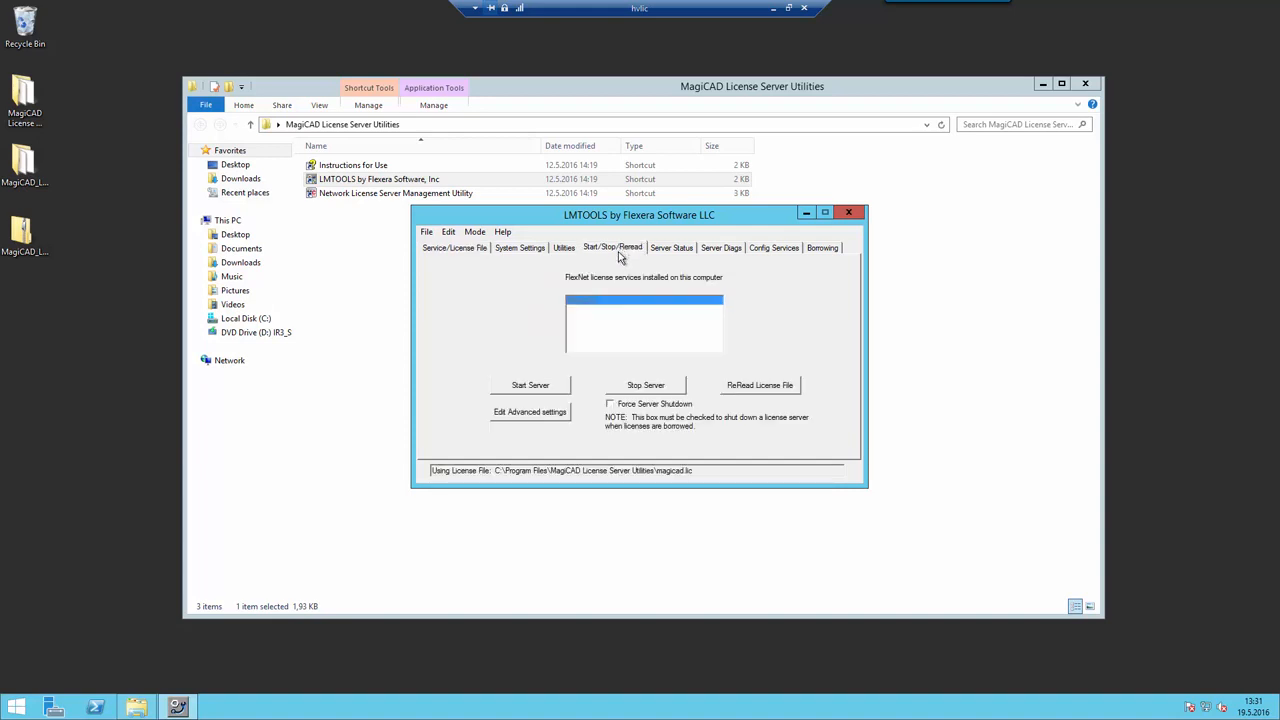
{"action": "mouse_move", "coordinate": [608, 324]}
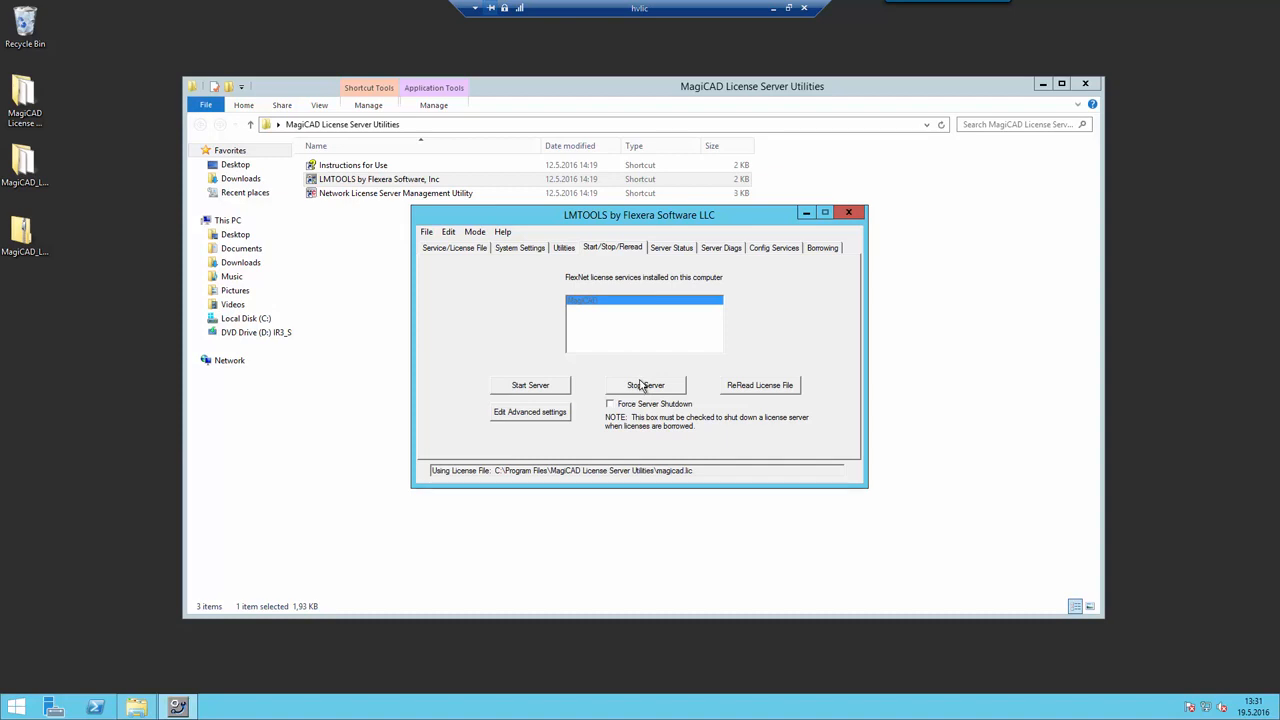
{"action": "mouse_move", "coordinate": [644, 388]}
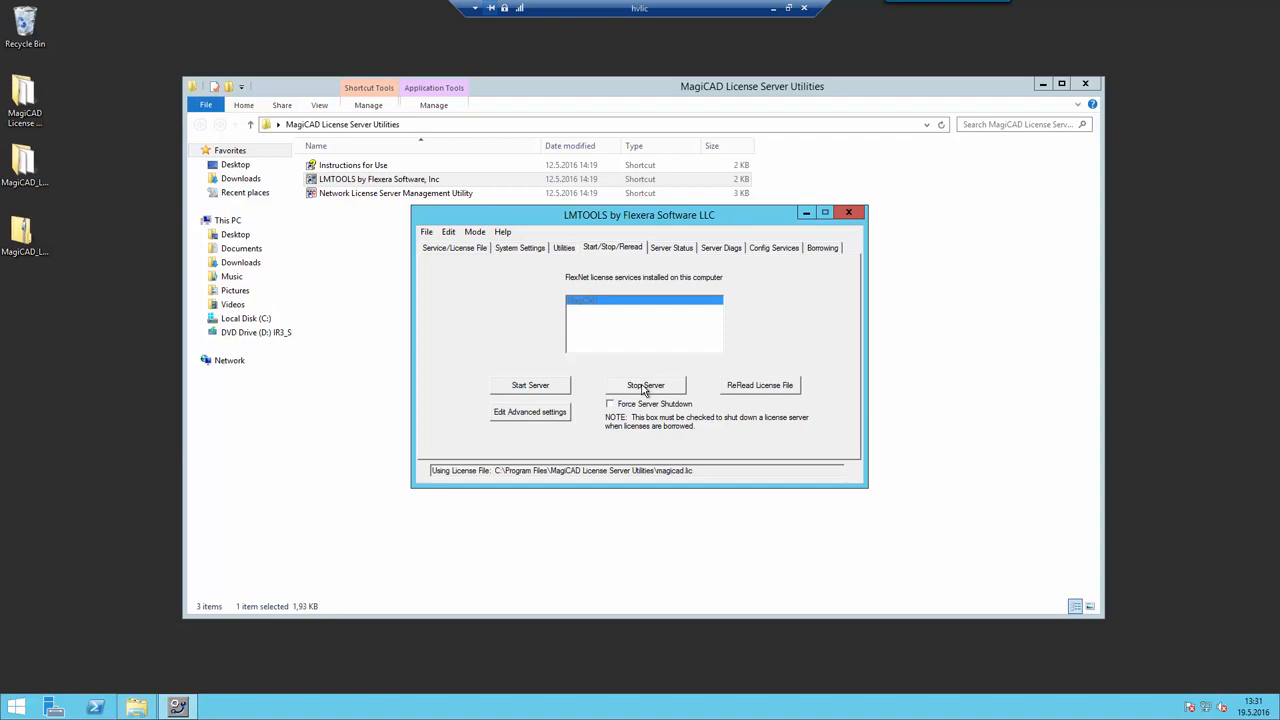
{"action": "left_click", "coordinate": [644, 384]}
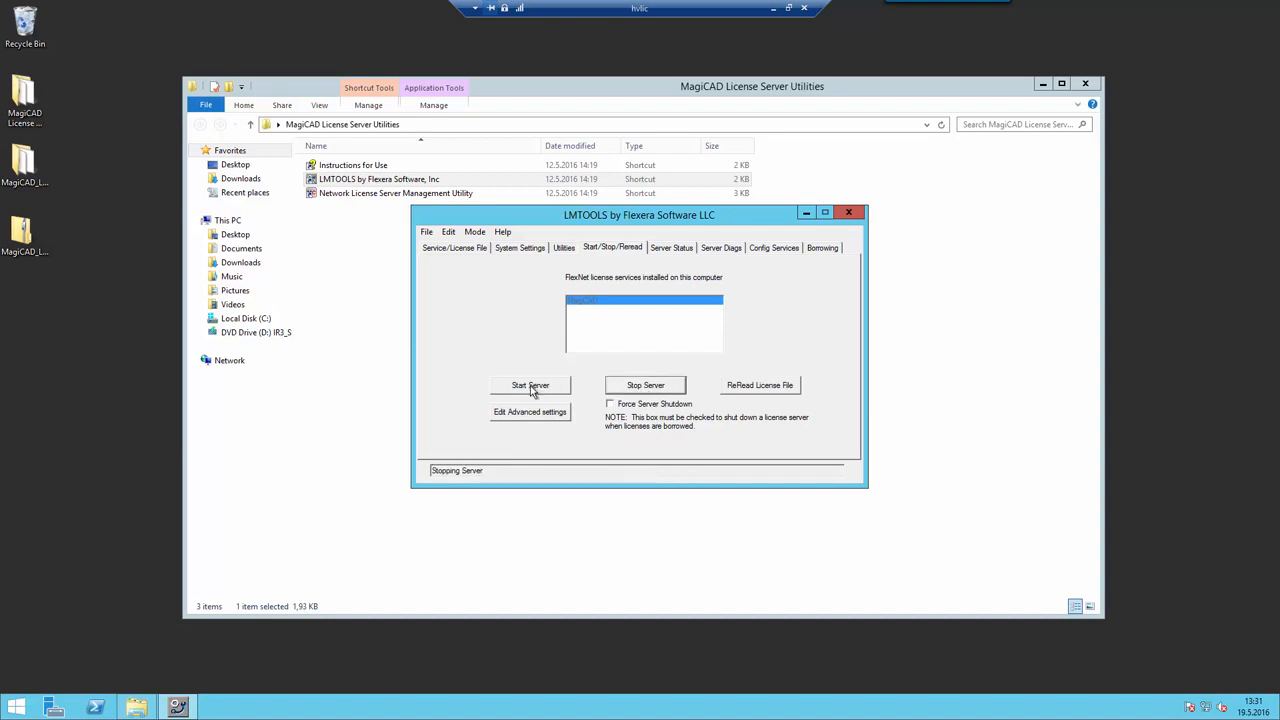
{"action": "left_click", "coordinate": [532, 384]}
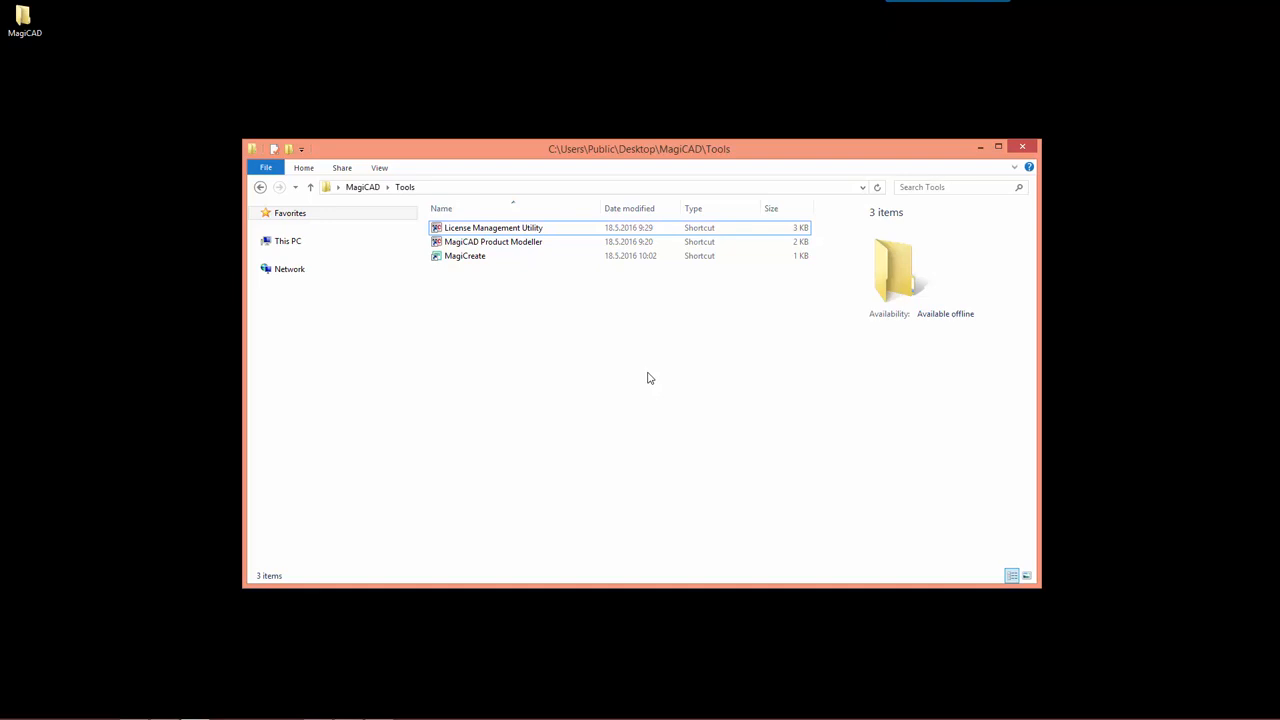
{"action": "mouse_move", "coordinate": [616, 290]}
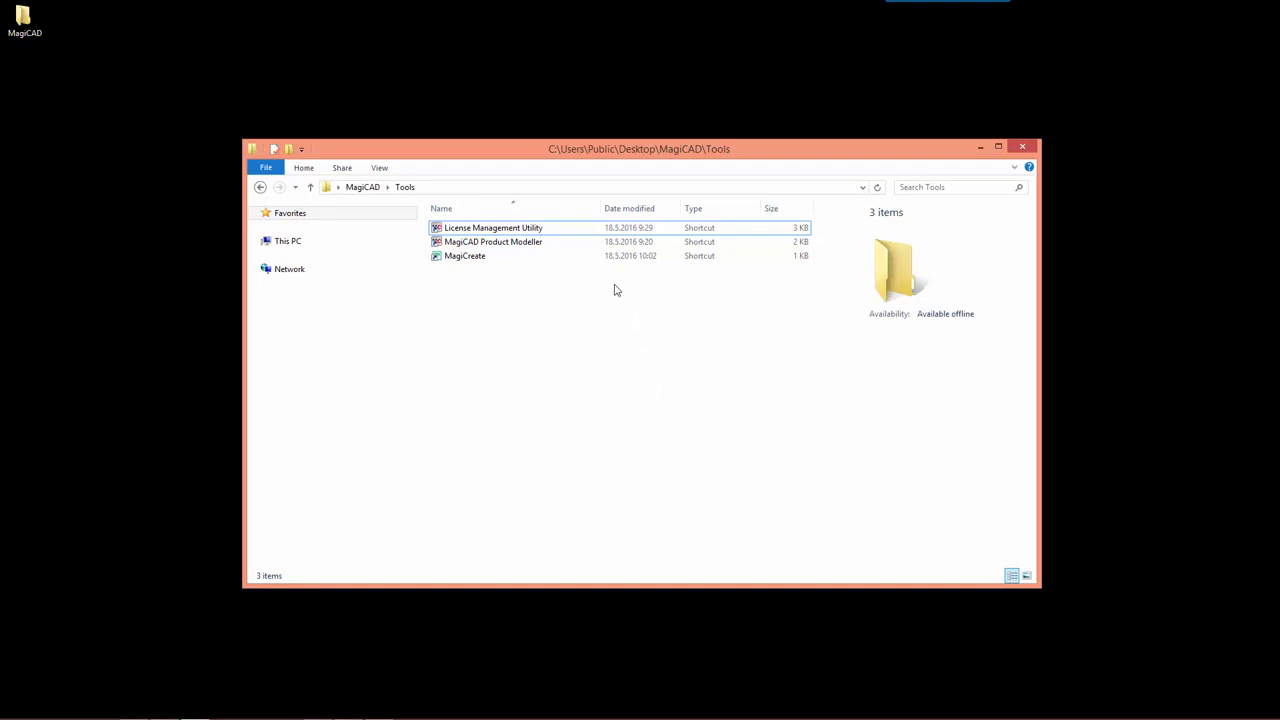
Step: Launch the Licence Management Utility from the client's MagiCAD Tools folder
{"action": "left_click", "coordinate": [492, 228]}
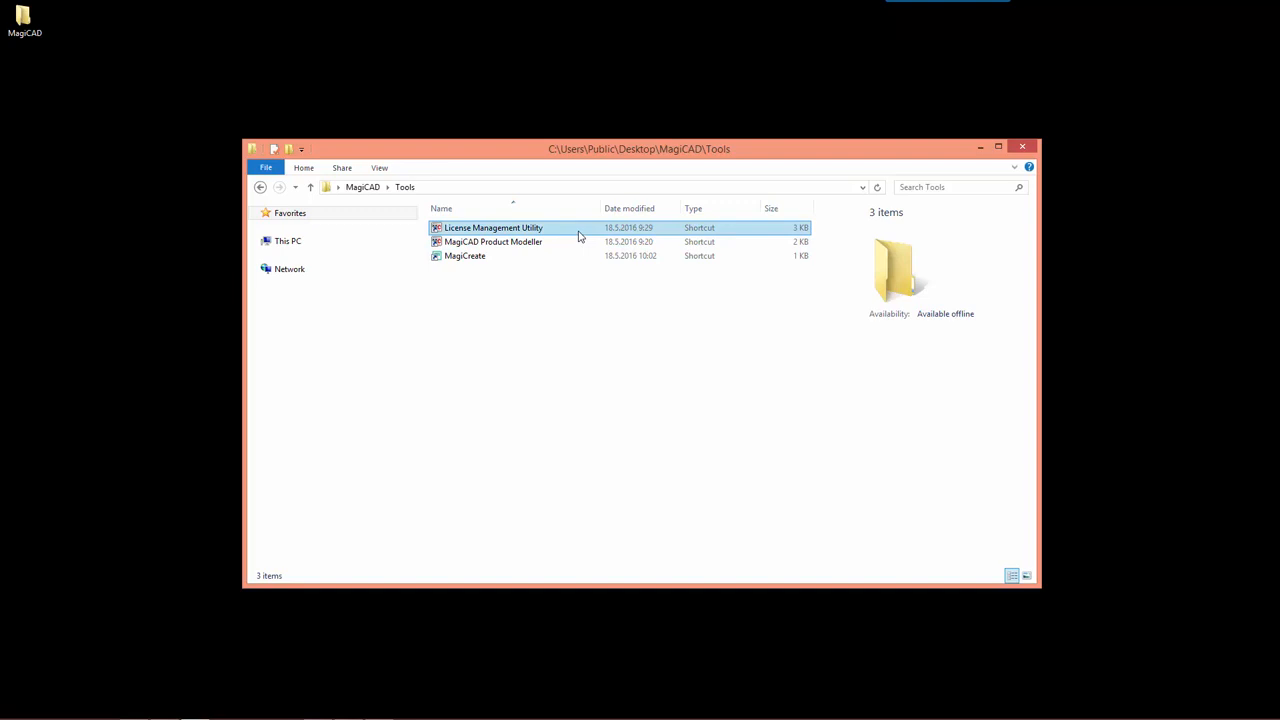
{"action": "double_click", "coordinate": [488, 228]}
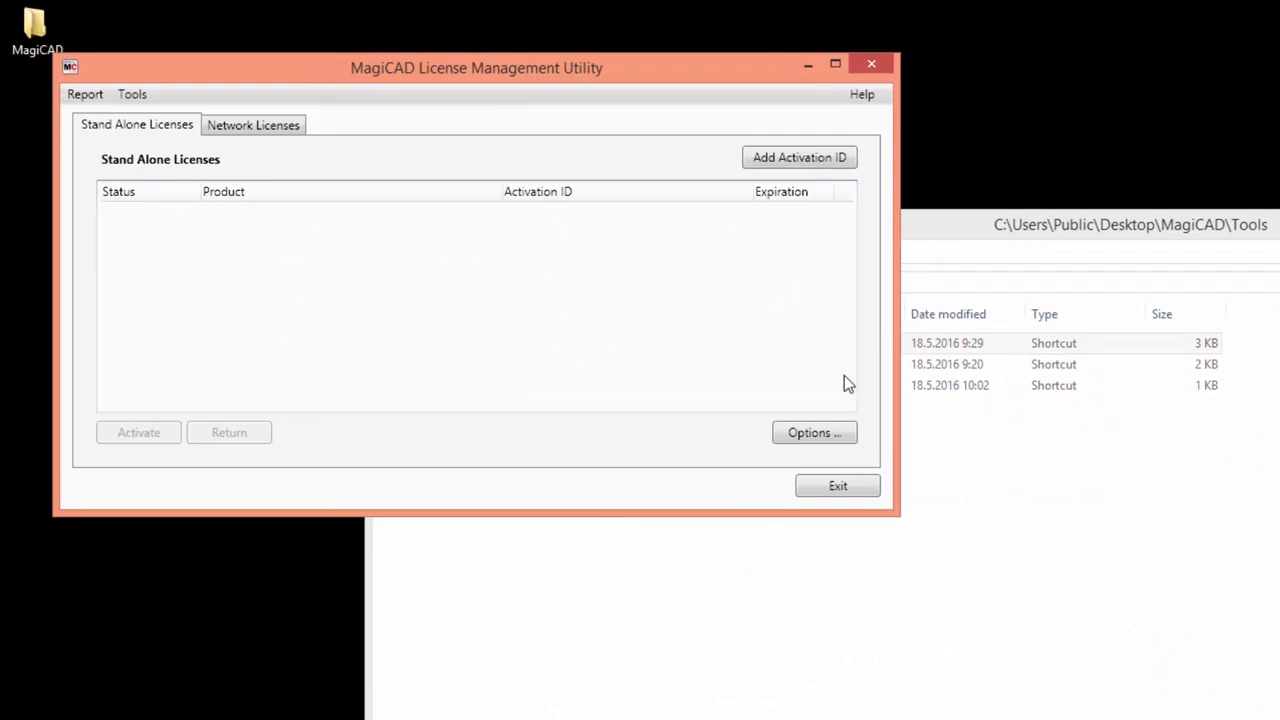
Step: In Options, enable network licenses with server 27001@hvic and test connections to the license services
{"action": "left_click", "coordinate": [814, 432]}
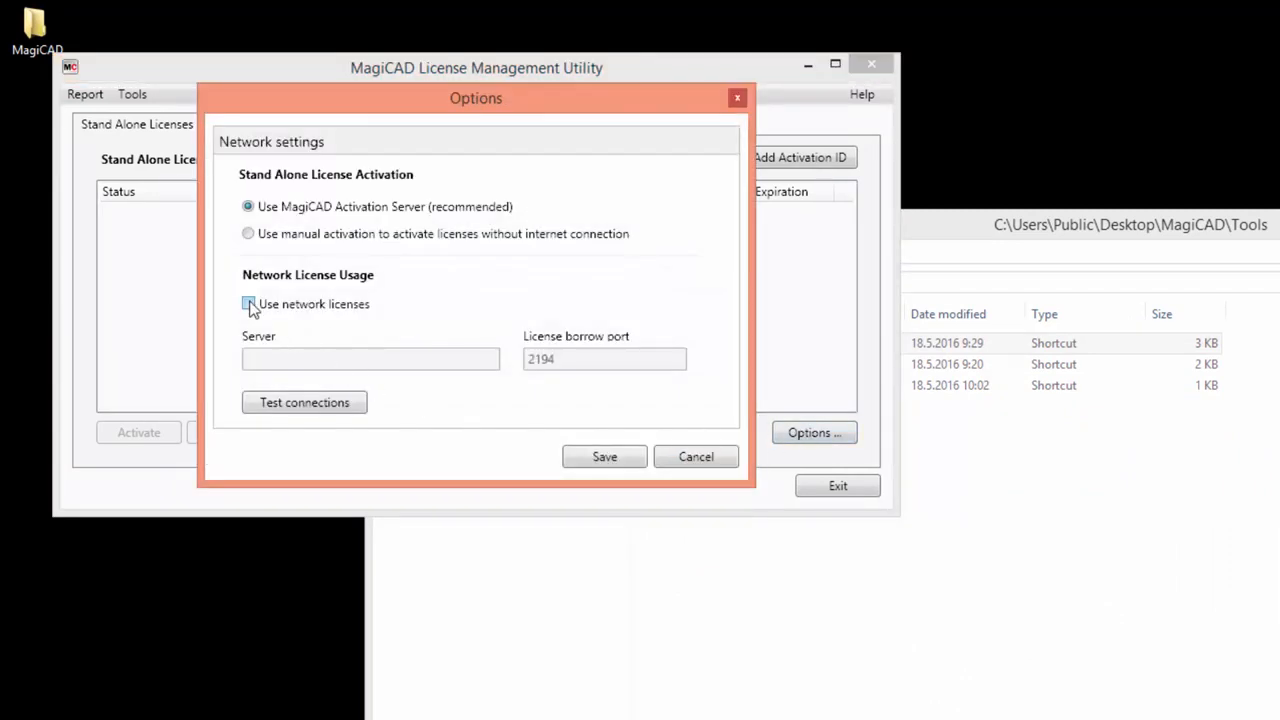
{"action": "left_click", "coordinate": [248, 304]}
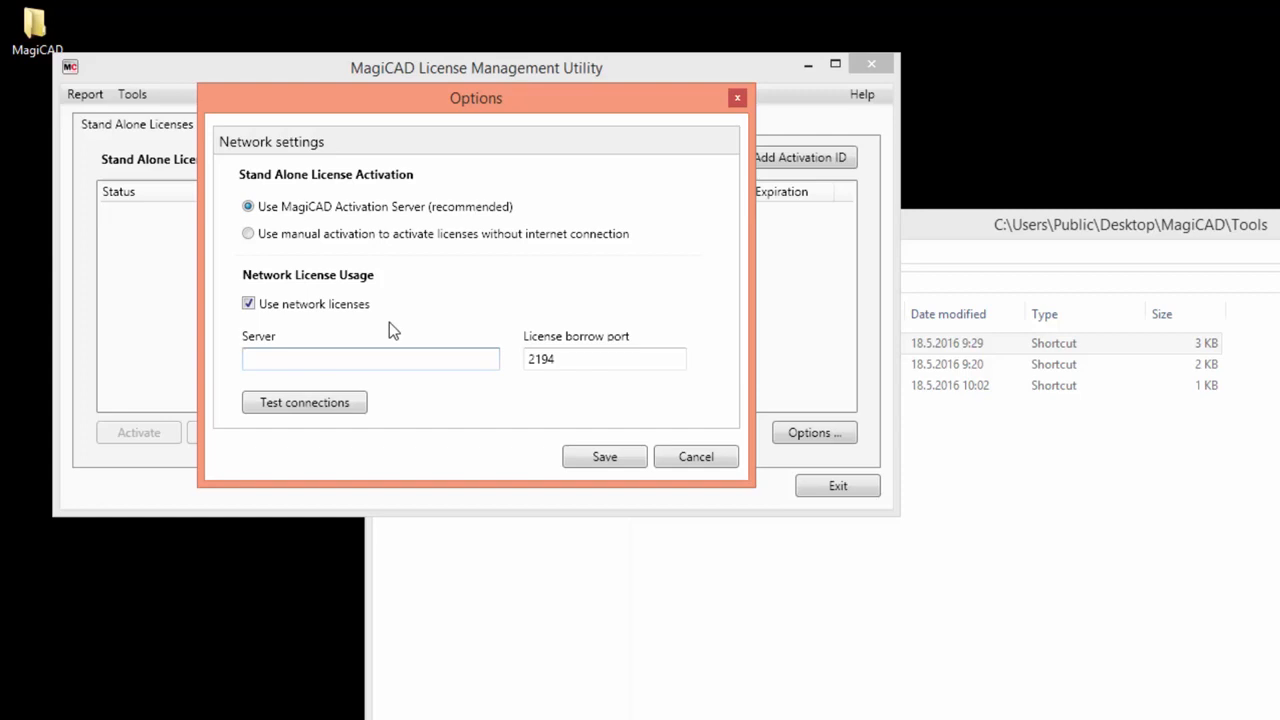
{"action": "type", "text": "27001@"}
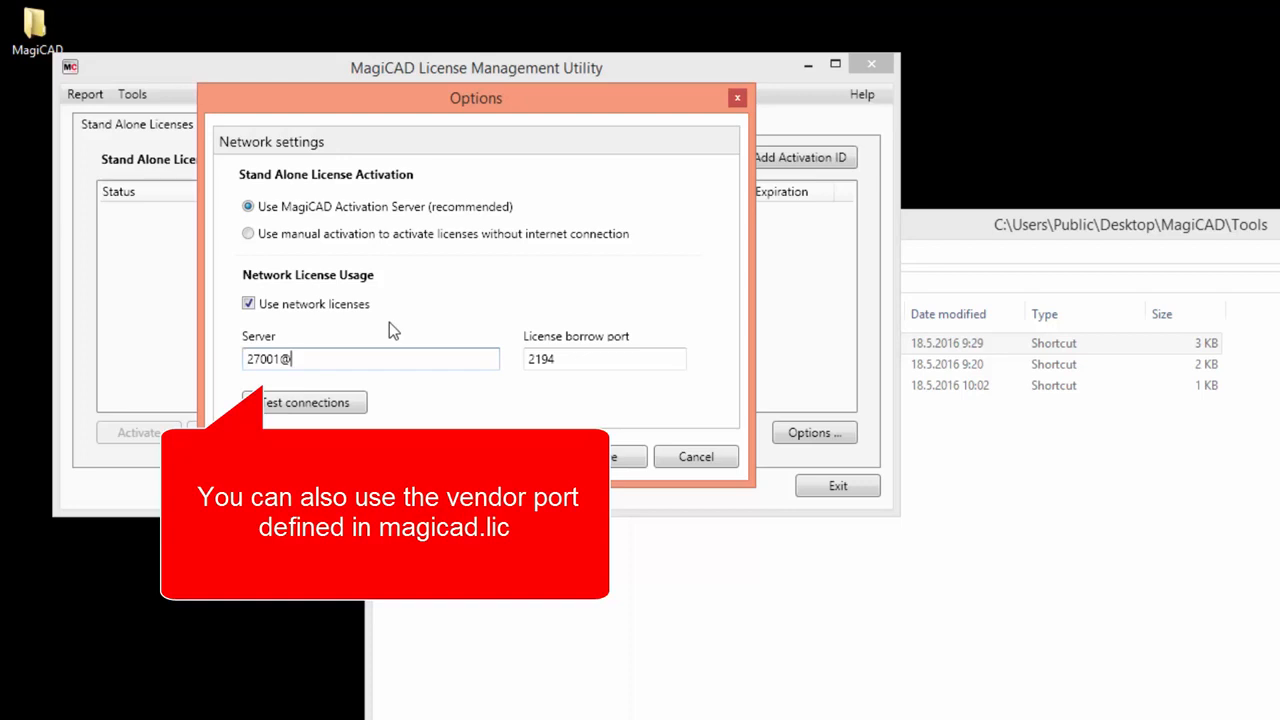
{"action": "type", "text": "hvi"}
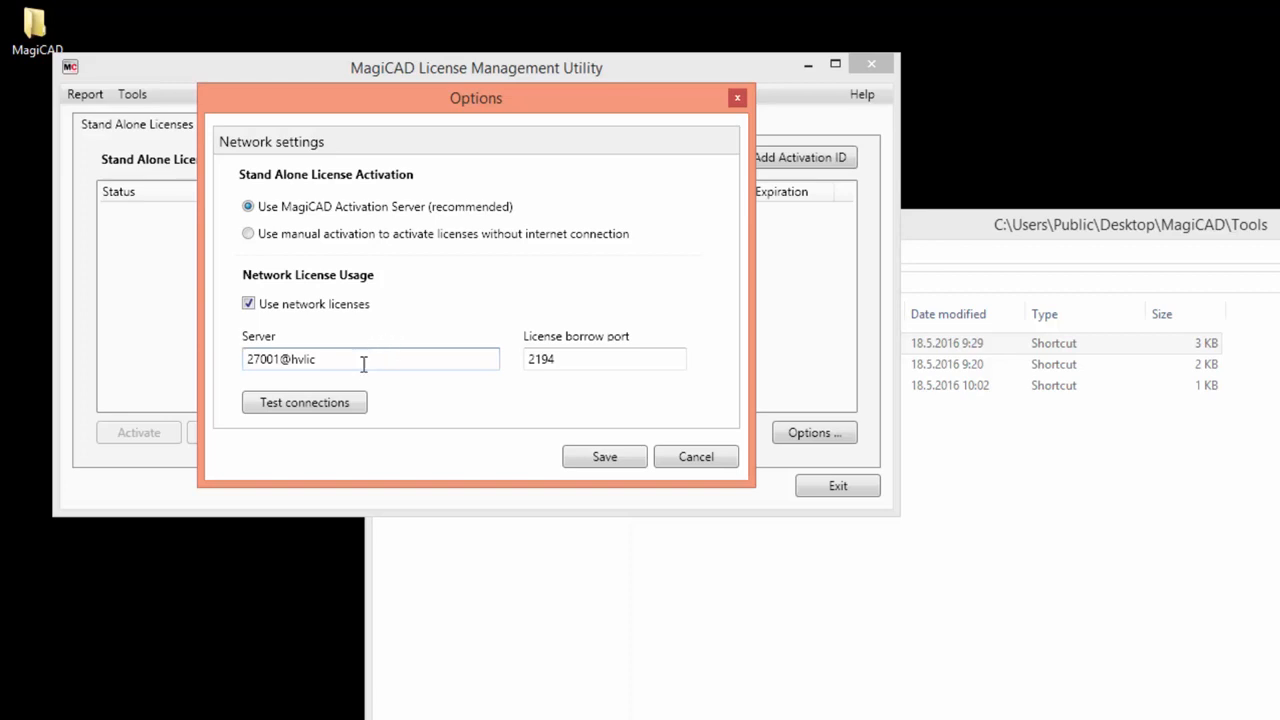
{"action": "left_click", "coordinate": [304, 402]}
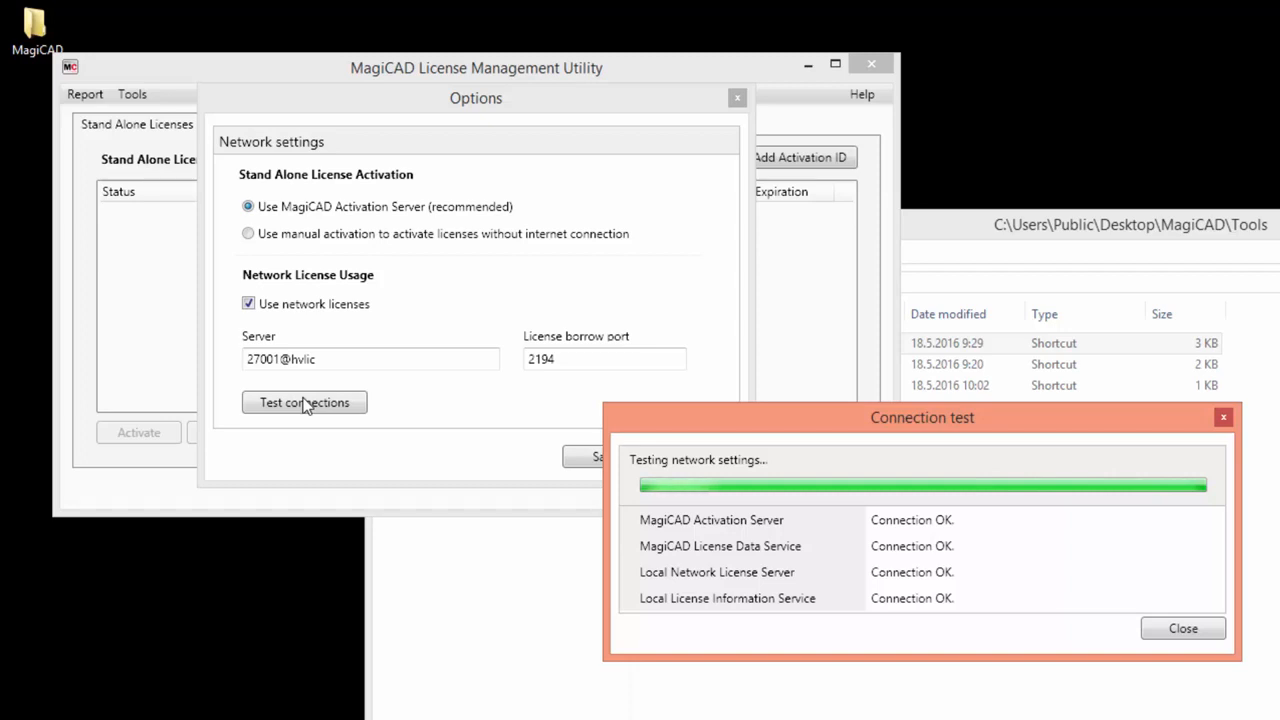
{"action": "mouse_move", "coordinate": [860, 540]}
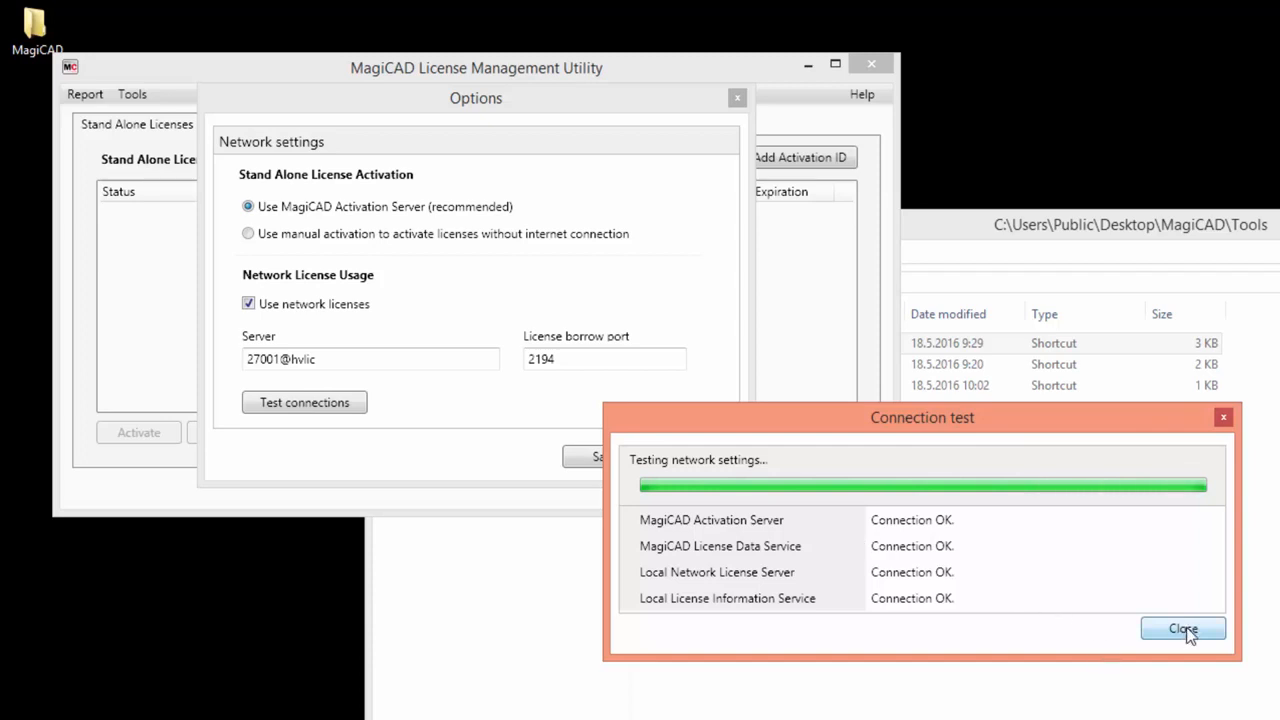
Step: Close the successful connection test results and save the network license options
{"action": "left_click", "coordinate": [1184, 628]}
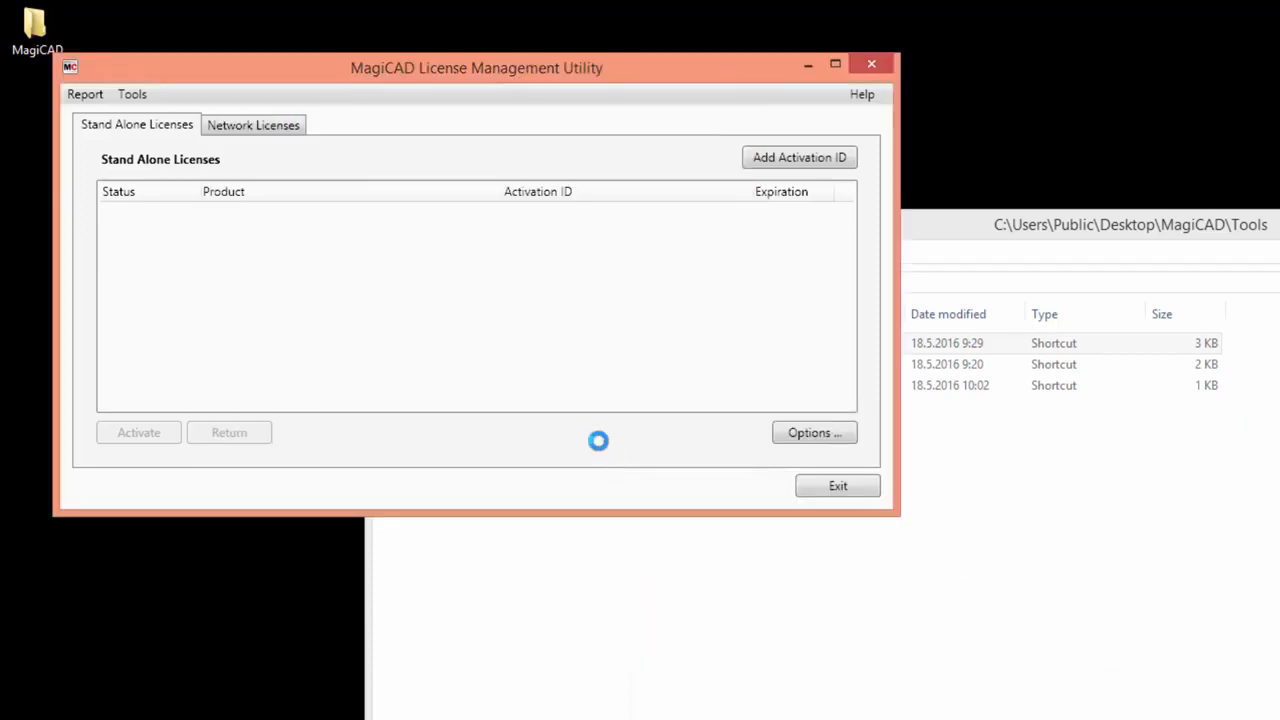
{"action": "left_click", "coordinate": [252, 124]}
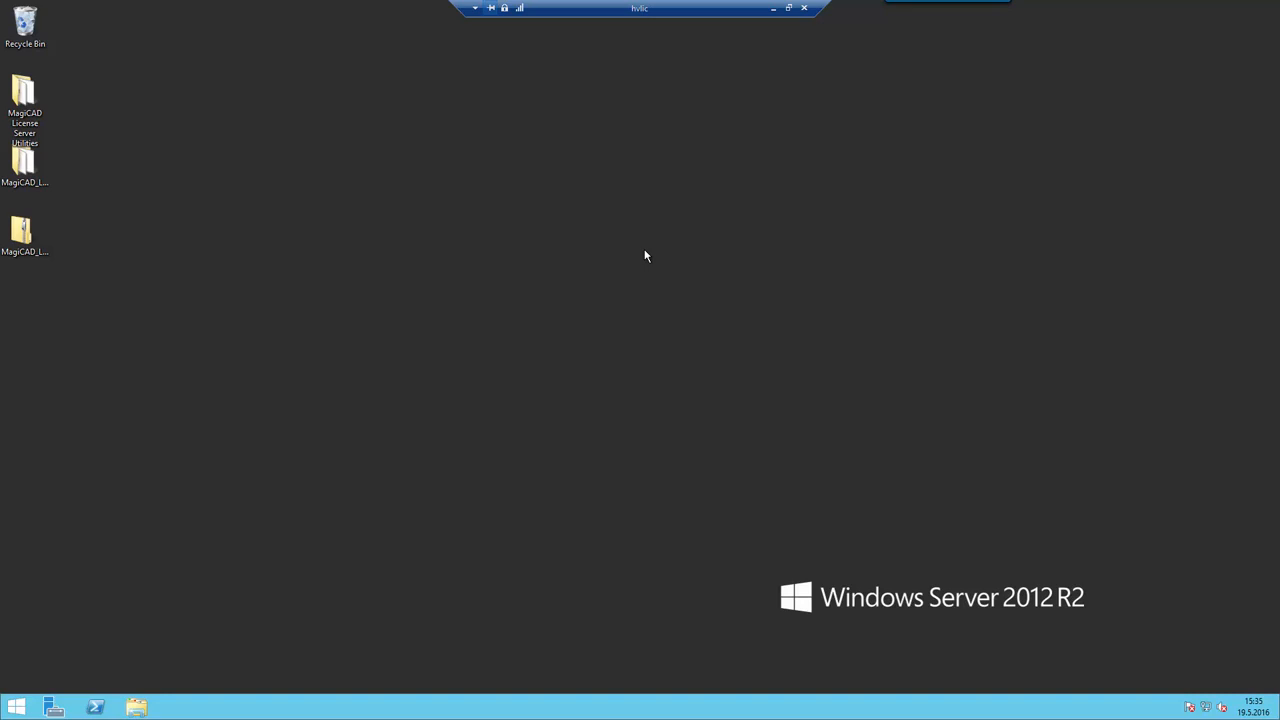
Step: Reopen the Network License Server Management Utility and go to Export / Return
{"action": "left_click", "coordinate": [24, 90]}
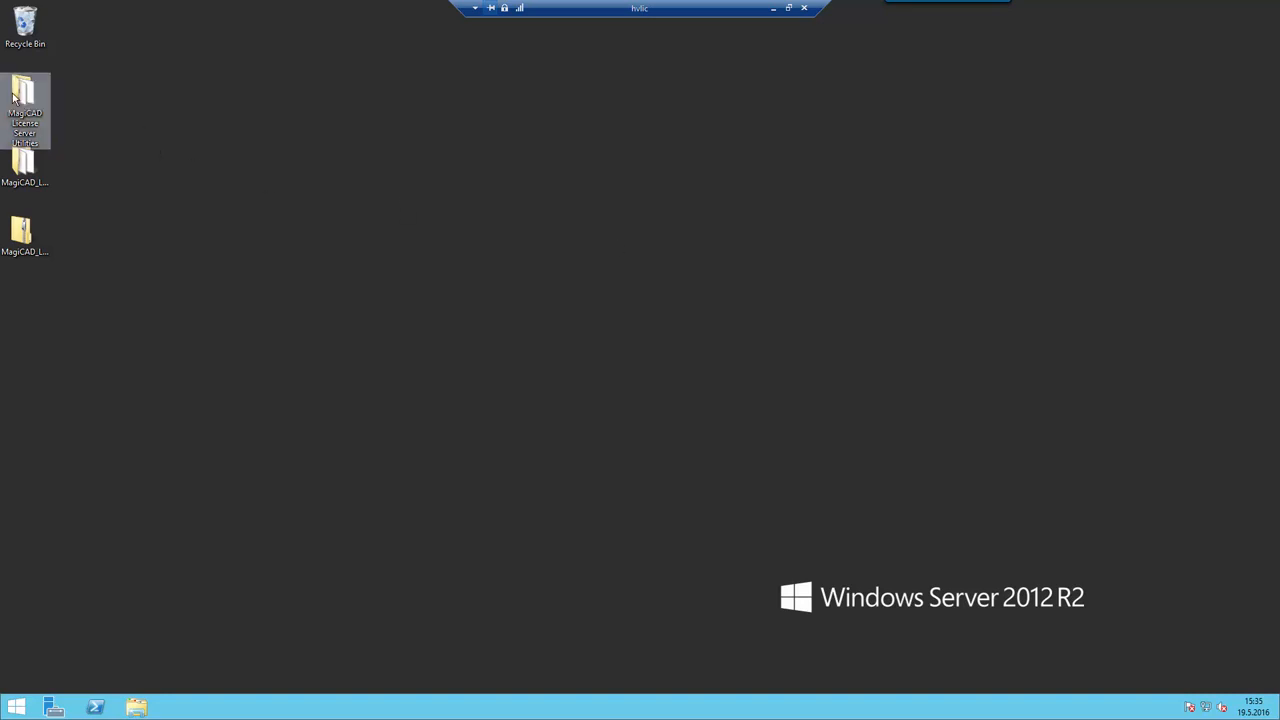
{"action": "double_click", "coordinate": [24, 96]}
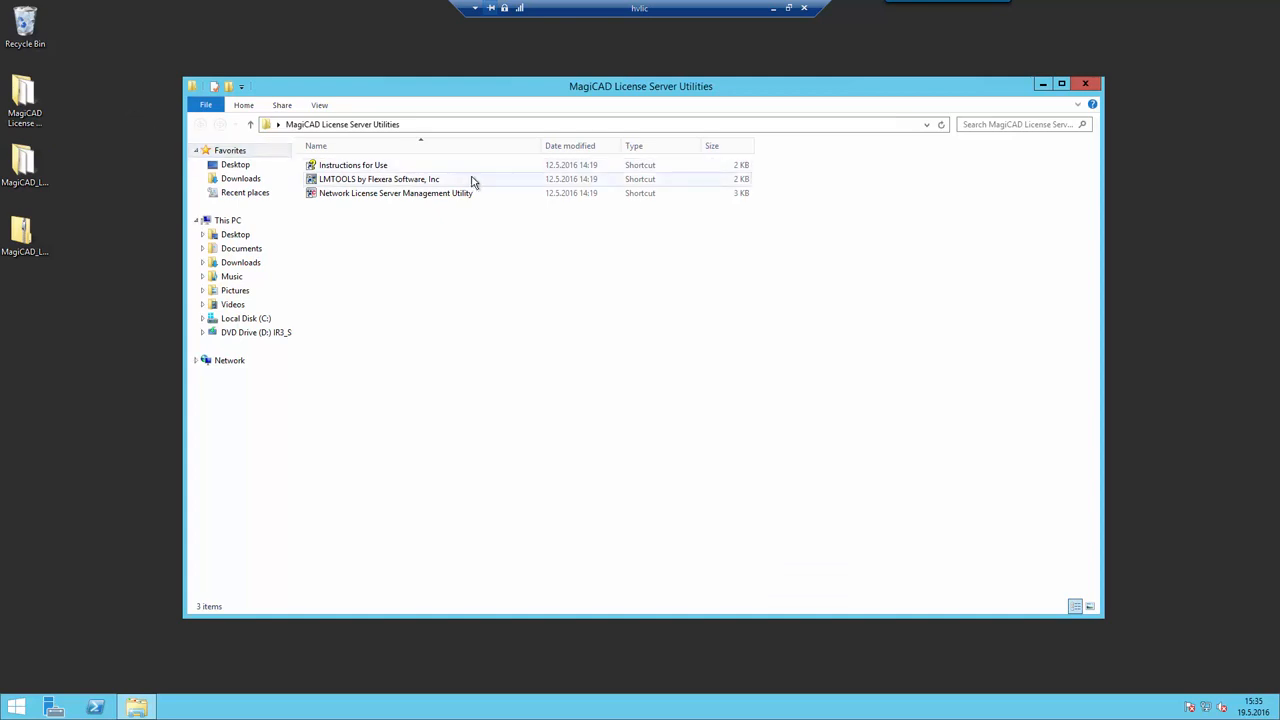
{"action": "double_click", "coordinate": [396, 192]}
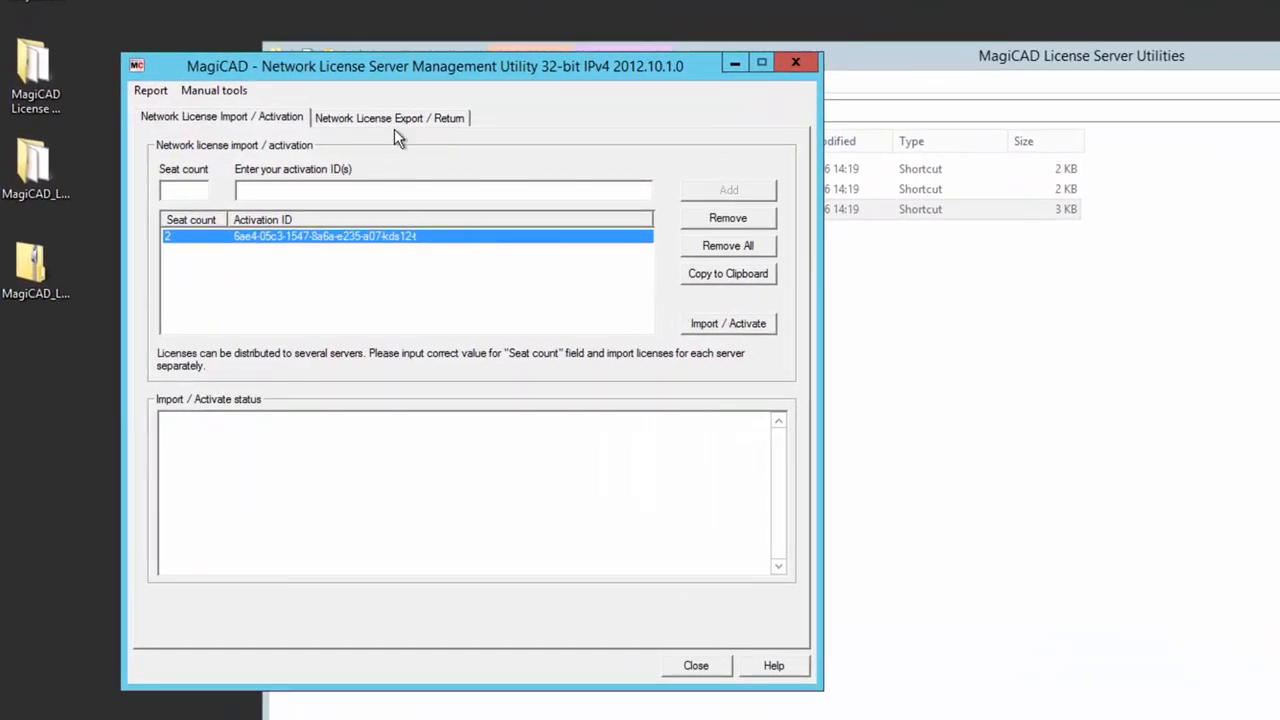
{"action": "left_click", "coordinate": [388, 116]}
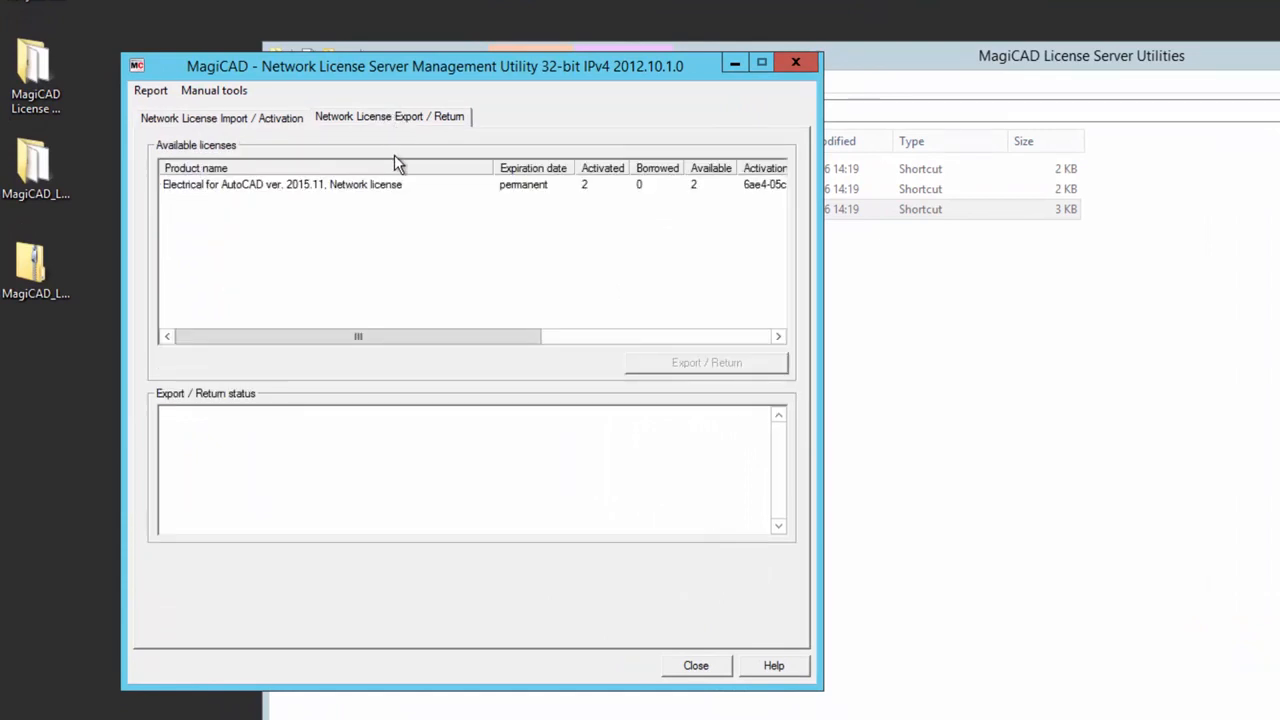
{"action": "mouse_move", "coordinate": [382, 184]}
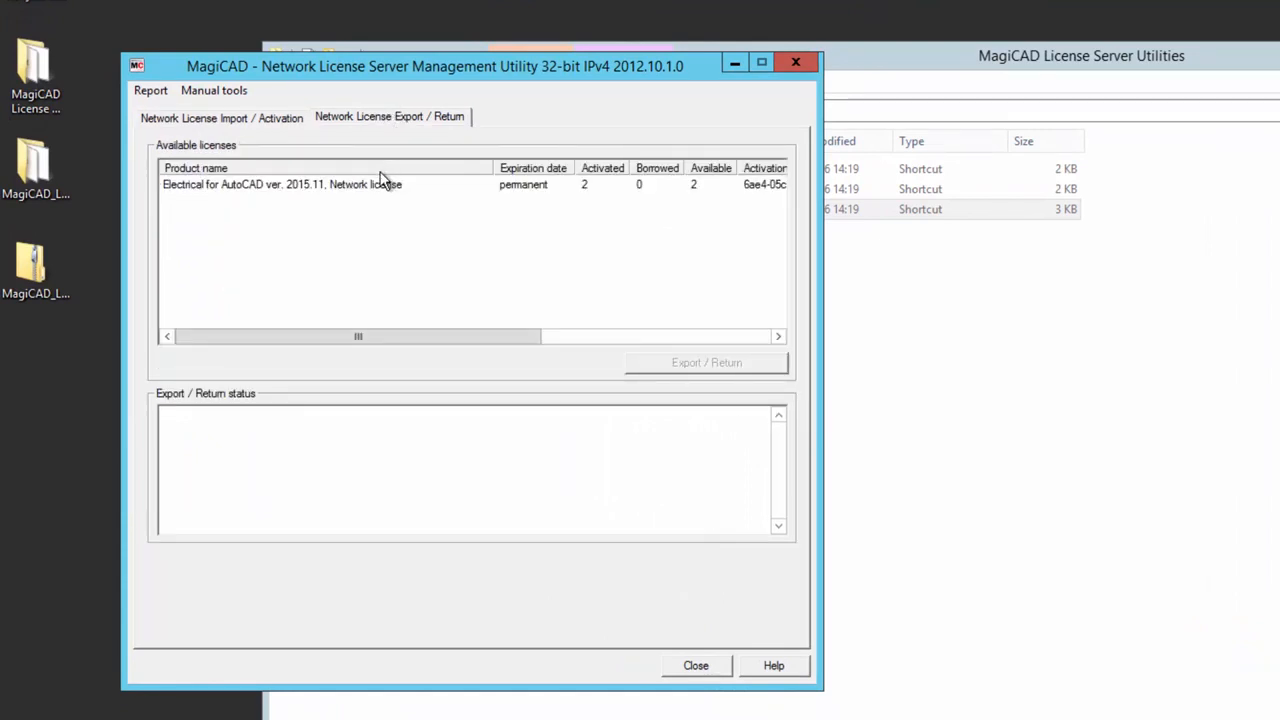
Step: Generate a return request for the two-seat Electrical for AutoCAD network license
{"action": "left_click", "coordinate": [284, 184]}
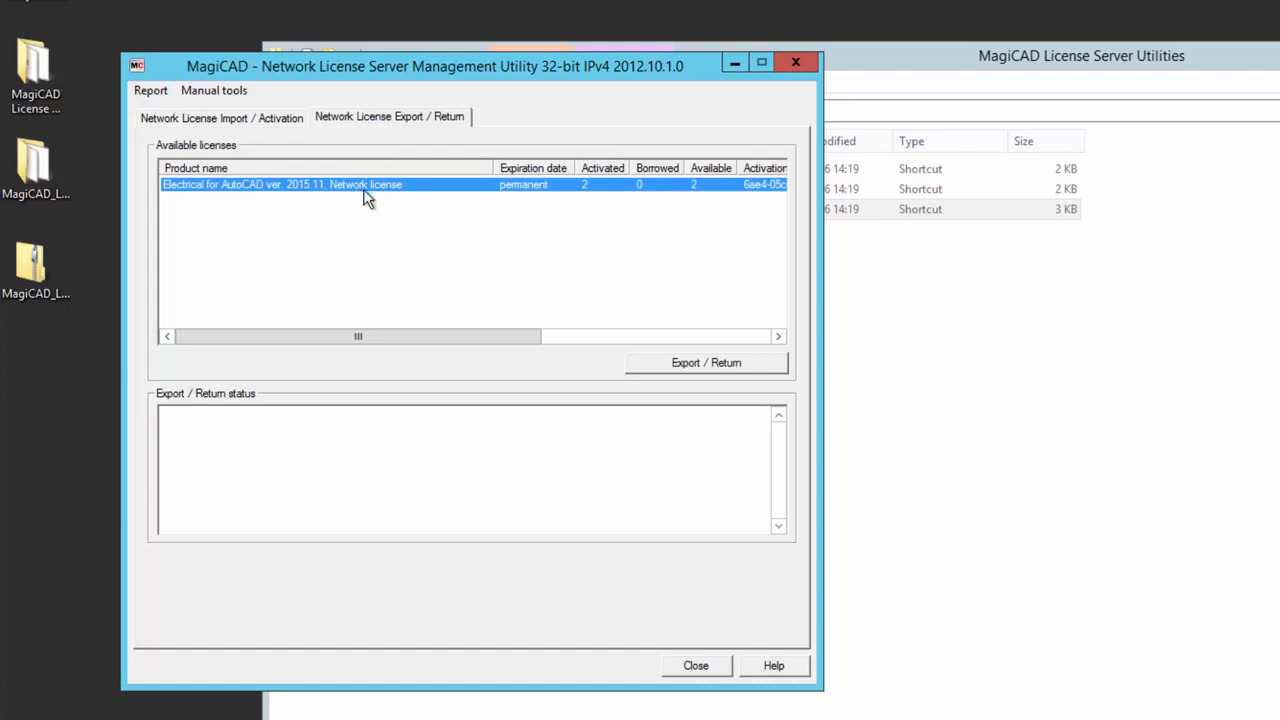
{"action": "left_click", "coordinate": [706, 364]}
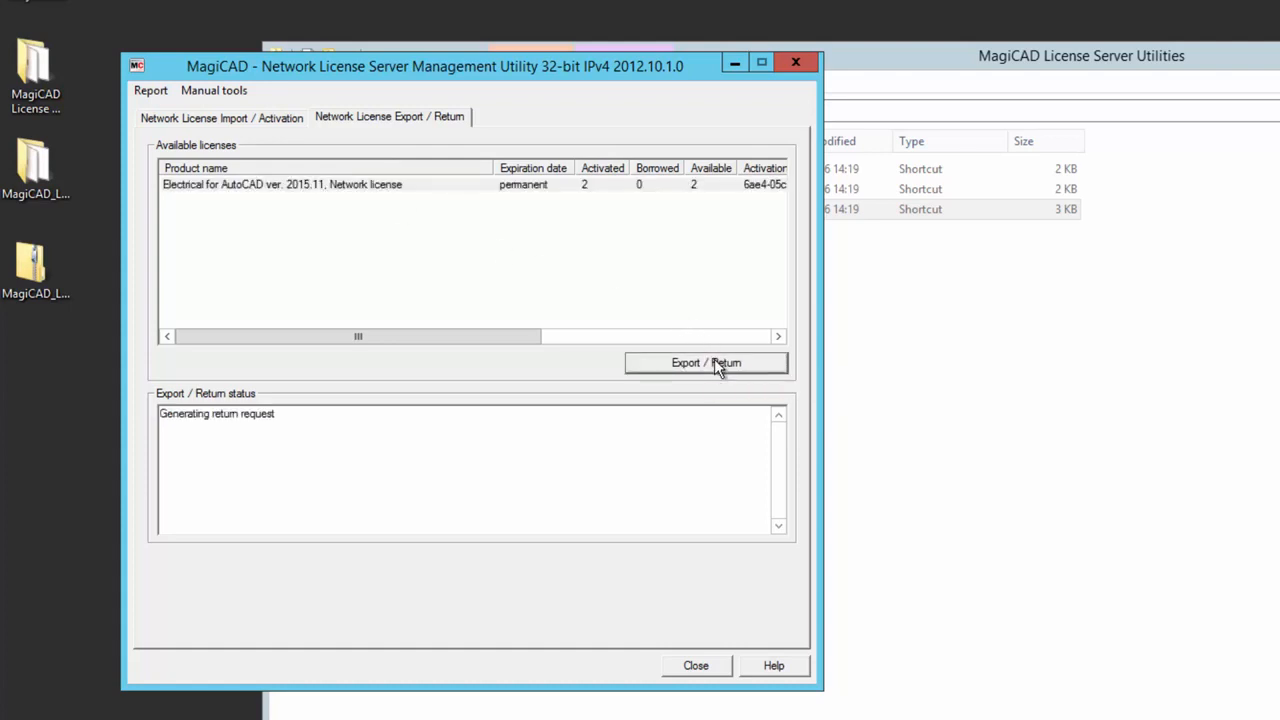
{"action": "left_click", "coordinate": [706, 364]}
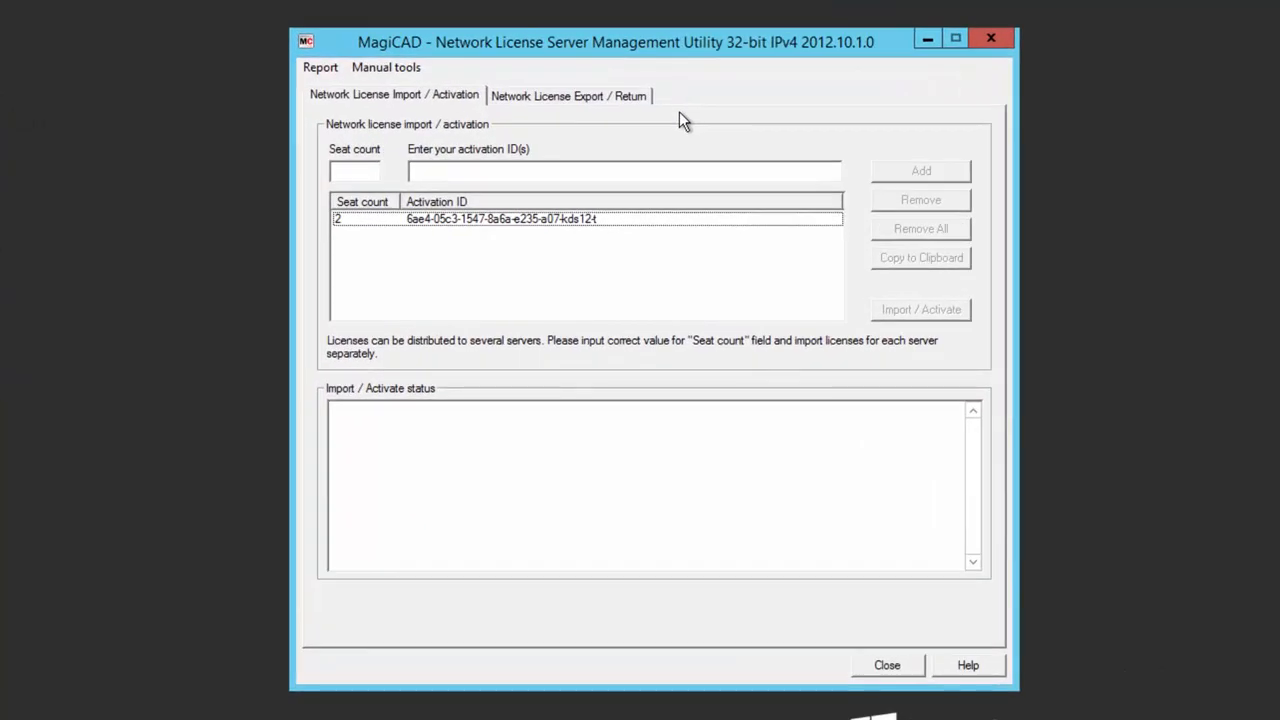
{"action": "left_click", "coordinate": [384, 68]}
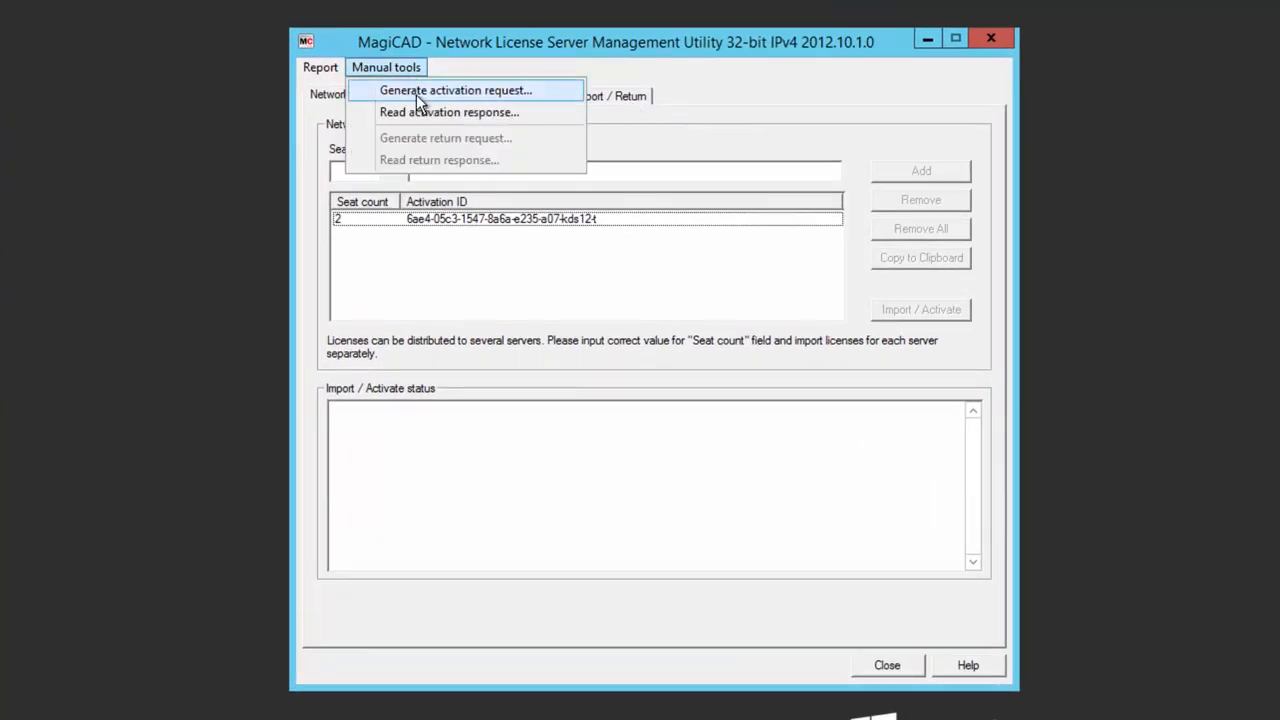
{"action": "left_click", "coordinate": [460, 90]}
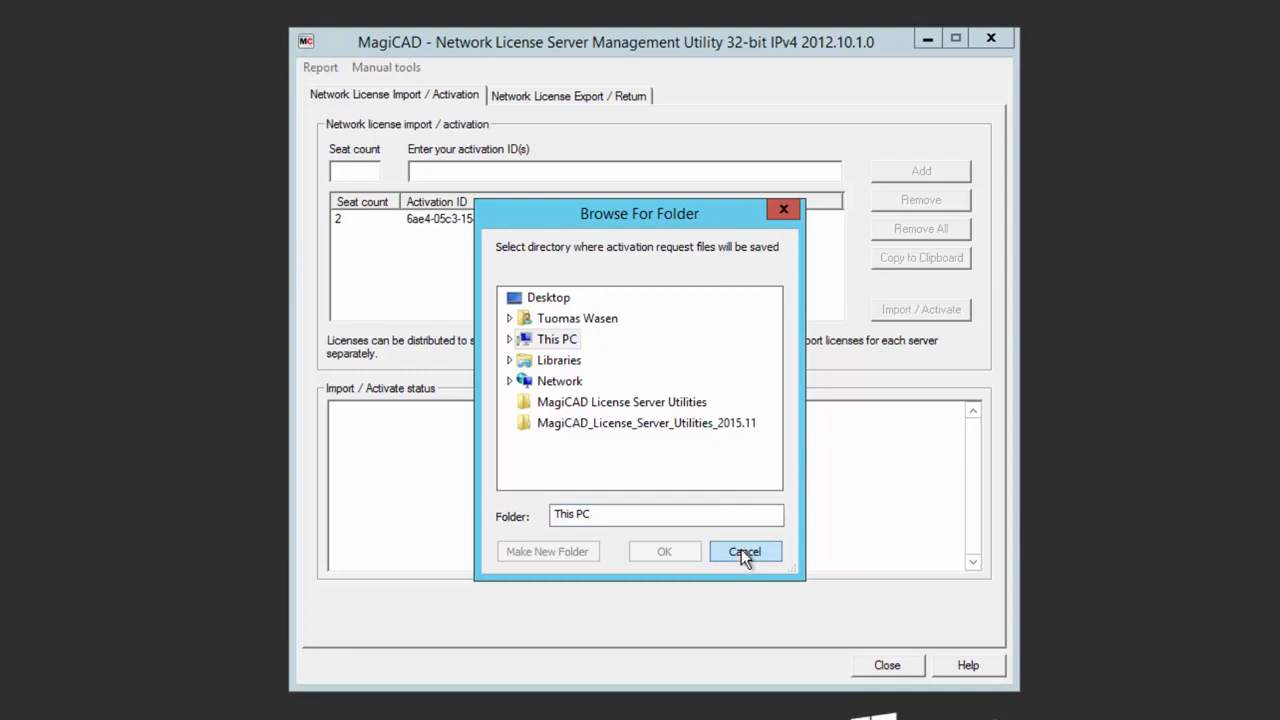
{"action": "left_click", "coordinate": [744, 552]}
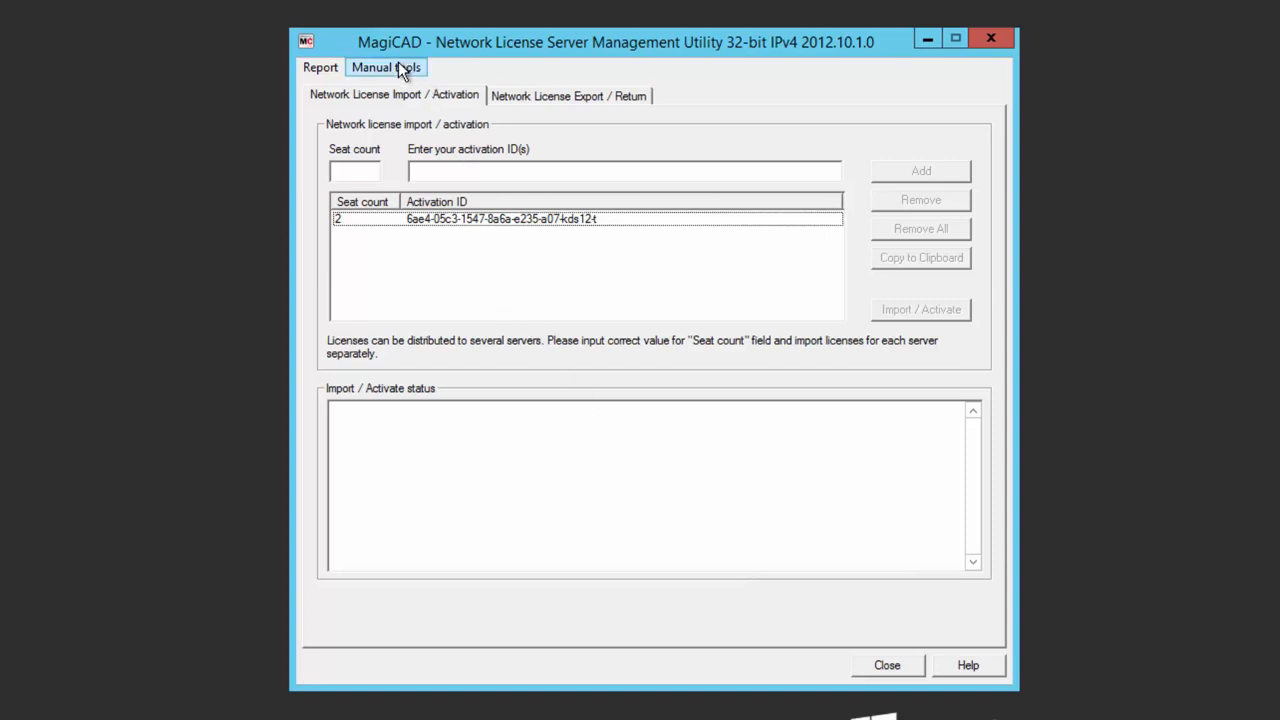
Step: Read in the activation response via Manual tools, then close the management utility
{"action": "left_click", "coordinate": [384, 68]}
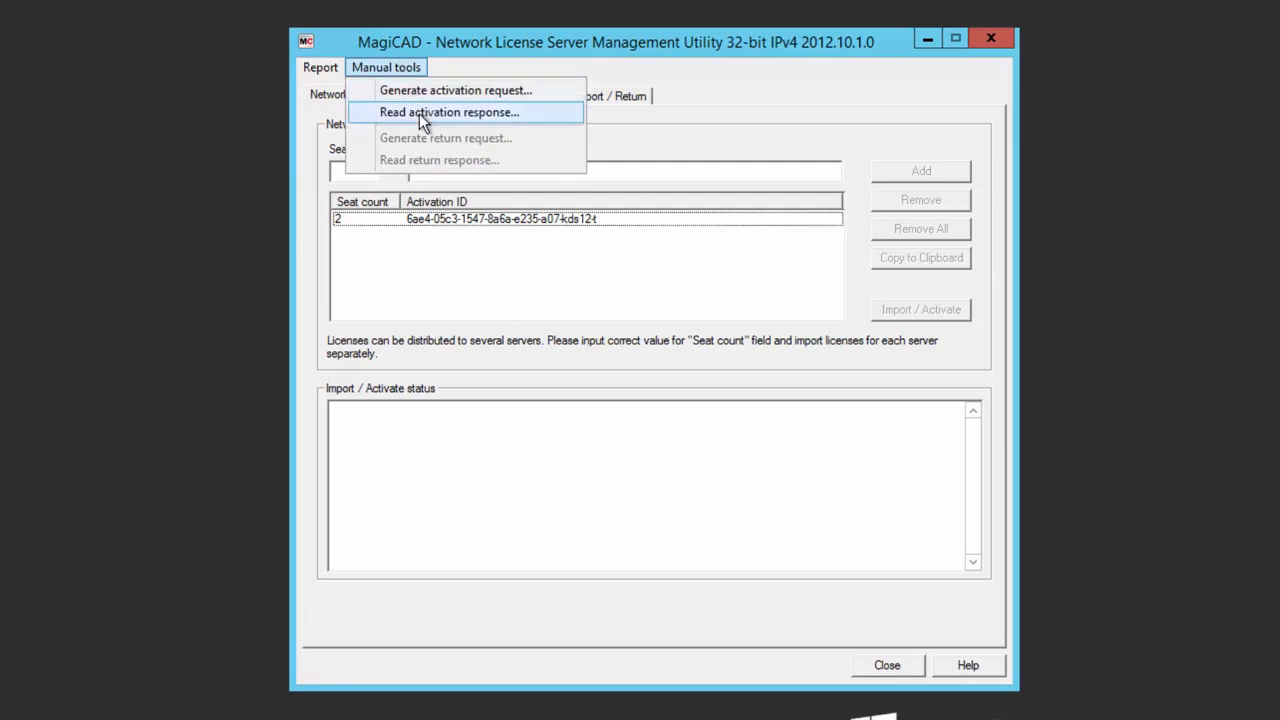
{"action": "left_click", "coordinate": [464, 112]}
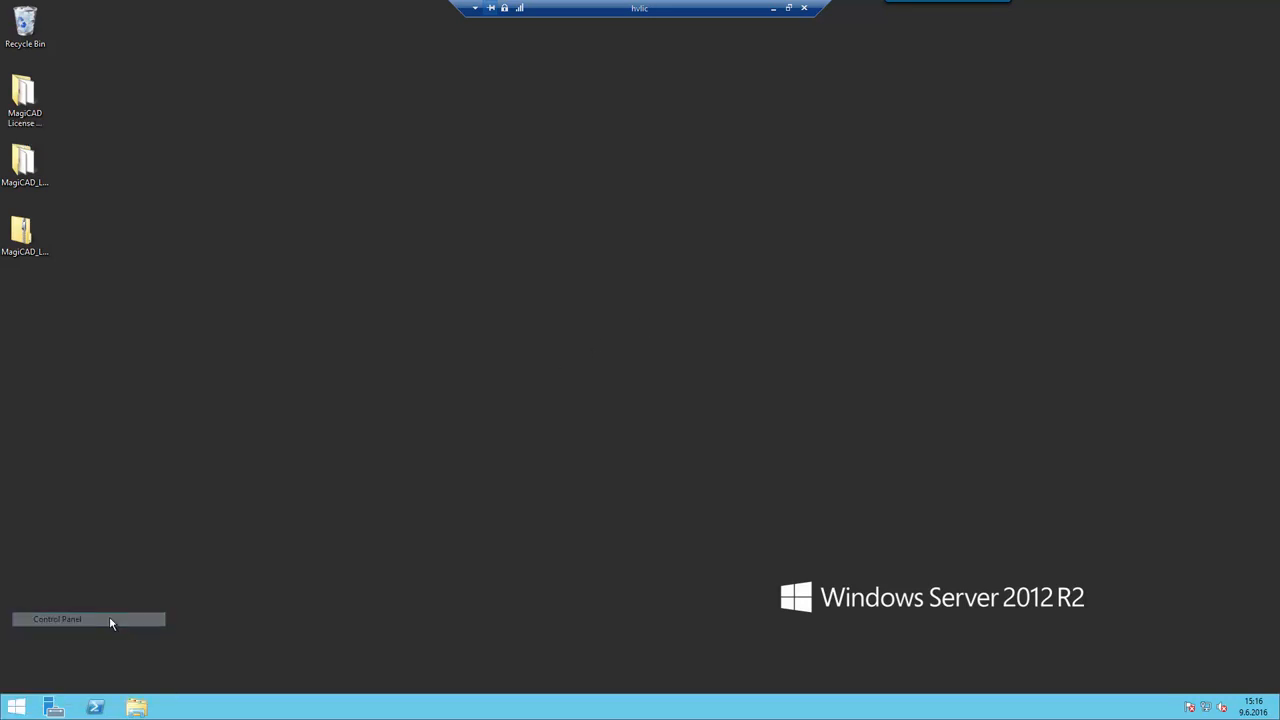
Step: Reach the Windows Firewall page for turning the firewall on or off from Control Panel
{"action": "left_click", "coordinate": [88, 620]}
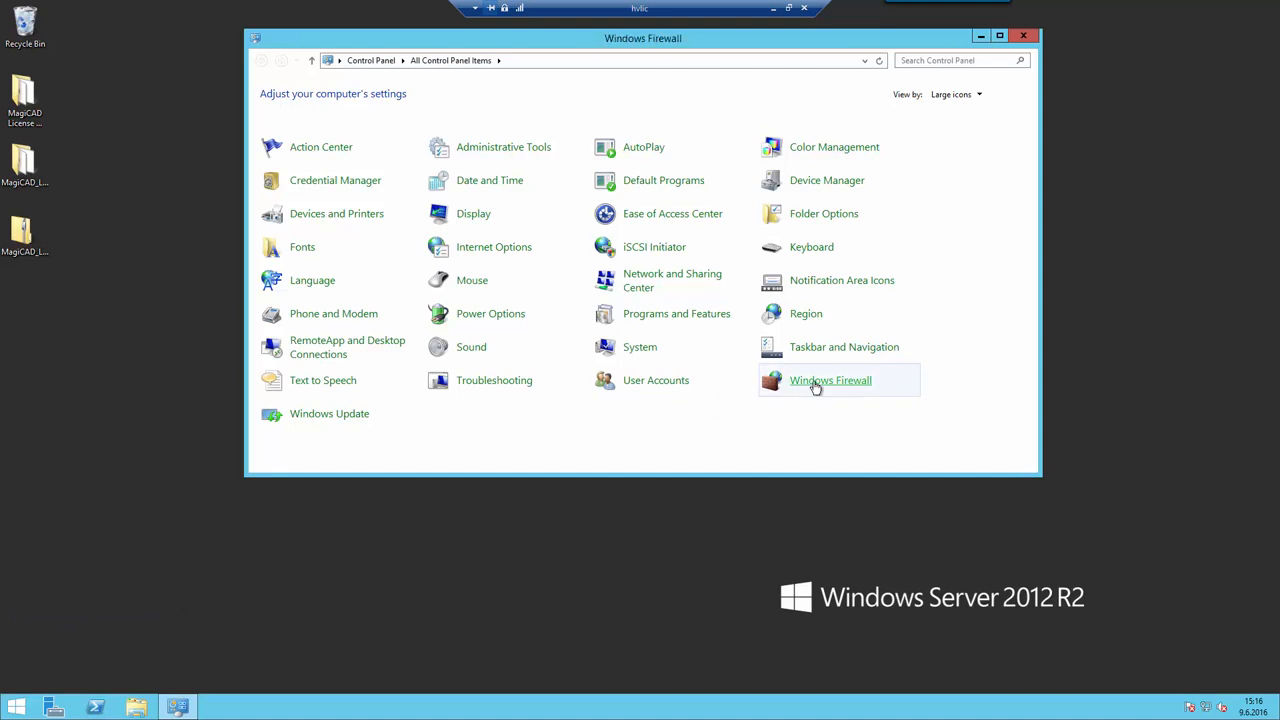
{"action": "left_click", "coordinate": [830, 380]}
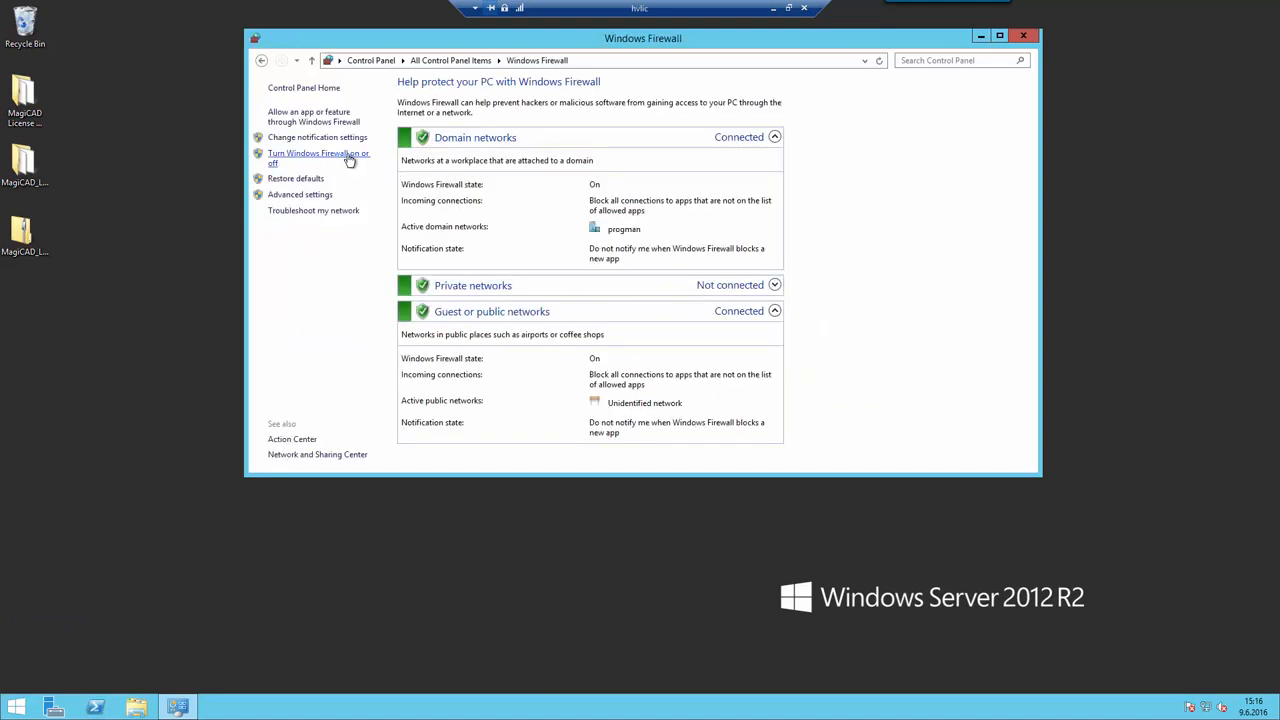
{"action": "left_click", "coordinate": [318, 156]}
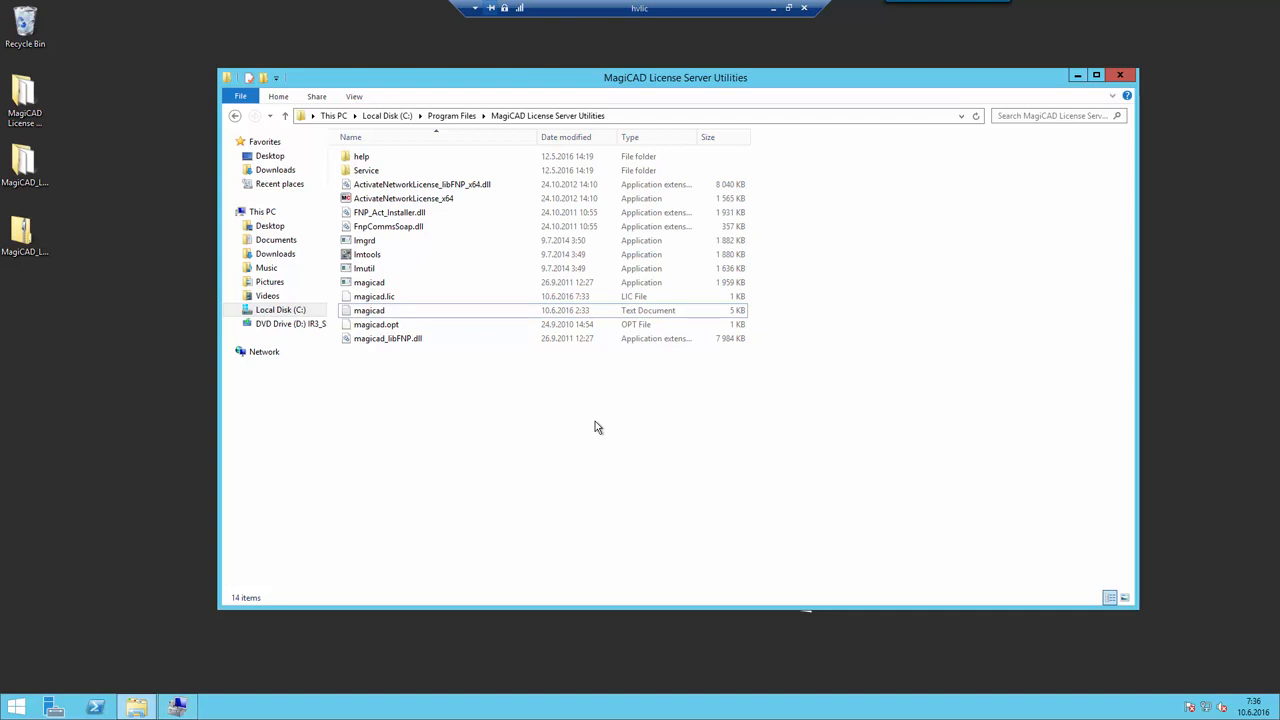
{"action": "mouse_move", "coordinate": [452, 374]}
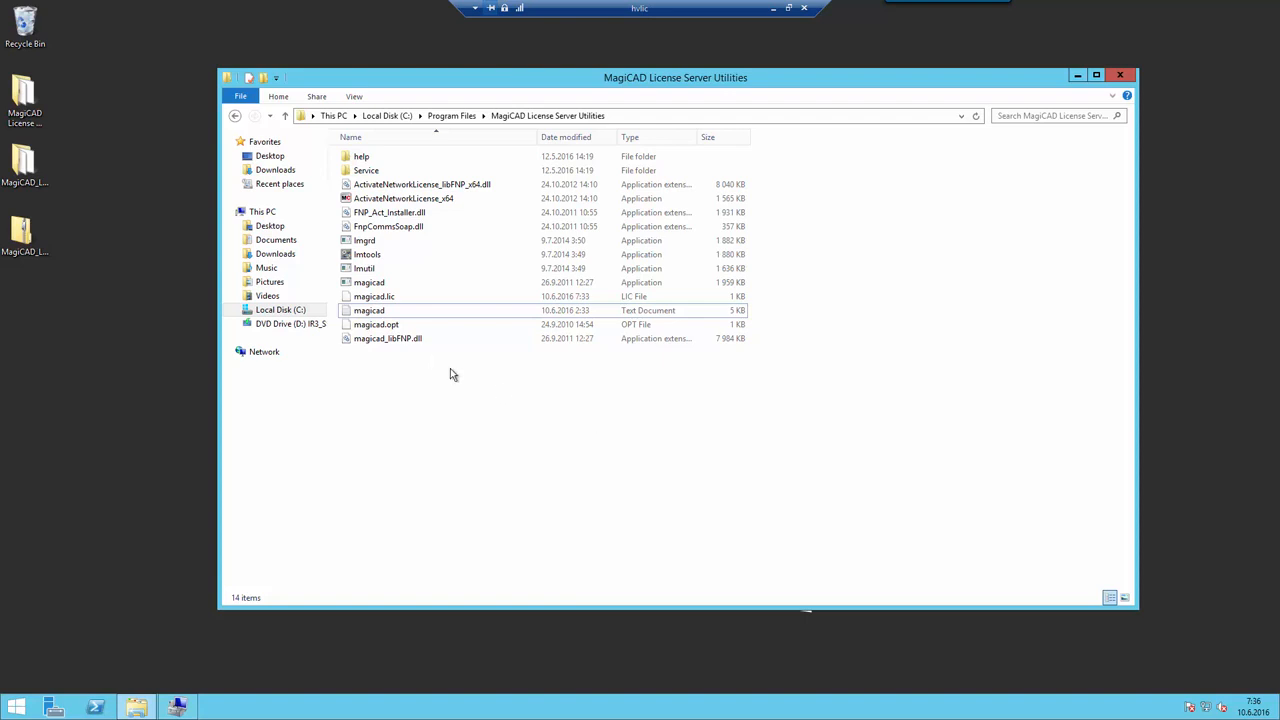
Step: Open magicad.log from the License Server Utilities folder with Notepad++
{"action": "right_click", "coordinate": [368, 310]}
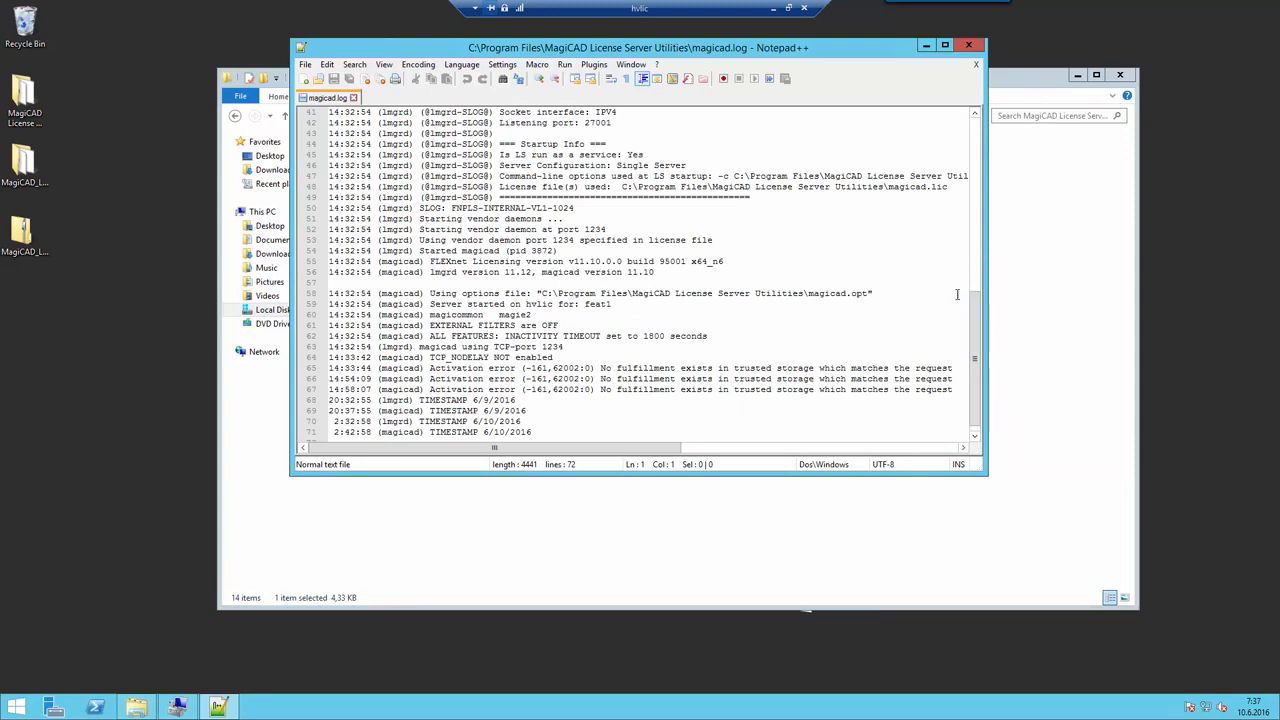
{"action": "mouse_move", "coordinate": [946, 146]}
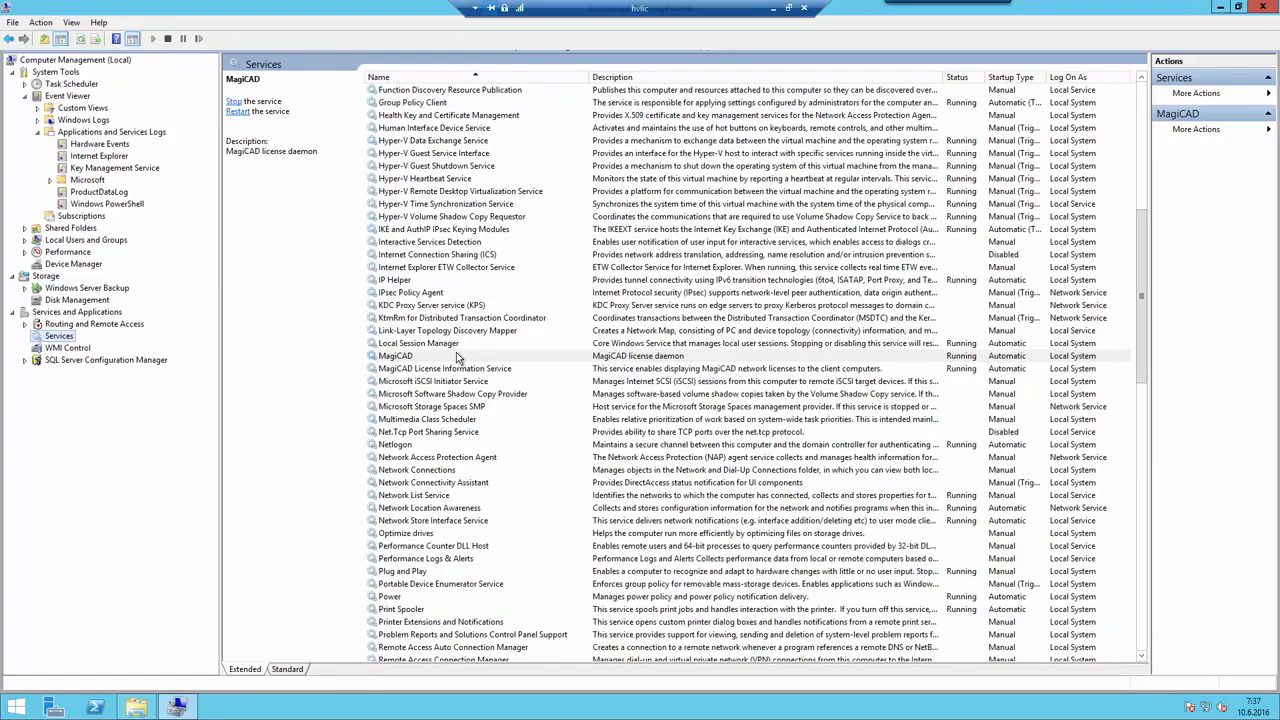
Step: Select the MagiCAD license daemon service in the Services list to look it over
{"action": "left_click", "coordinate": [396, 356]}
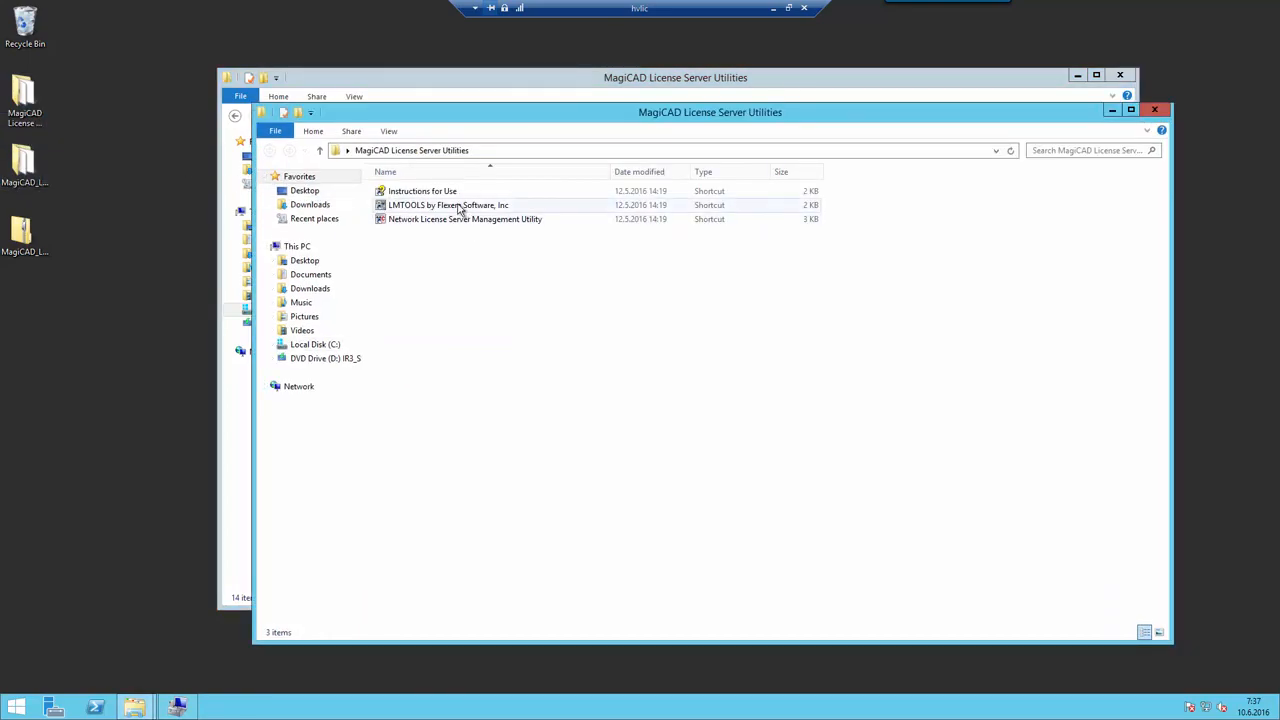
Step: Launch LMTOOLS and stop the MagiCAD license server from Start/Stop/Reread
{"action": "double_click", "coordinate": [448, 204]}
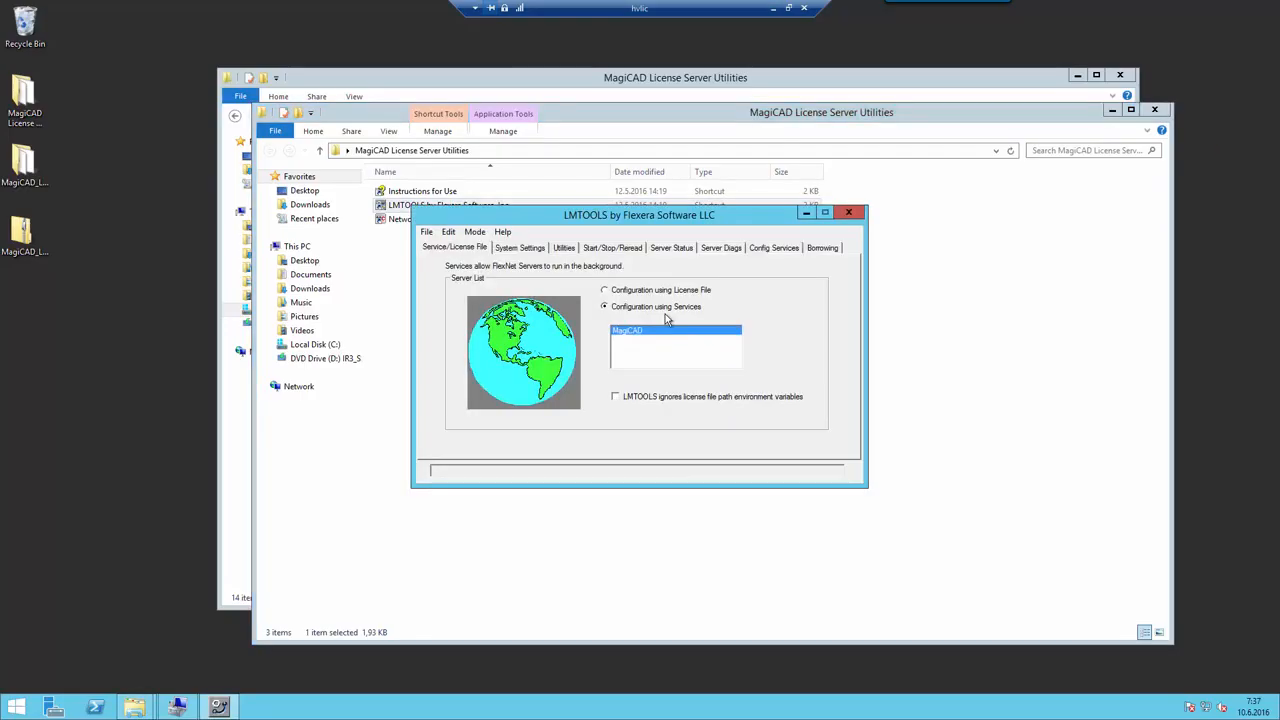
{"action": "left_click", "coordinate": [612, 248]}
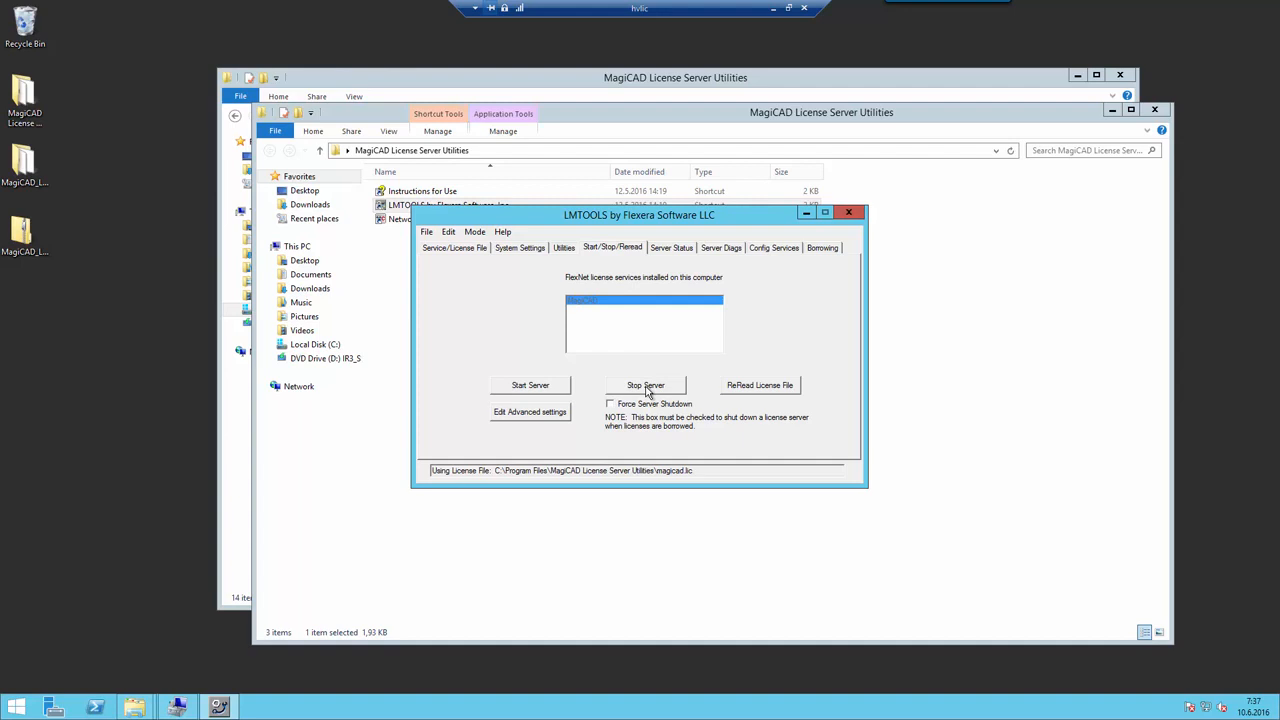
{"action": "left_click", "coordinate": [644, 384]}
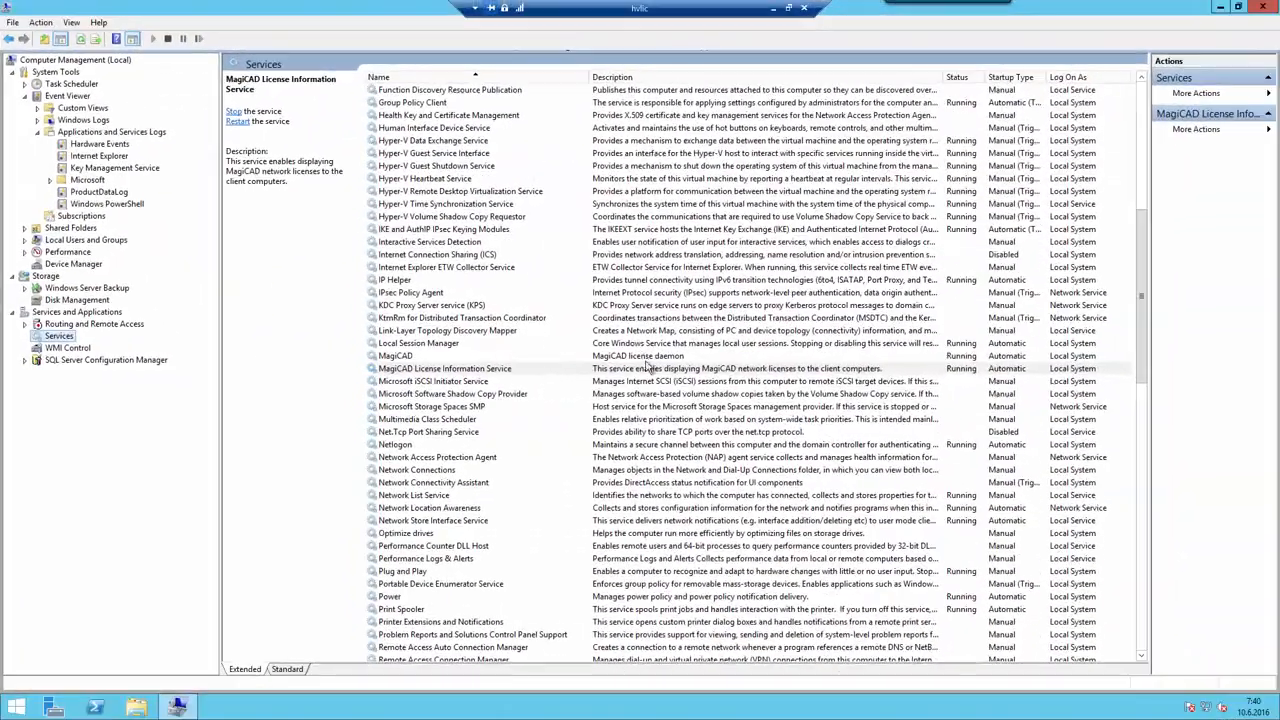
{"action": "mouse_move", "coordinate": [664, 380]}
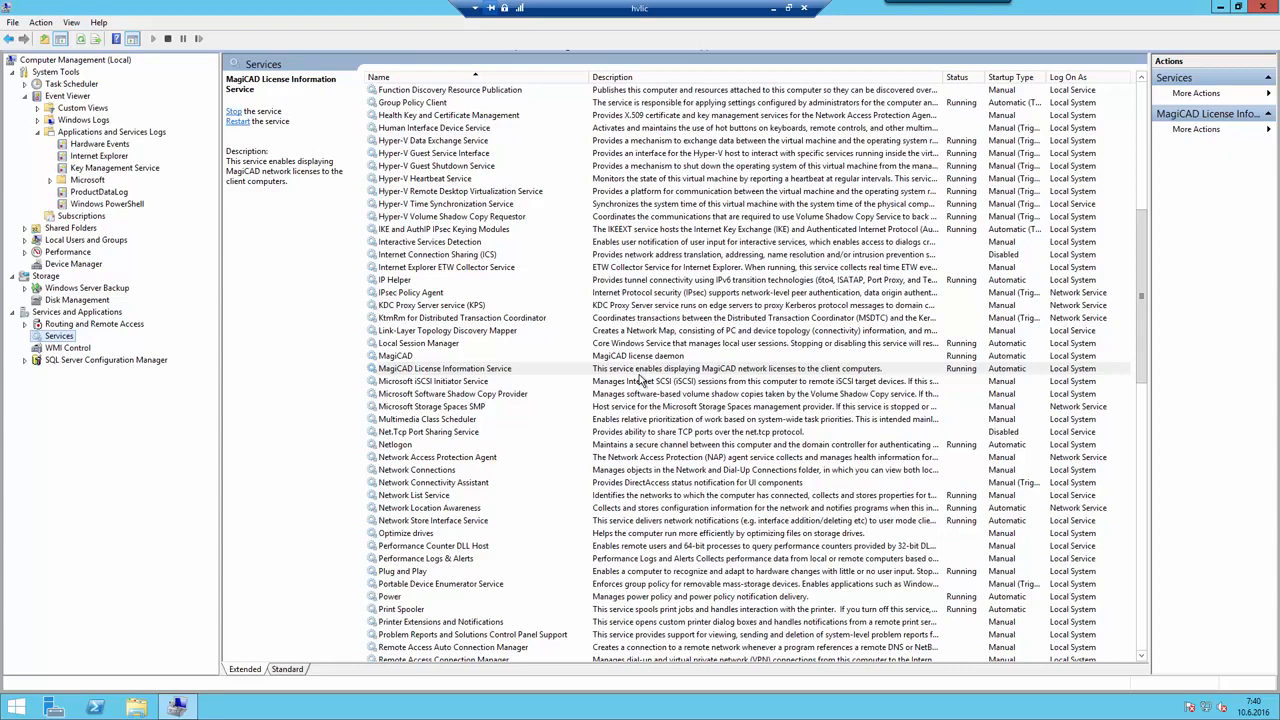
{"action": "mouse_move", "coordinate": [648, 376]}
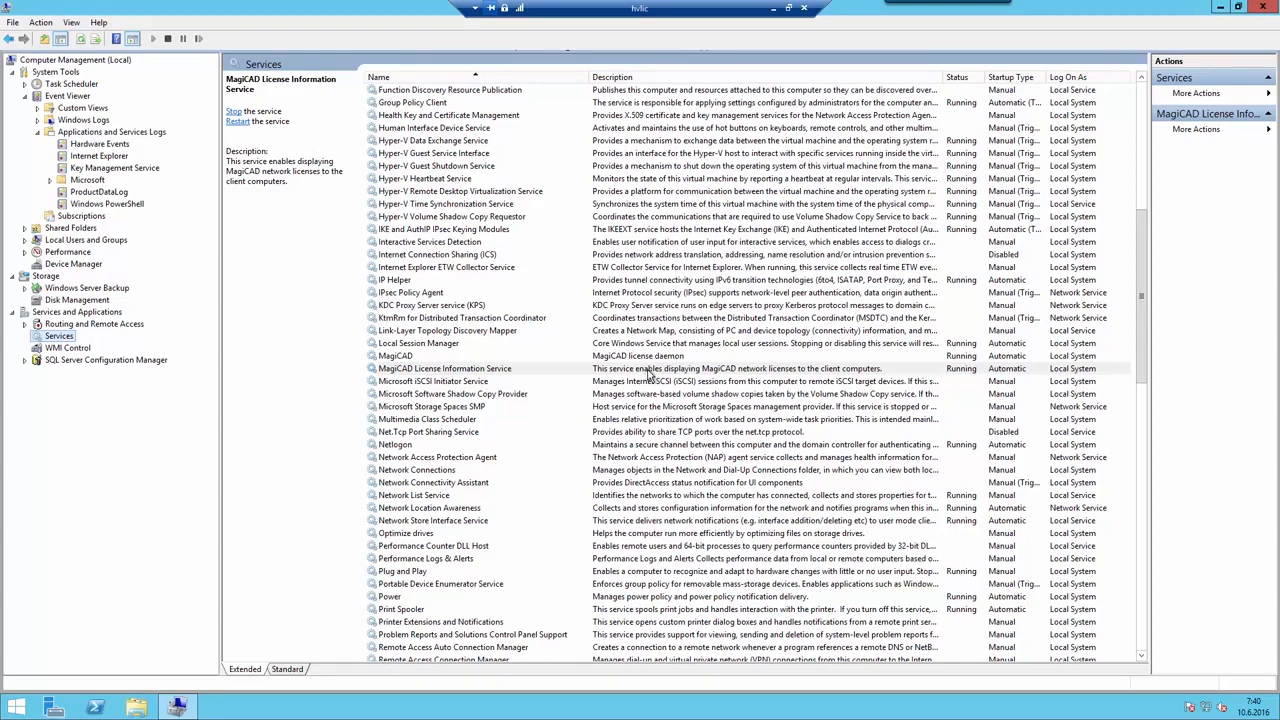
Step: Review the ProductDataLog events, then bring up actions for the MagiCAD License Information Service
{"action": "left_click", "coordinate": [444, 368]}
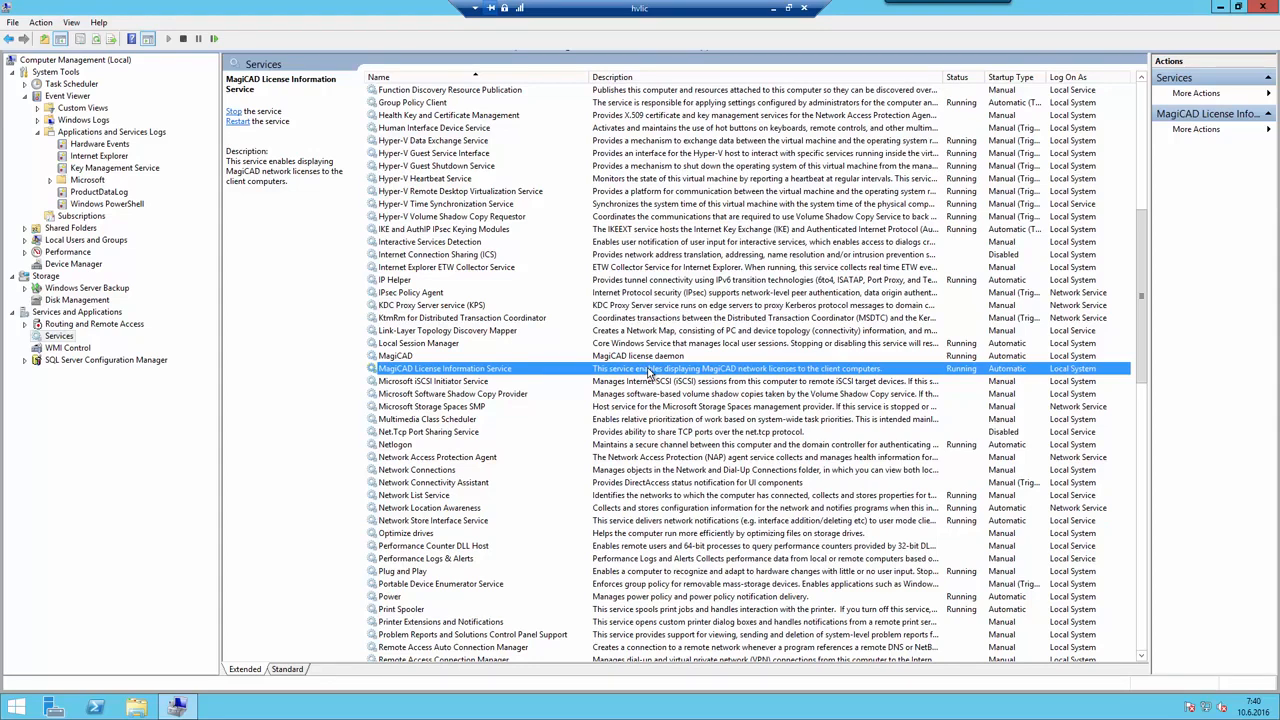
{"action": "mouse_move", "coordinate": [128, 180]}
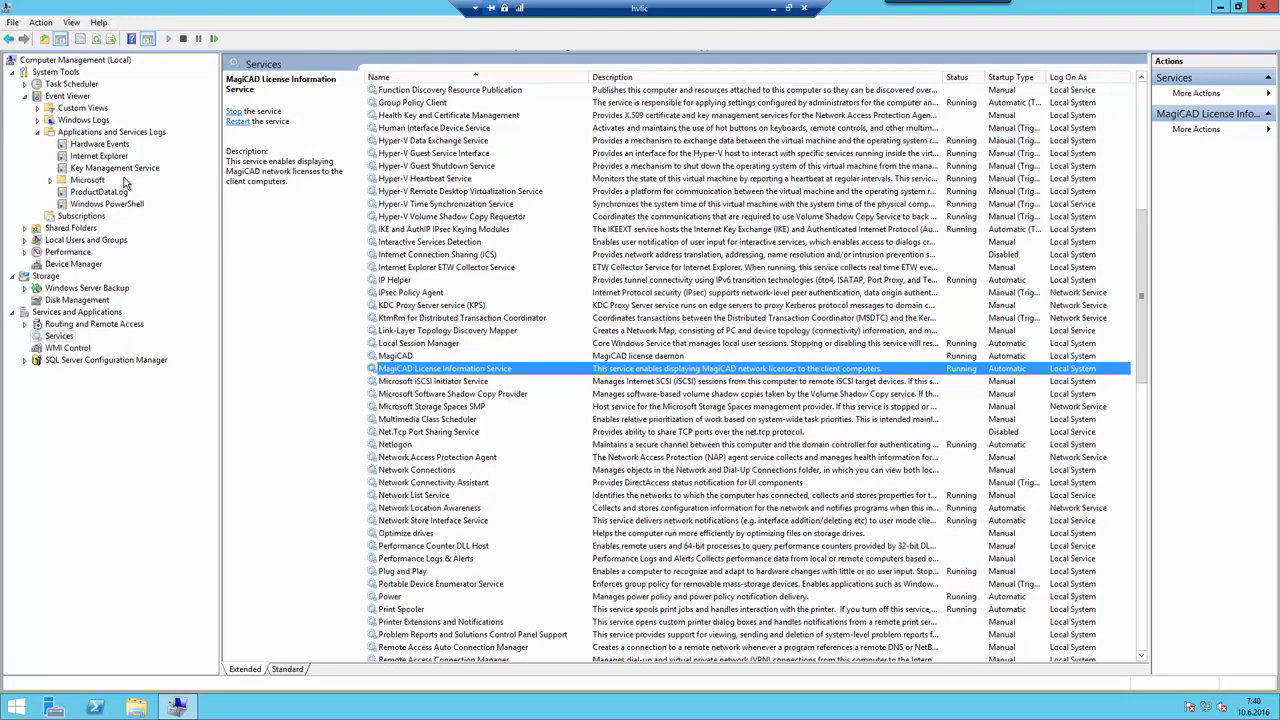
{"action": "left_click", "coordinate": [98, 192]}
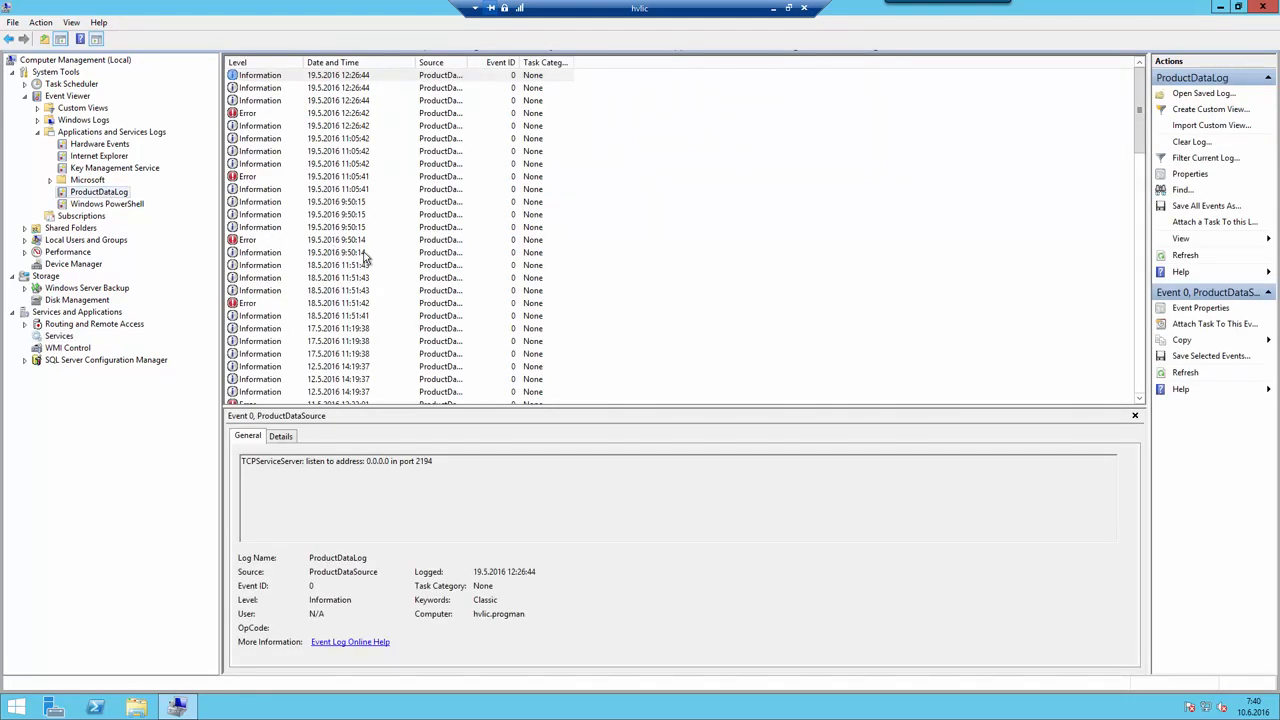
{"action": "mouse_move", "coordinate": [144, 248]}
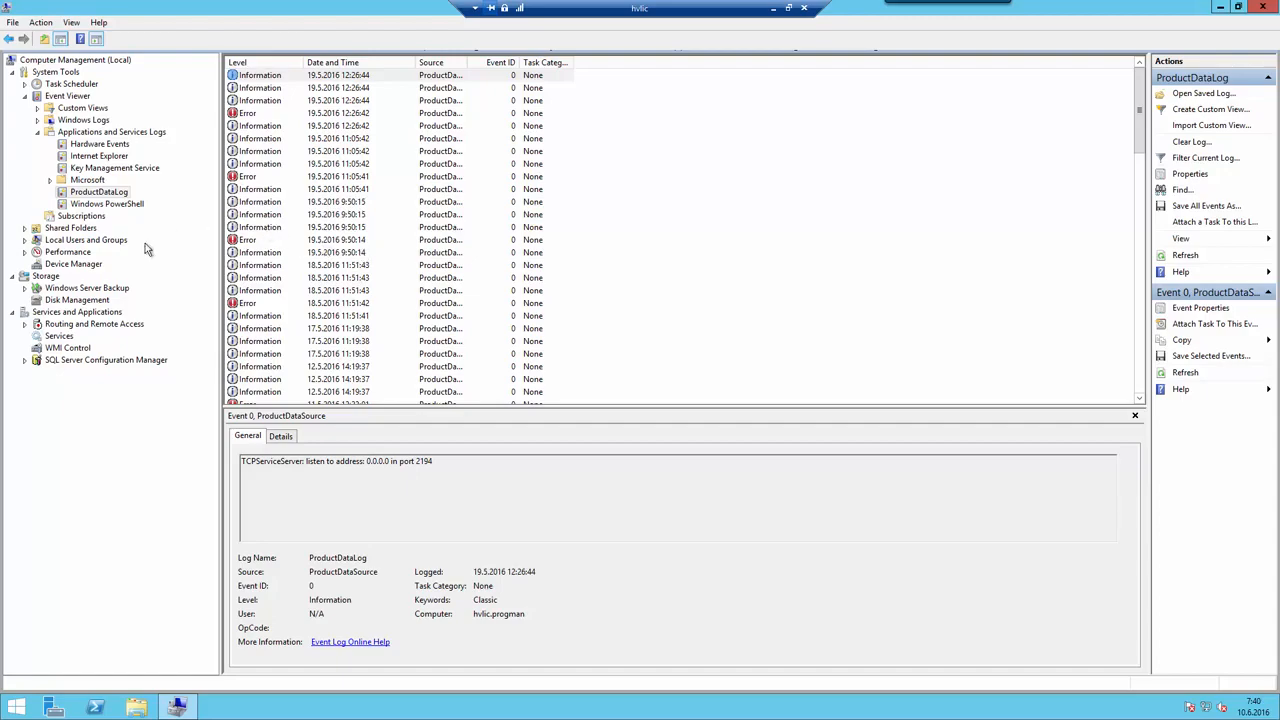
{"action": "left_click", "coordinate": [56, 336]}
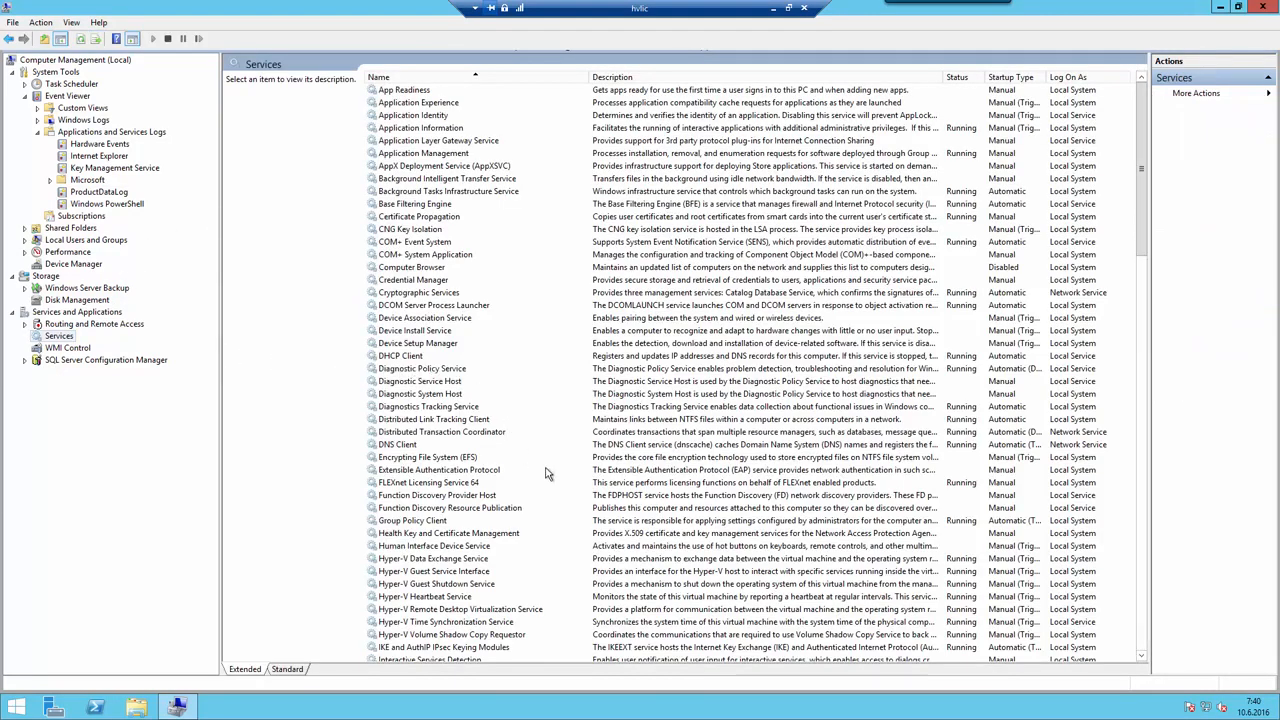
{"action": "left_click", "coordinate": [438, 470]}
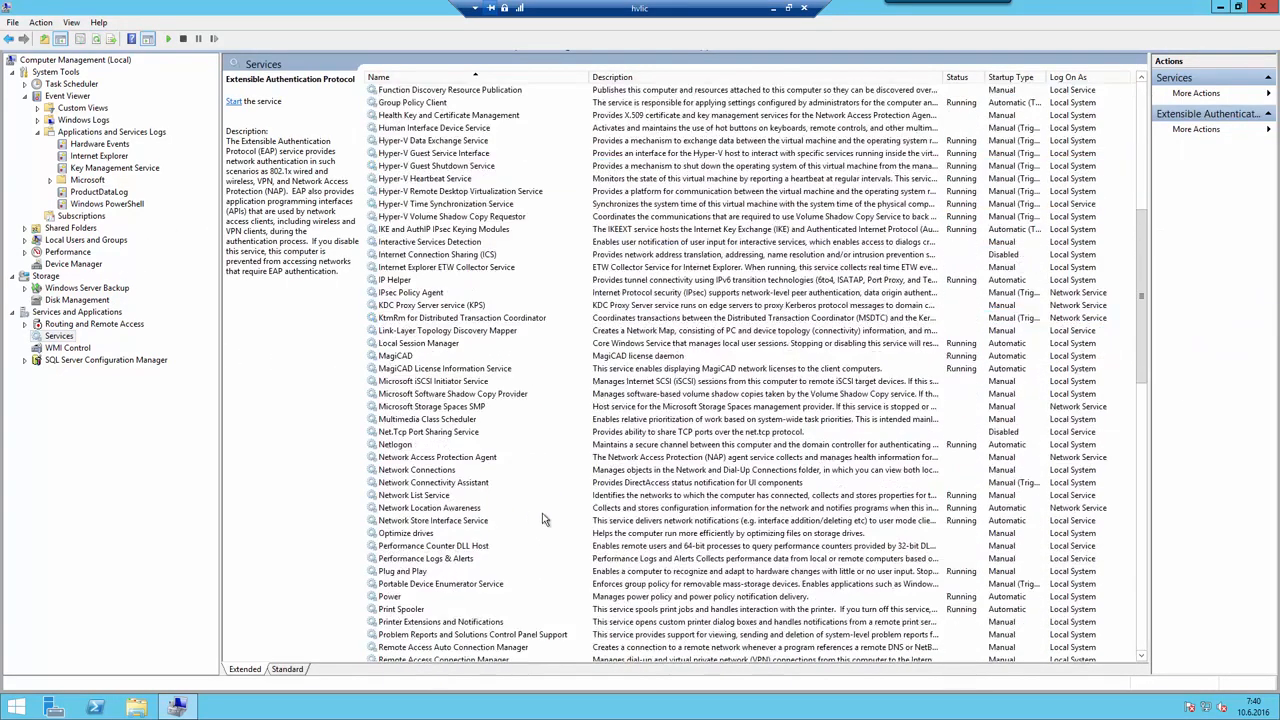
{"action": "right_click", "coordinate": [444, 368]}
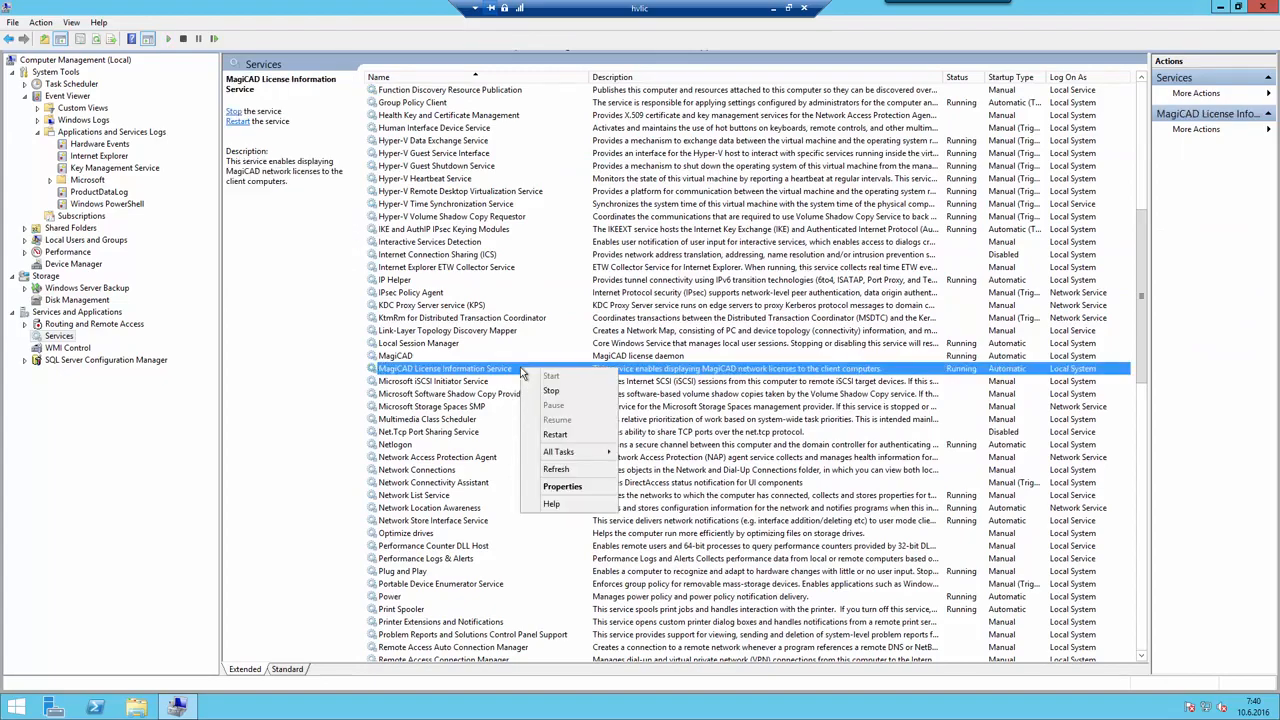
{"action": "mouse_move", "coordinate": [556, 434]}
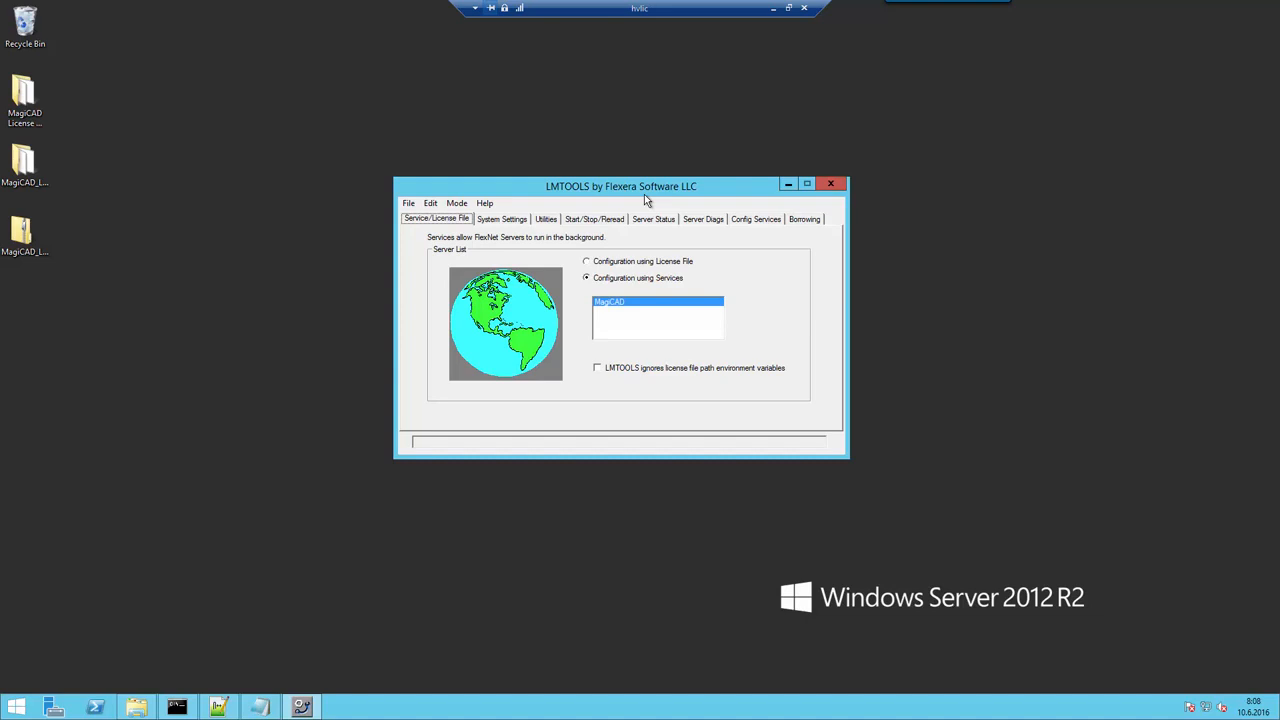
Step: View the MagiCAD service debug log under Config Services confirming activation, then close it
{"action": "left_click", "coordinate": [756, 218]}
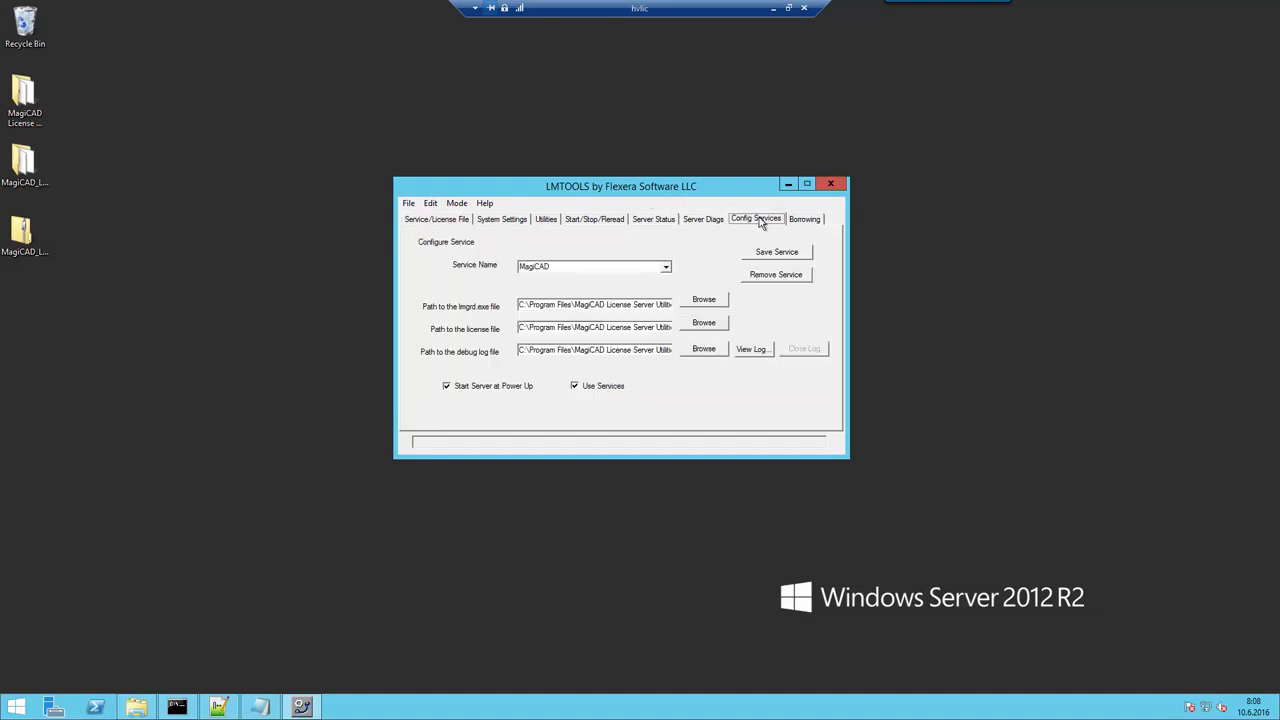
{"action": "left_click", "coordinate": [752, 348]}
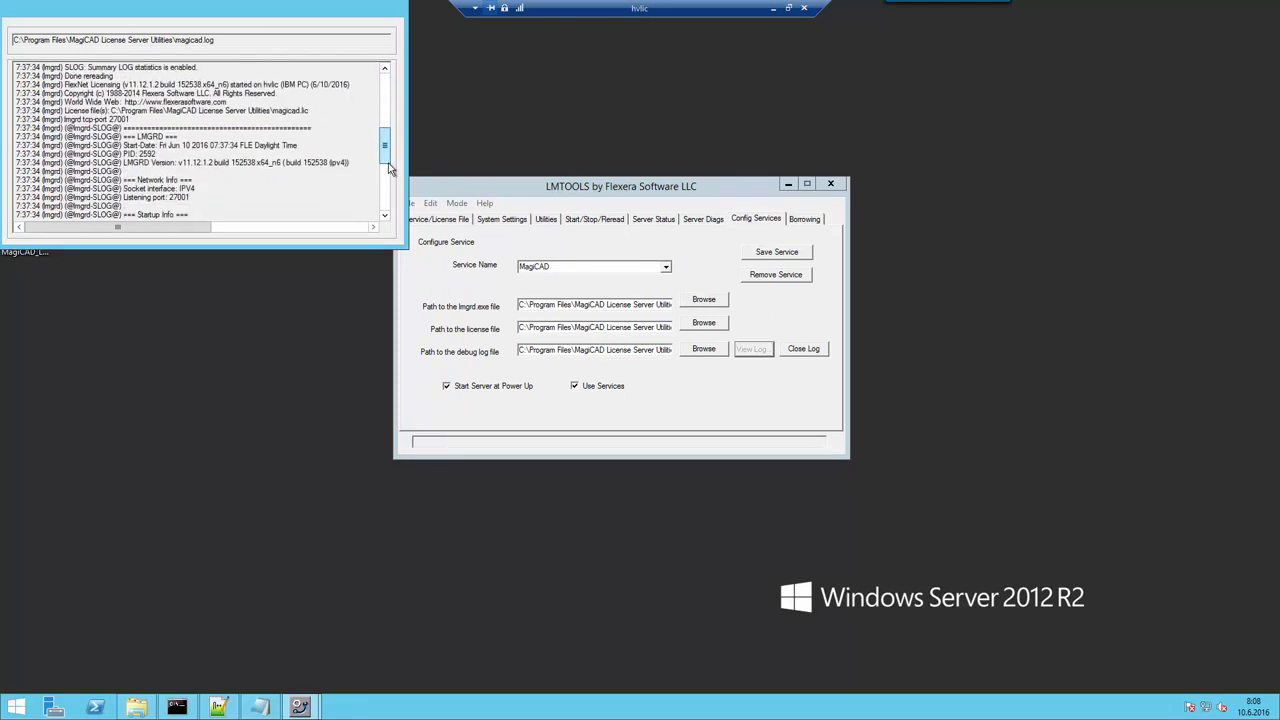
{"action": "scroll", "scroll_direction": "down", "scroll_amount": 3}
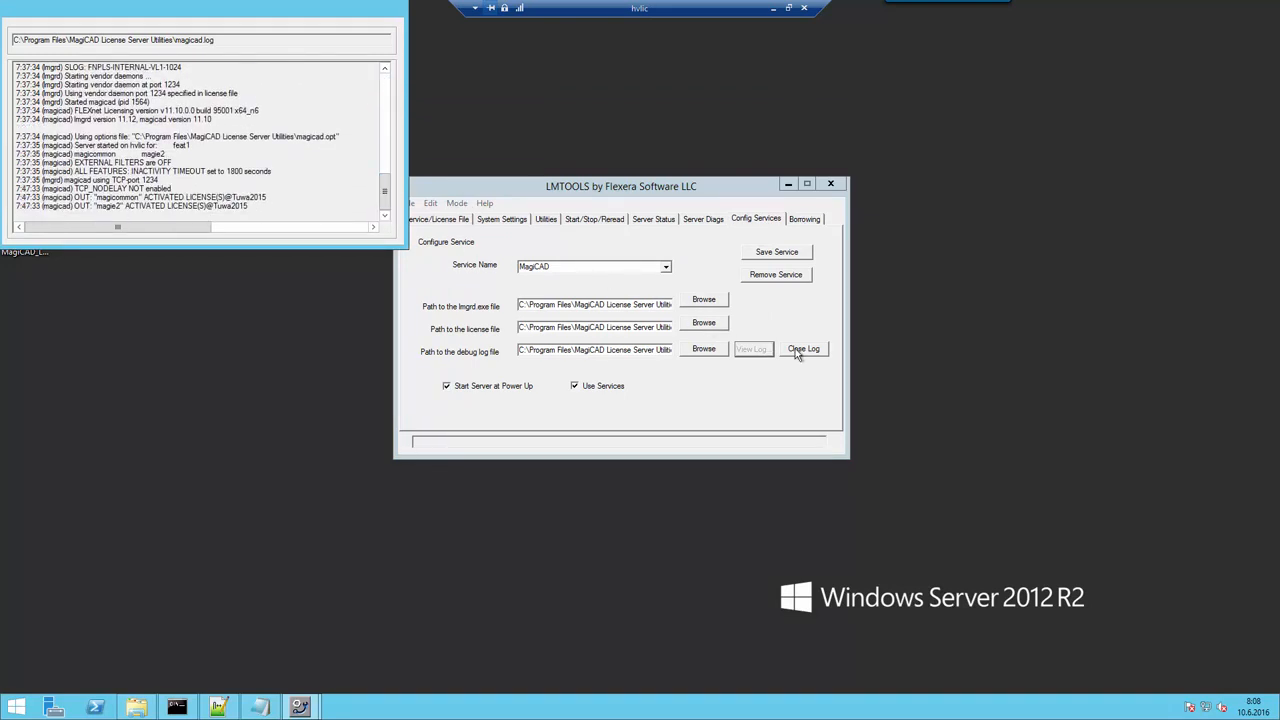
{"action": "left_click", "coordinate": [804, 348]}
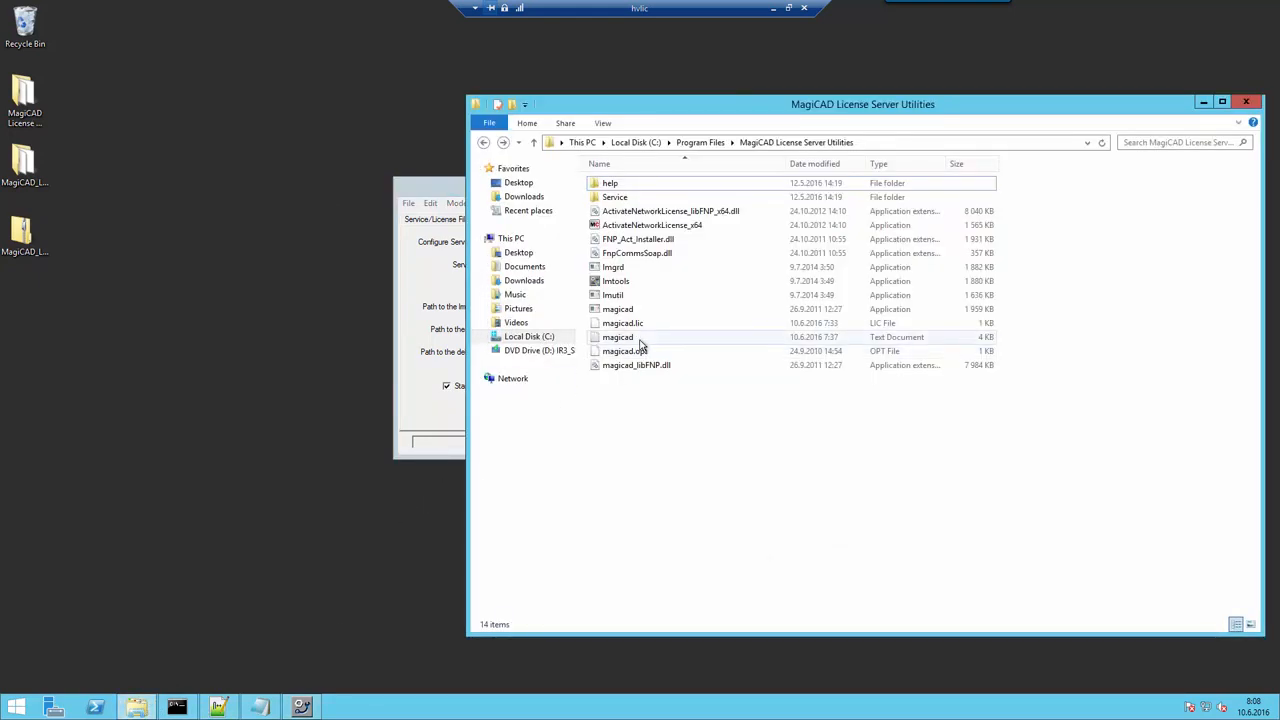
Step: Open magicad.log in Notepad++ to confirm both MagiCAD licenses were activated
{"action": "double_click", "coordinate": [616, 336]}
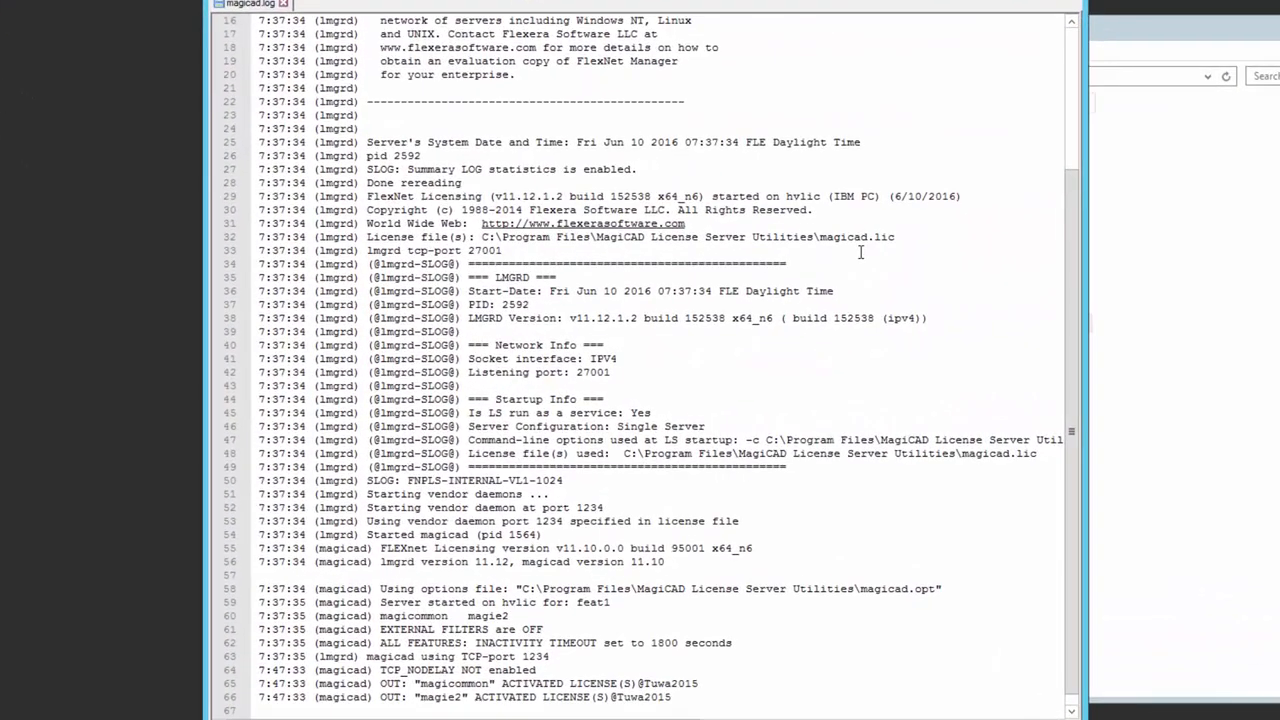
{"action": "mouse_move", "coordinate": [1026, 188]}
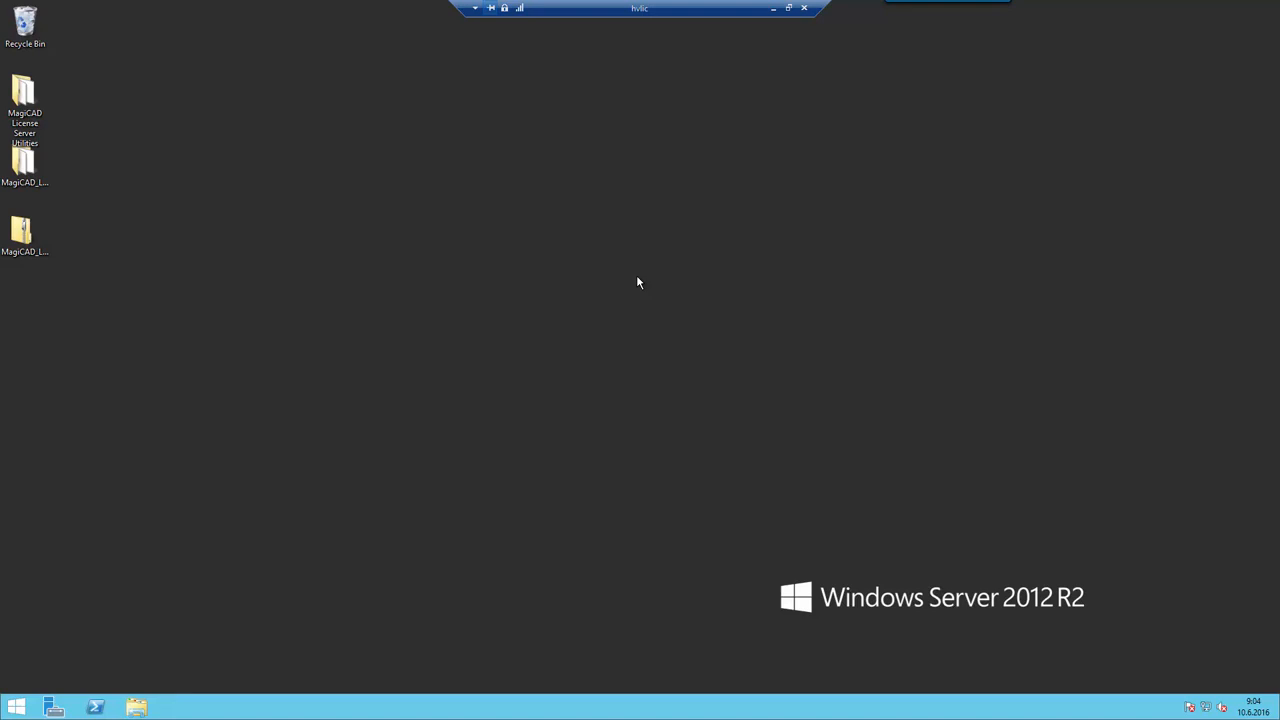
Step: Reopen the management utility and bring up the Report menu for saving a technical report
{"action": "left_click", "coordinate": [24, 90]}
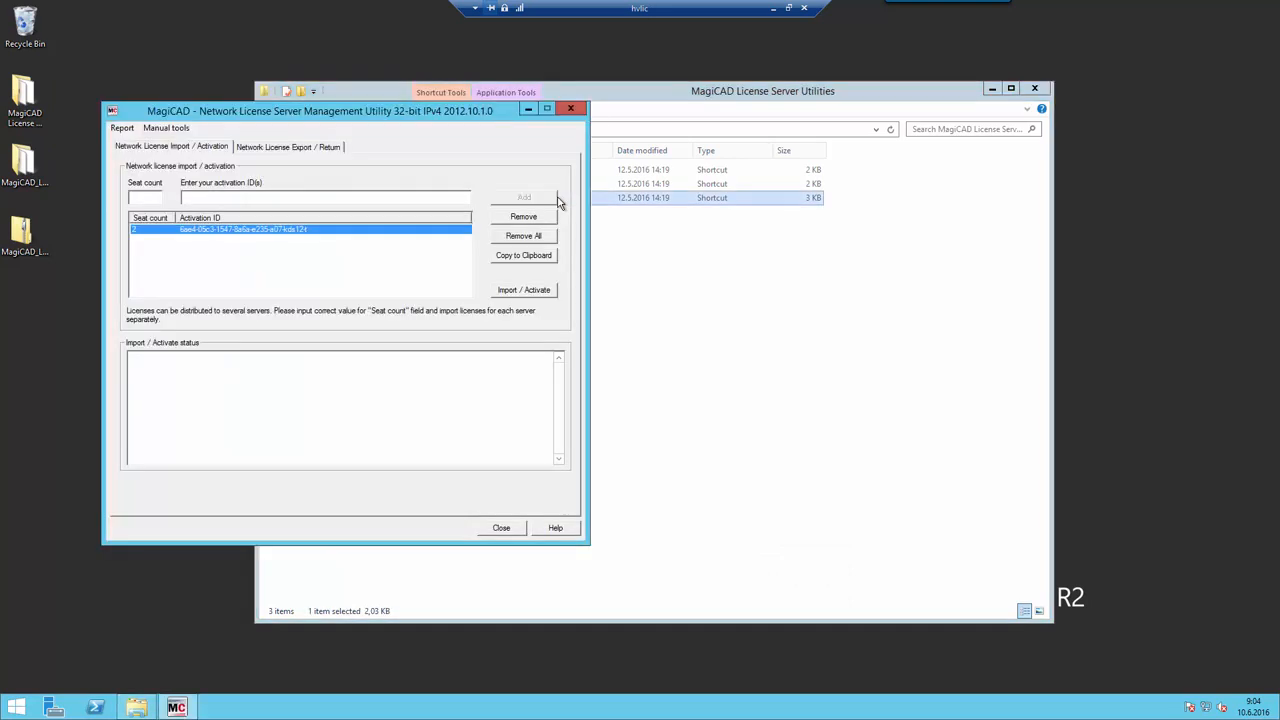
{"action": "left_click", "coordinate": [124, 128]}
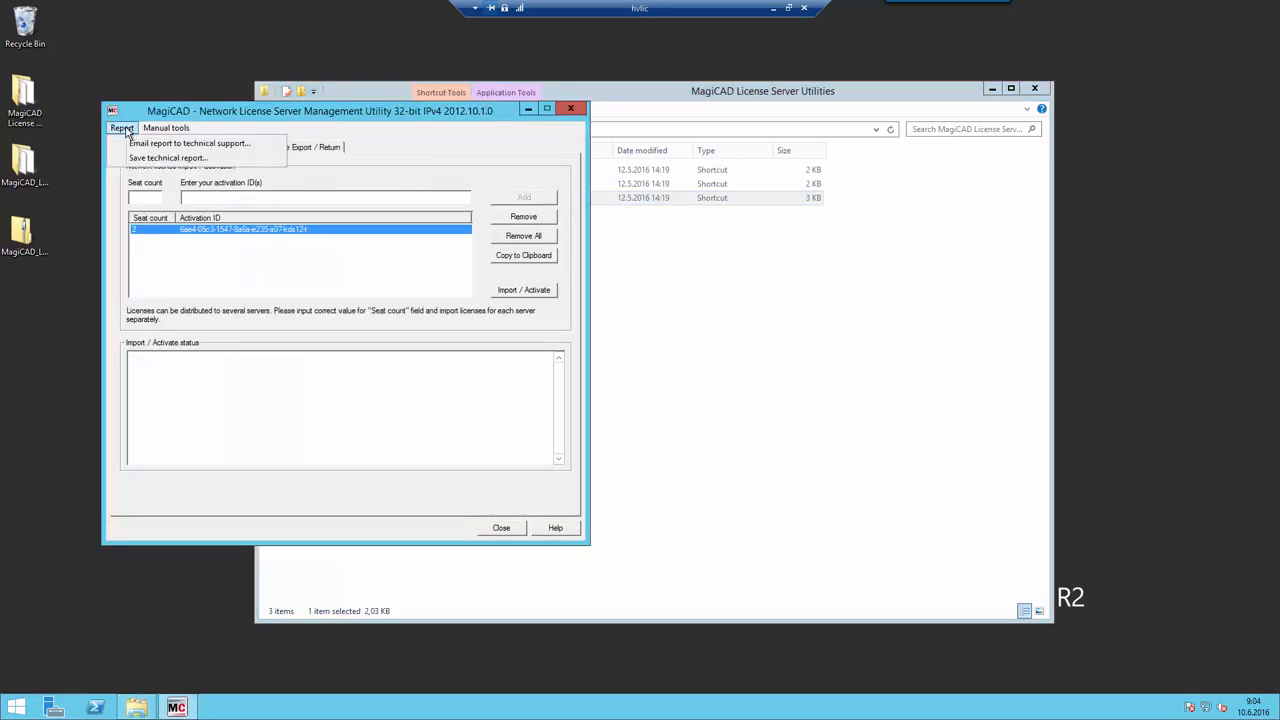
{"action": "mouse_move", "coordinate": [148, 158]}
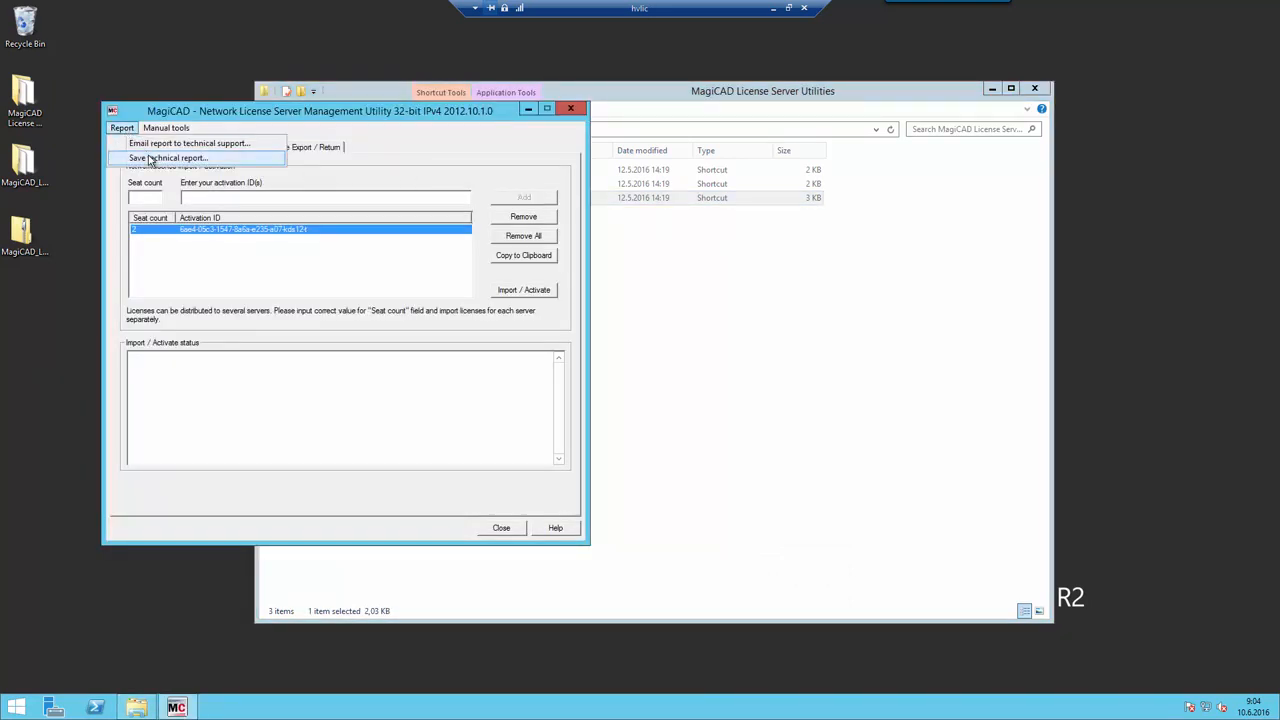